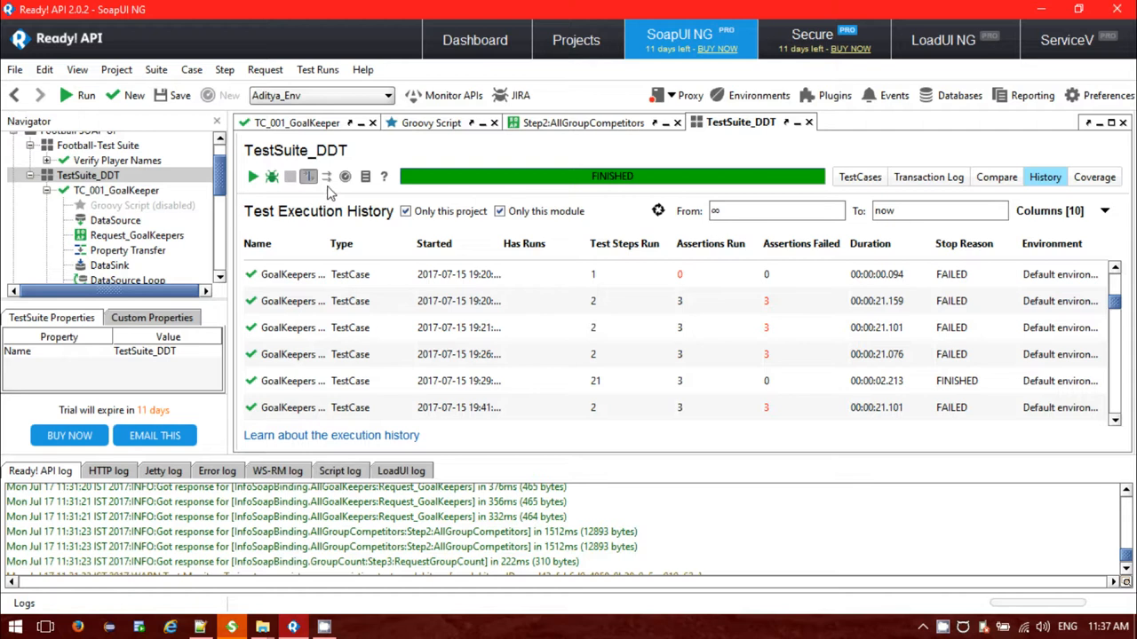
pyautogui.moveTo(306, 223)
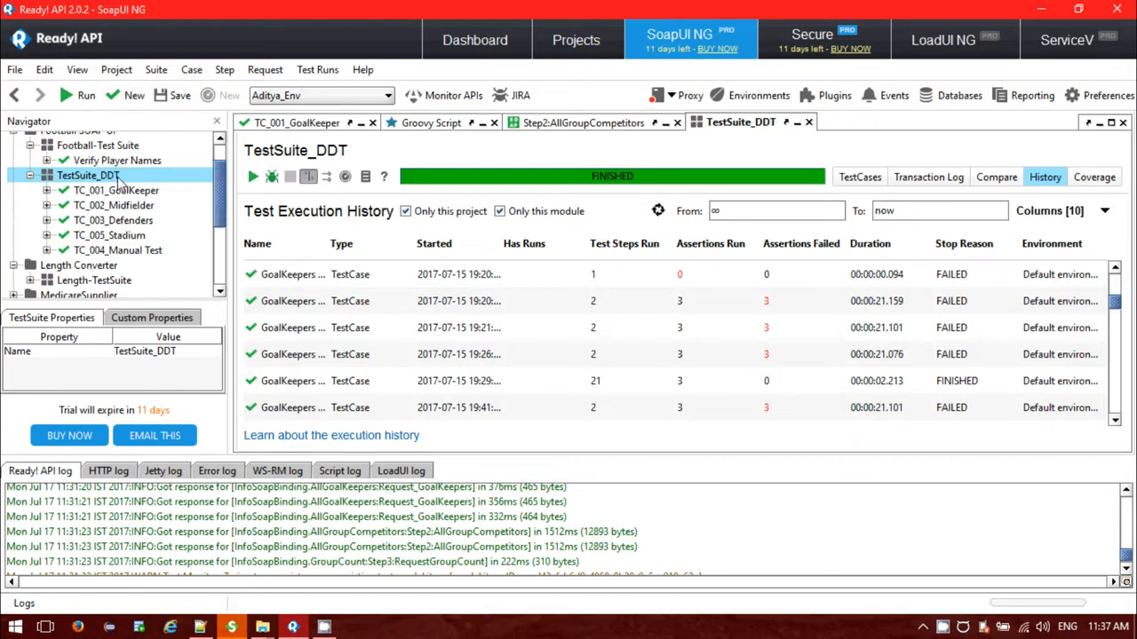
pyautogui.moveTo(116, 257)
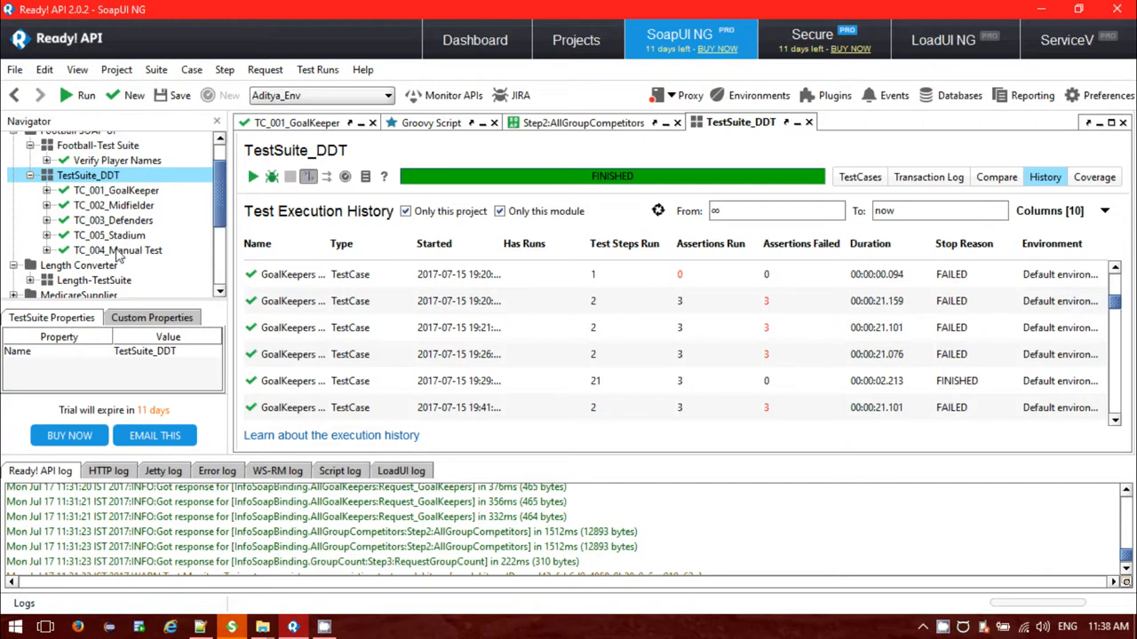
# Move TC_004_Manual Test above TC_005_Stadium and expand TC_001_GoalKeeper and TC_002_Midfielder
pyautogui.click(48, 248)
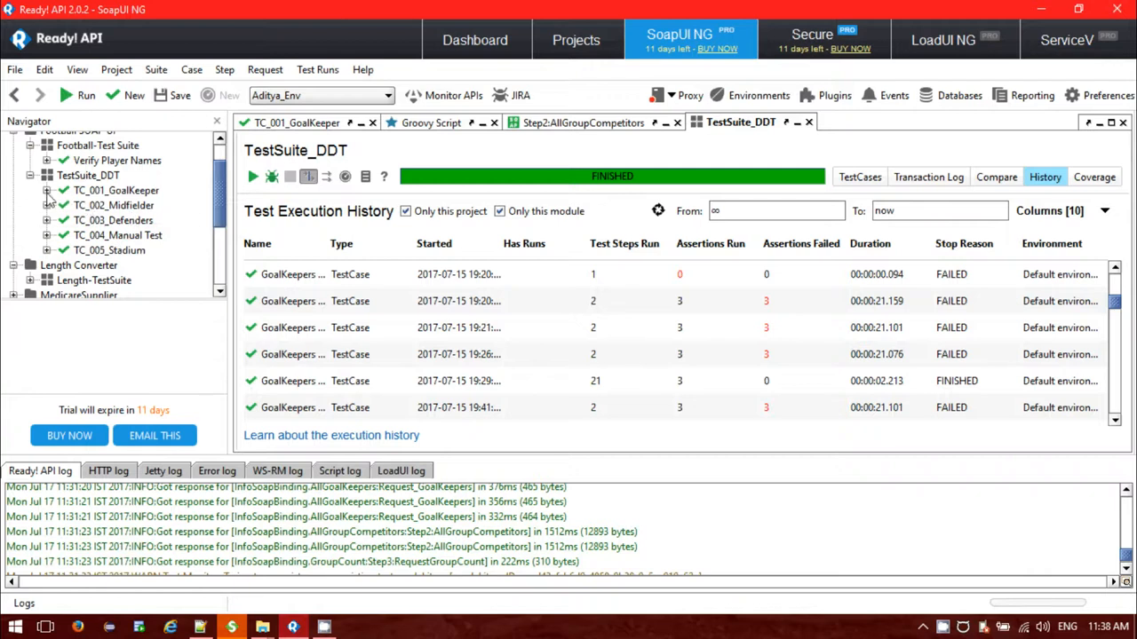
pyautogui.click(46, 190)
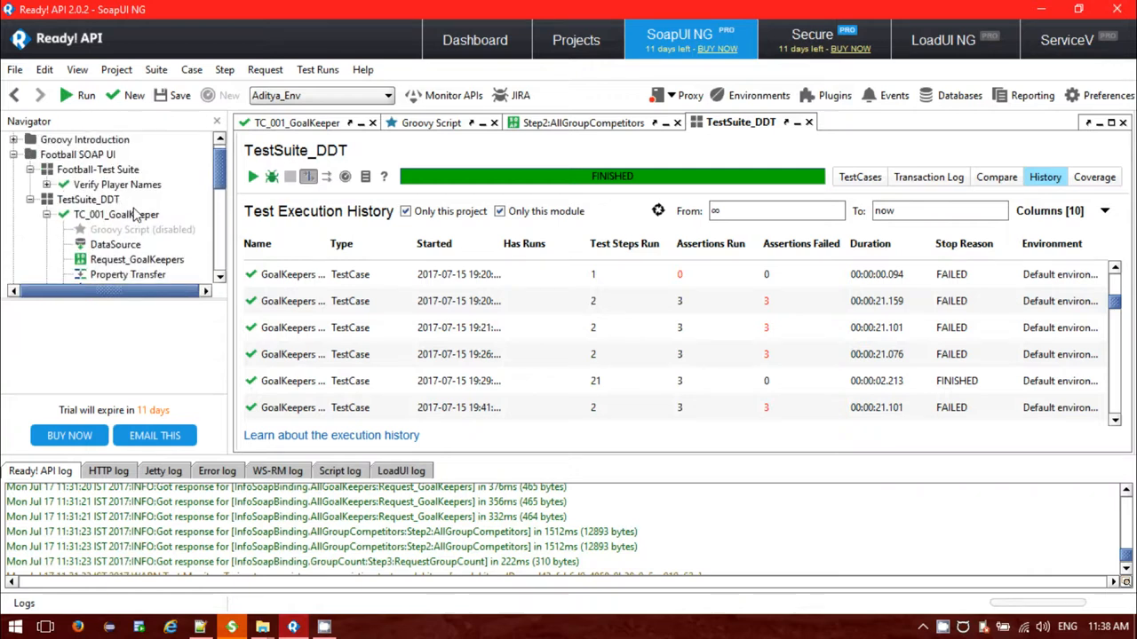
pyautogui.scroll(-3)
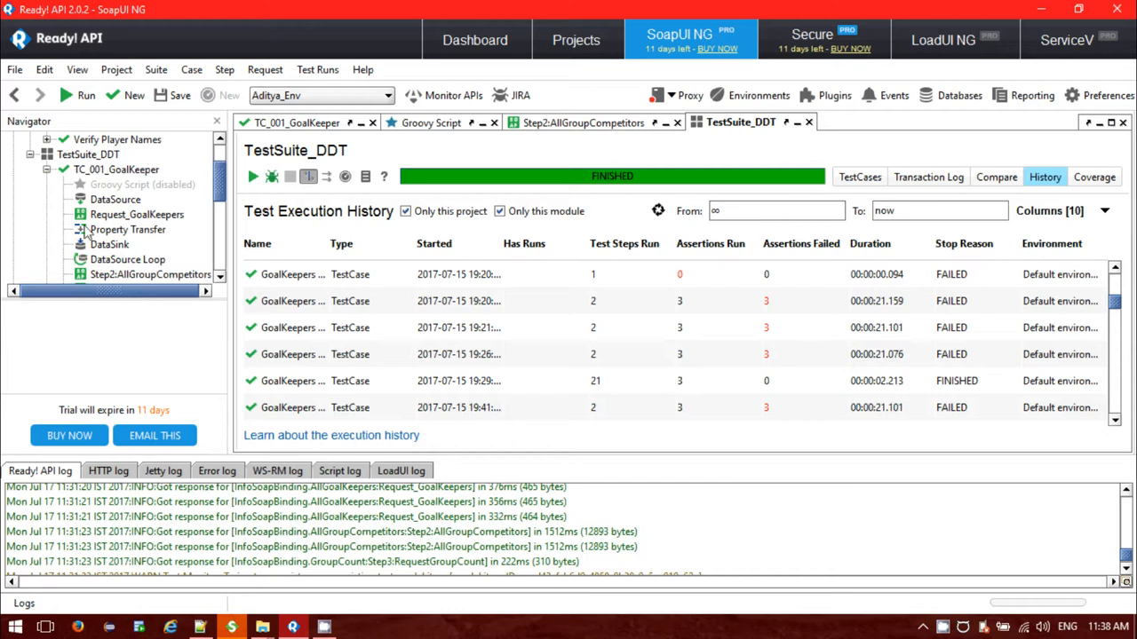
pyautogui.click(48, 170)
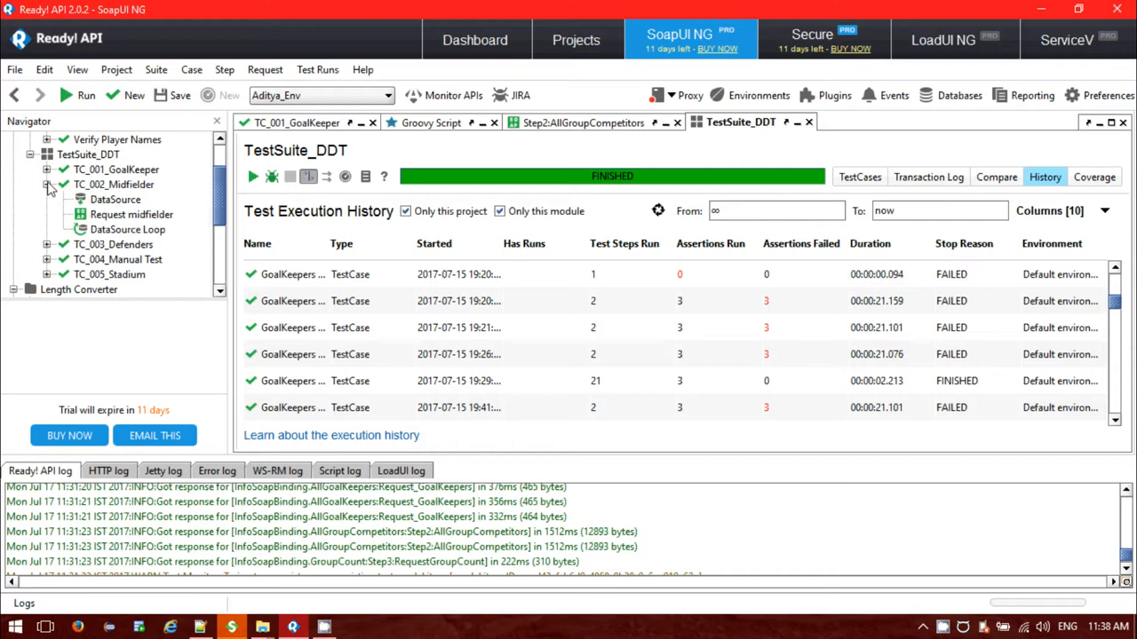
# Collapse the expanded test cases, peek into TC_003_Defenders, and select the TestSuite_DDT suite
pyautogui.click(46, 185)
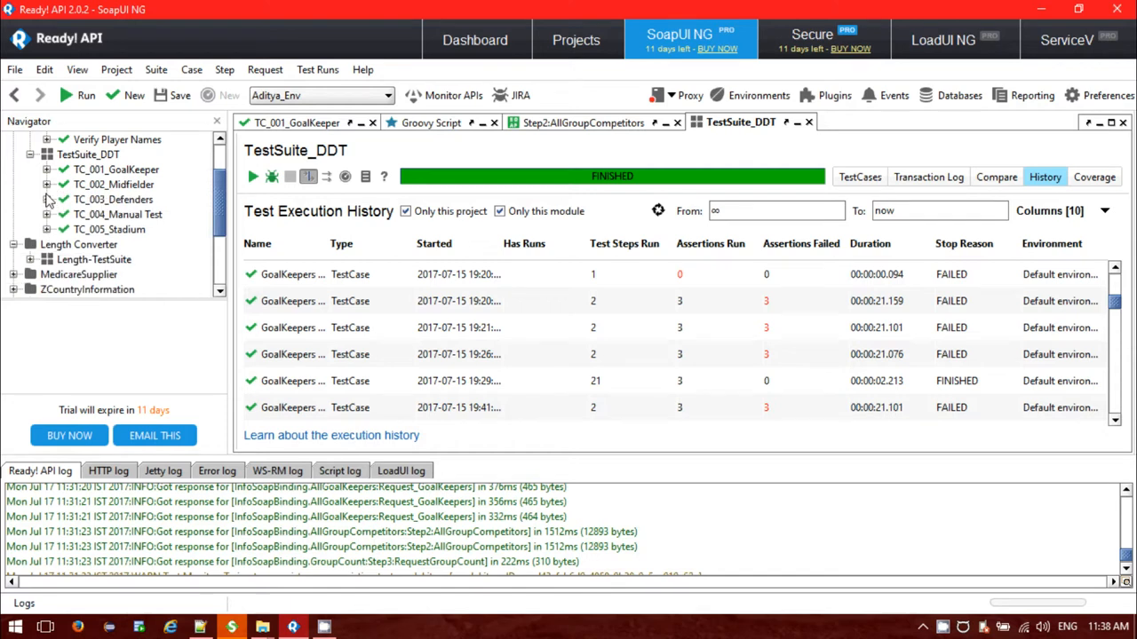
pyautogui.click(46, 199)
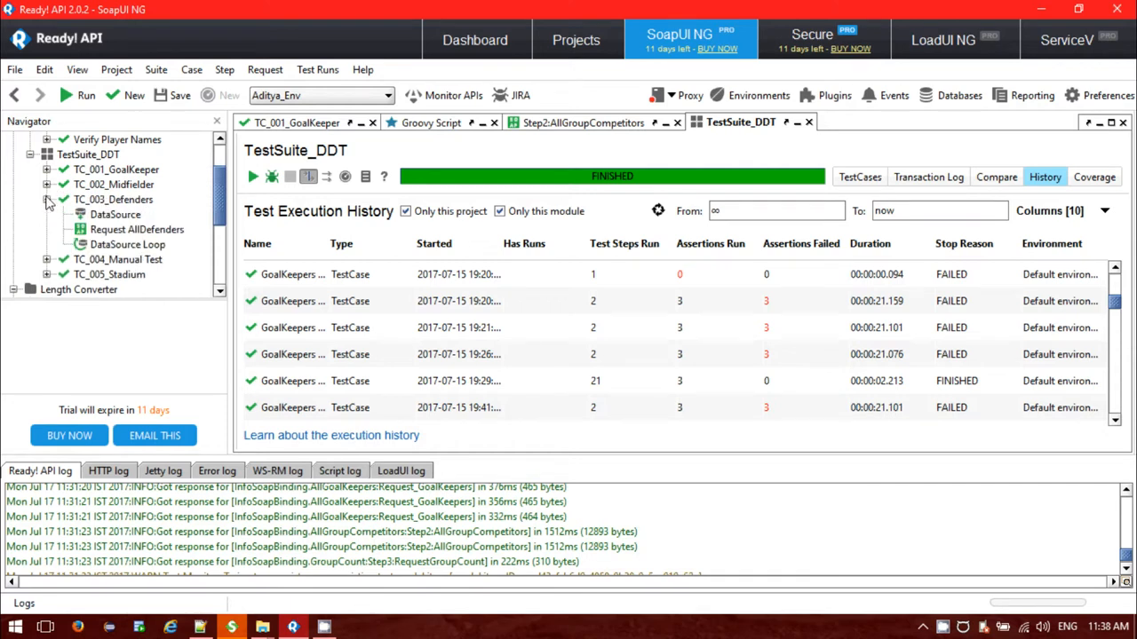
pyautogui.click(46, 199)
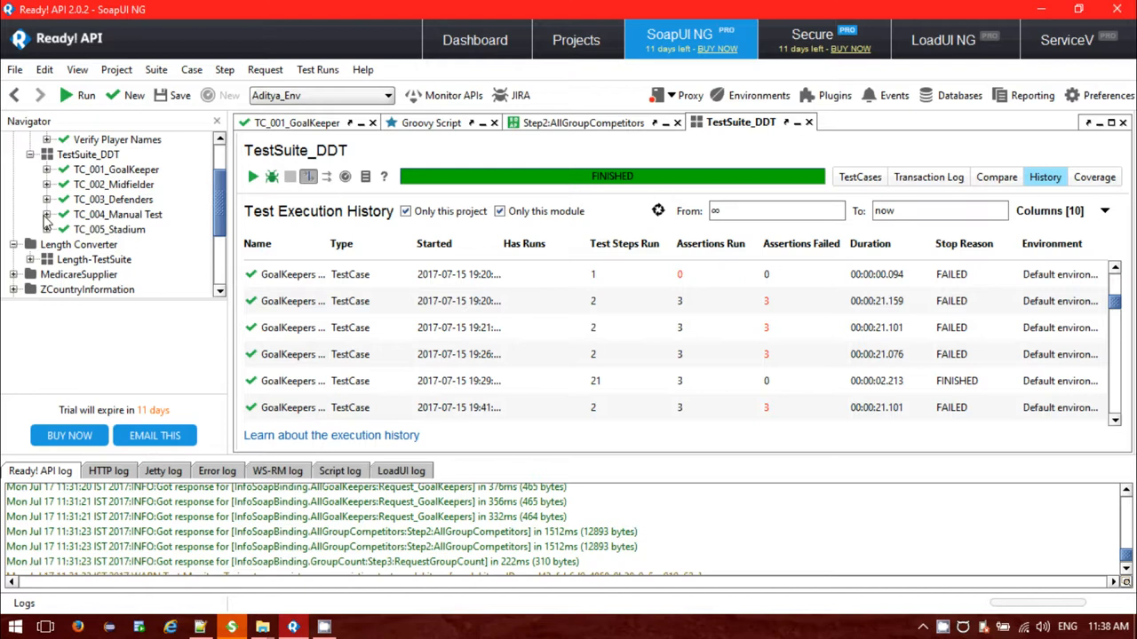
pyautogui.click(46, 213)
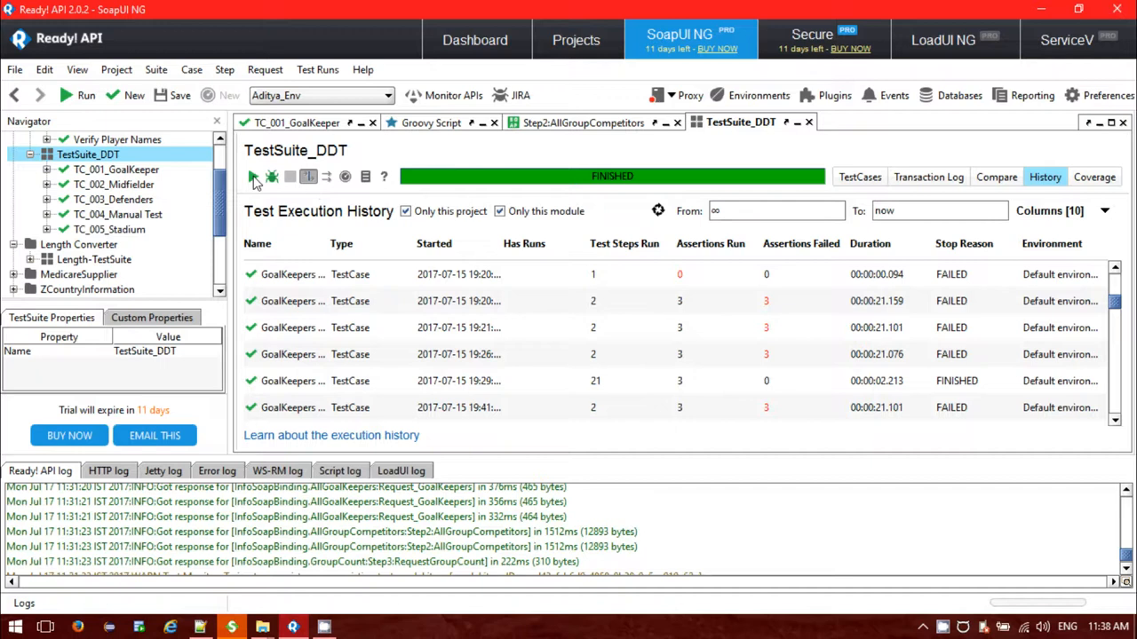
# Run the whole TestSuite_DDT suite, marking the manual test step result as Pass
pyautogui.click(858, 178)
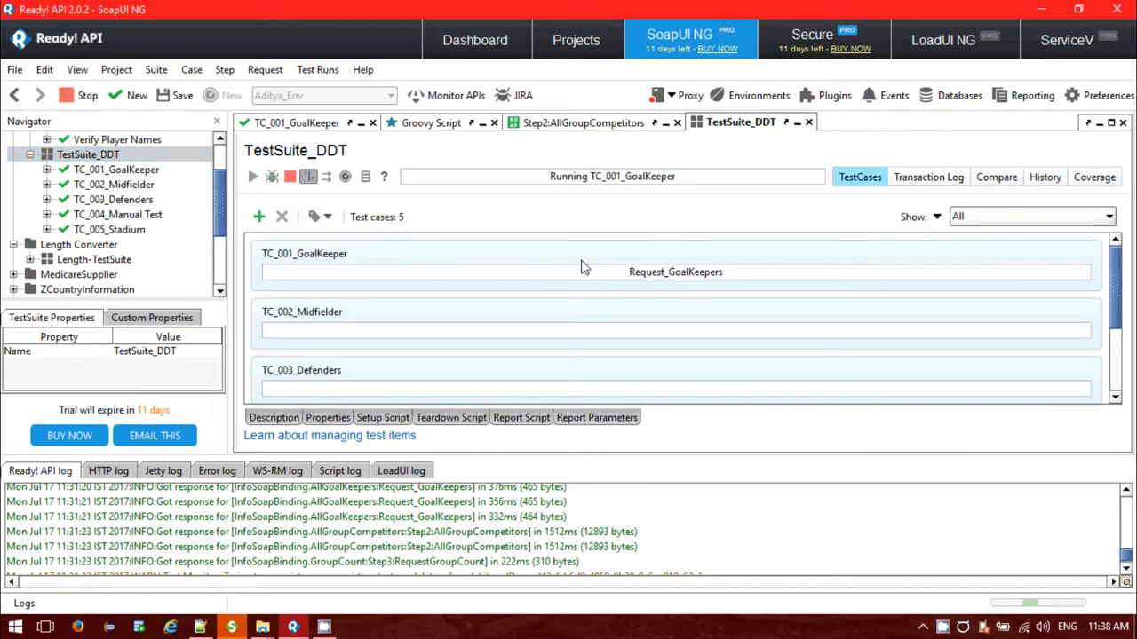
pyautogui.click(252, 176)
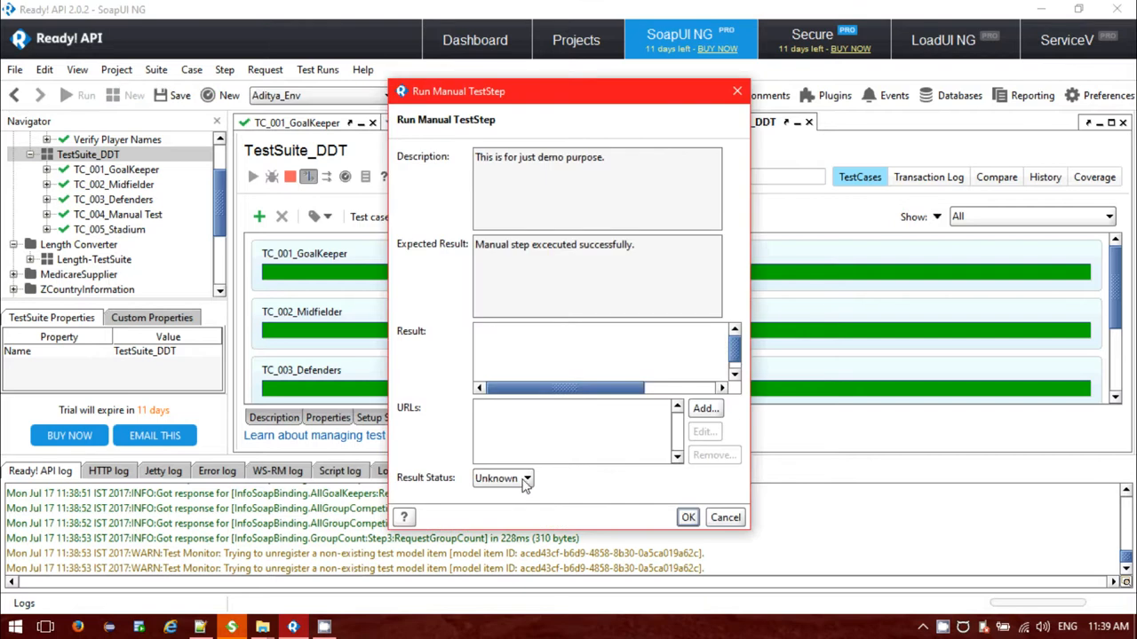
pyautogui.click(525, 478)
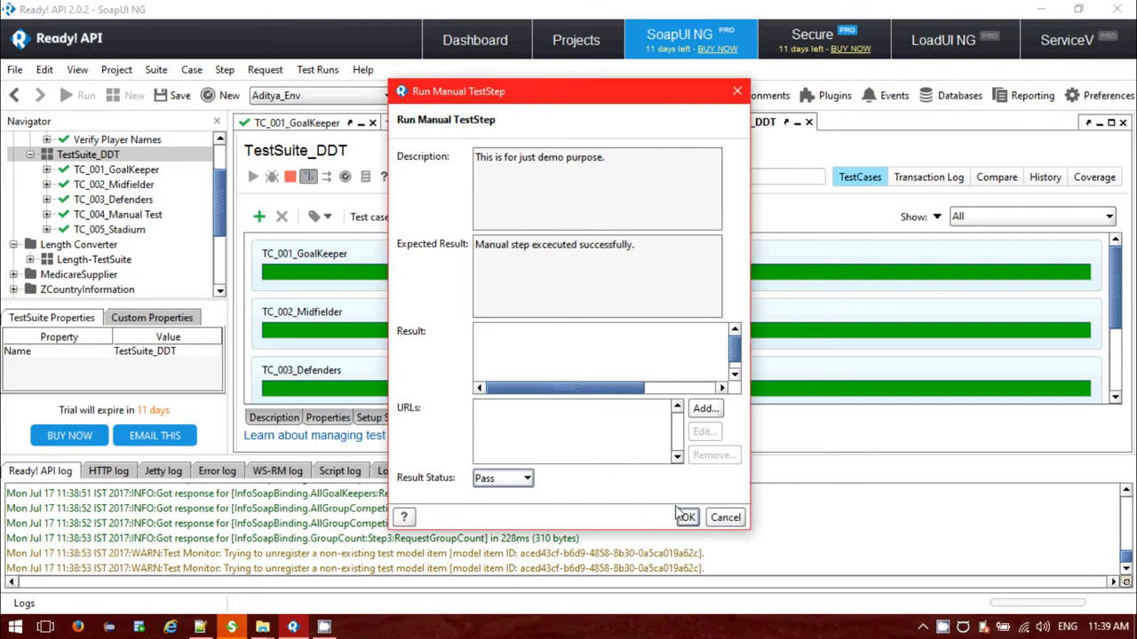
pyautogui.click(686, 517)
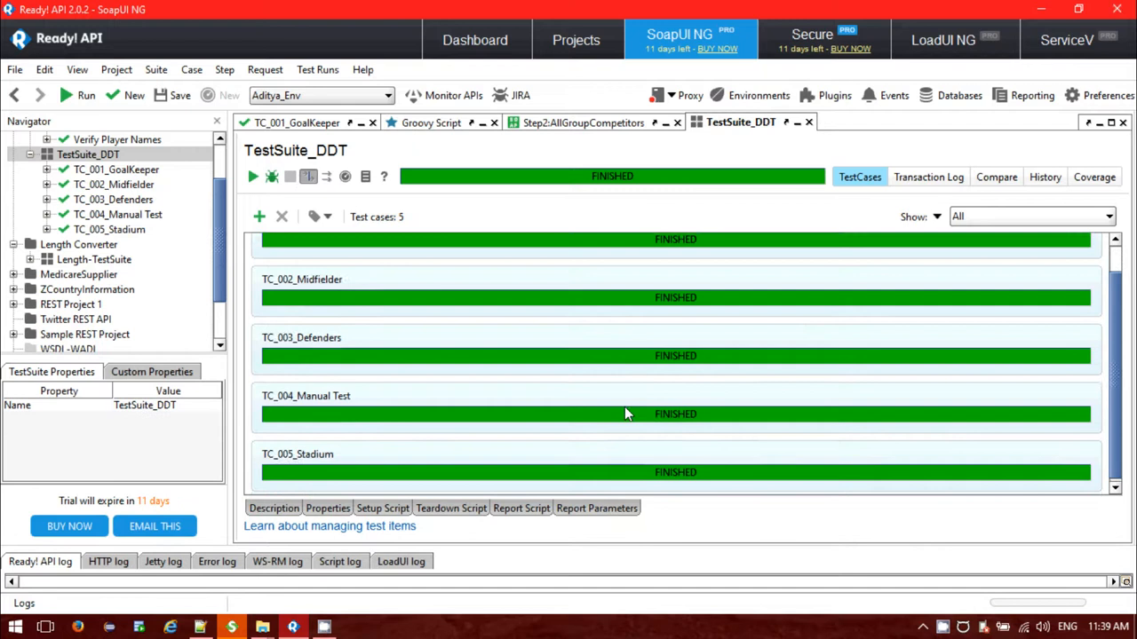
# Review the run's Transaction Log at test-case level with View Test Steps unchecked
pyautogui.scroll(3)
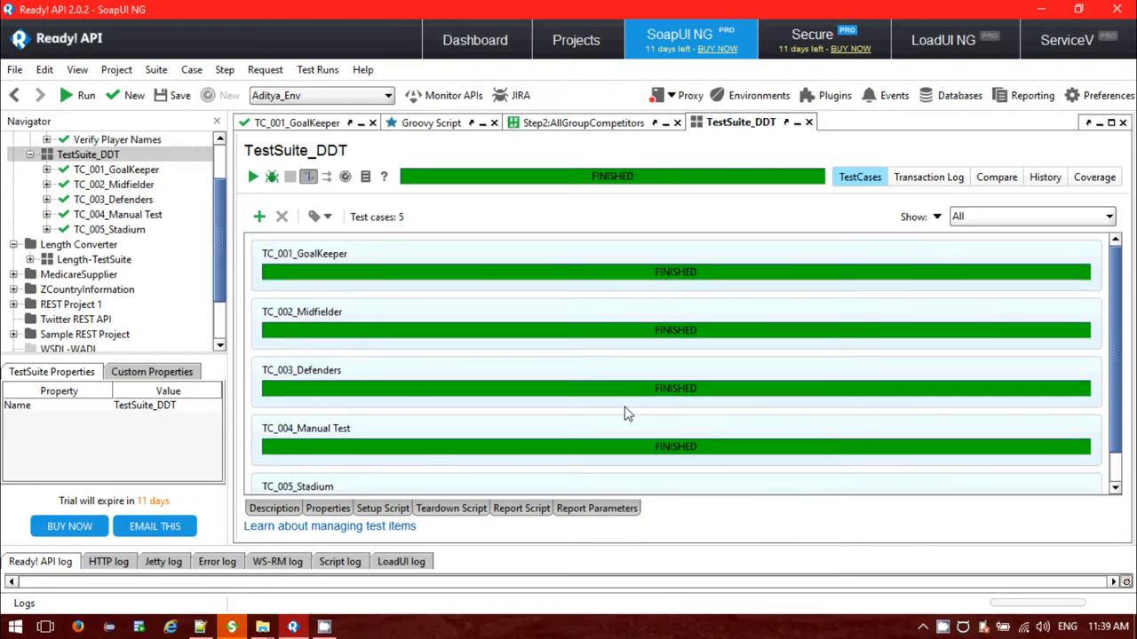
pyautogui.click(928, 177)
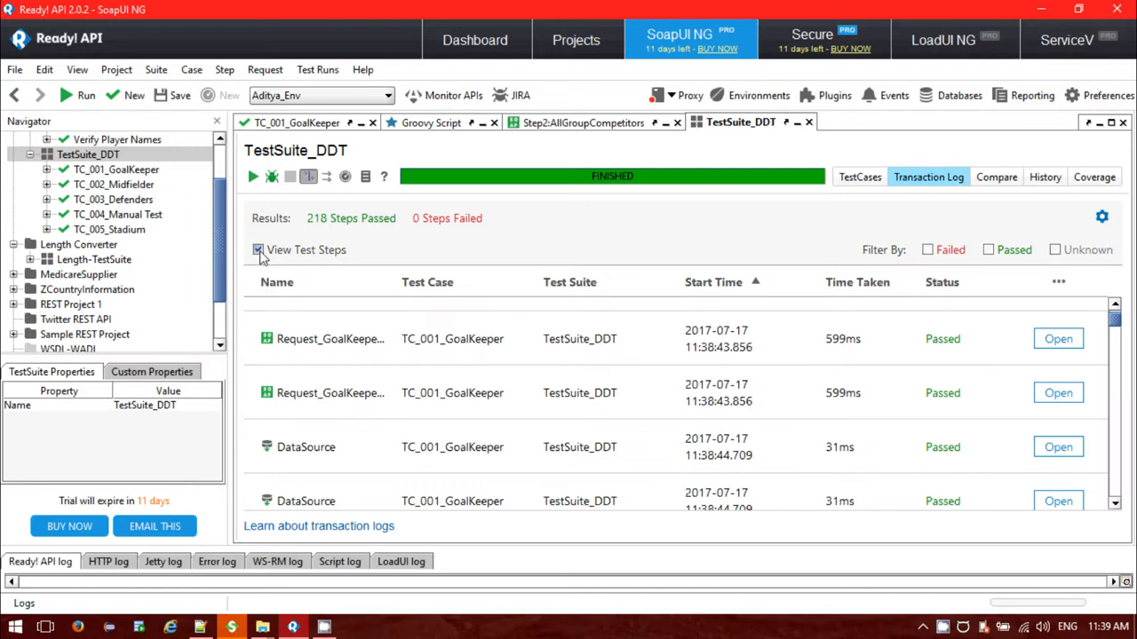
pyautogui.click(258, 248)
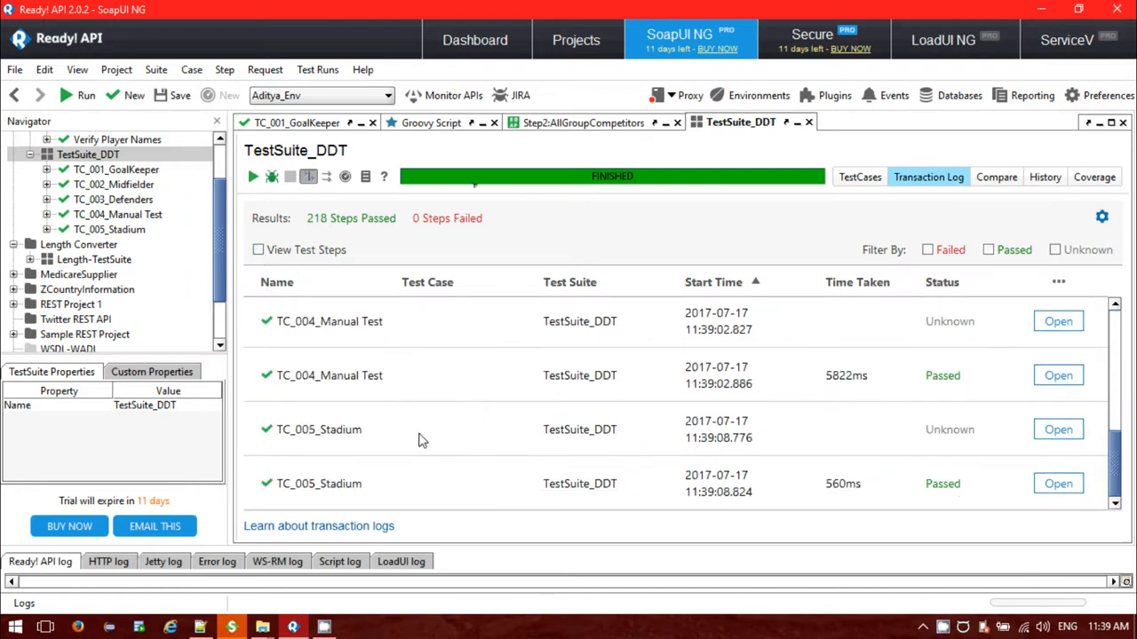
pyautogui.scroll(3)
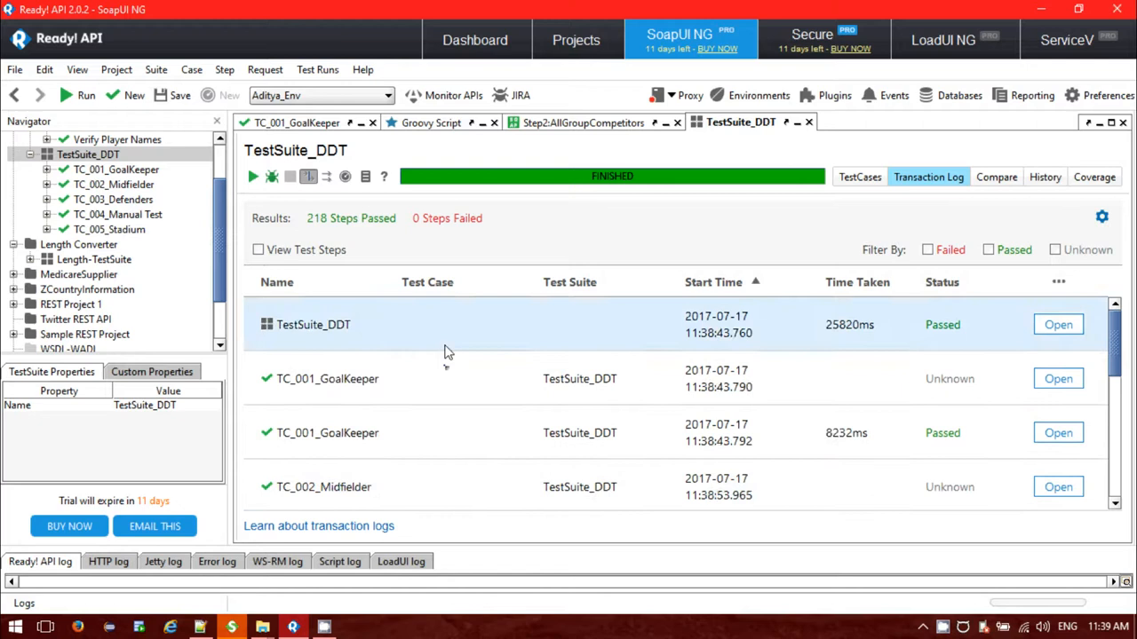
pyautogui.scroll(-3)
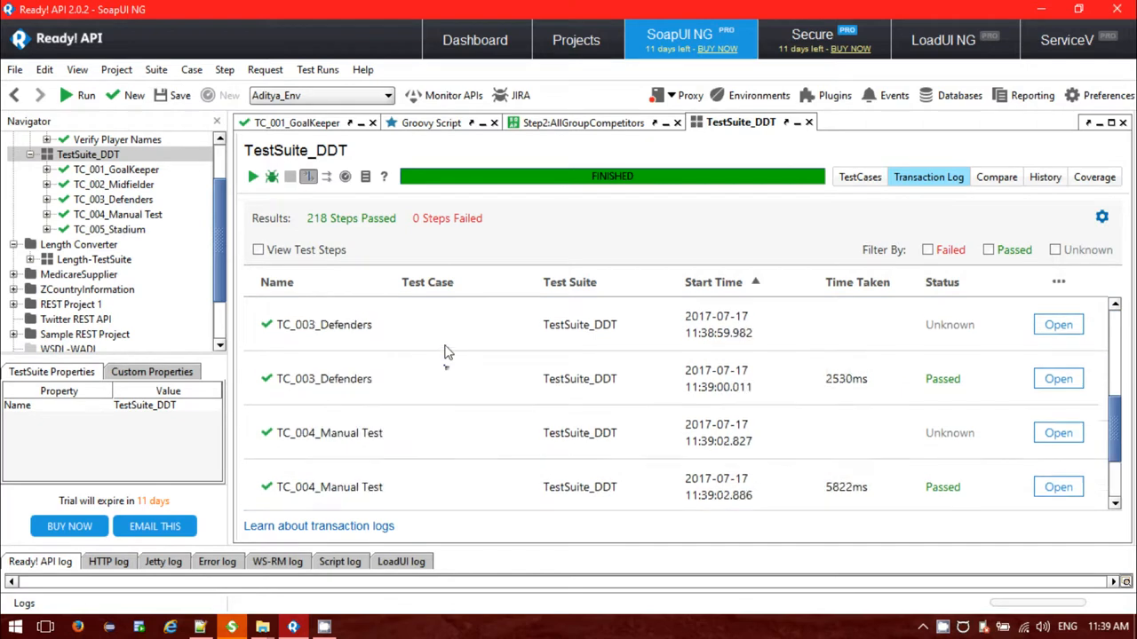
pyautogui.scroll(3)
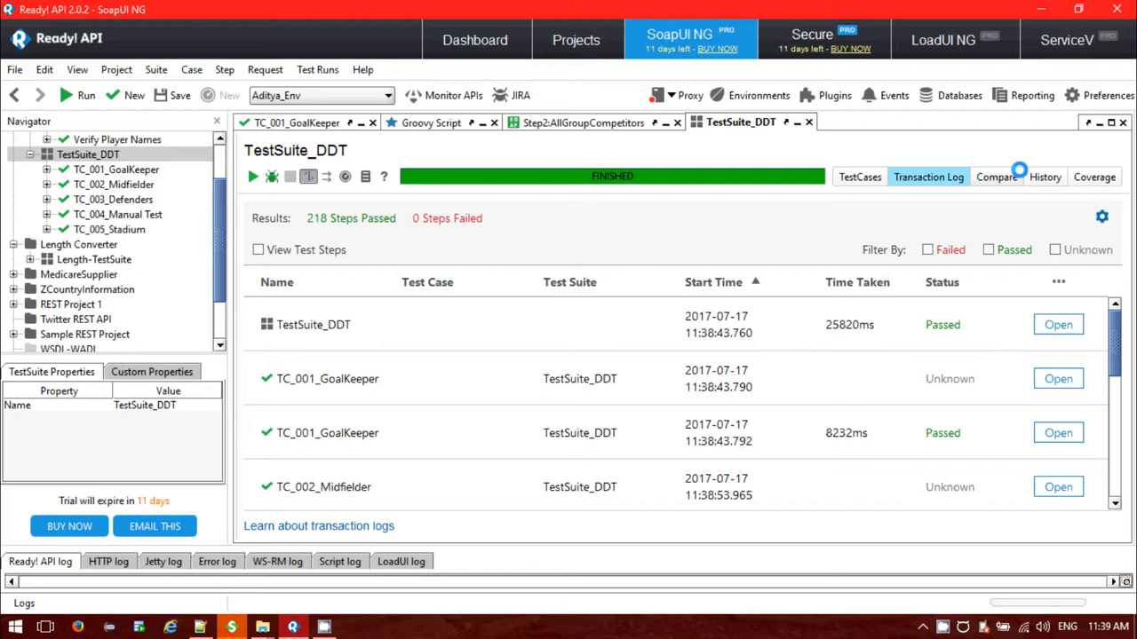
# Compare recent runs, return to the results and confirm overwriting and saving the modified project file
pyautogui.click(995, 178)
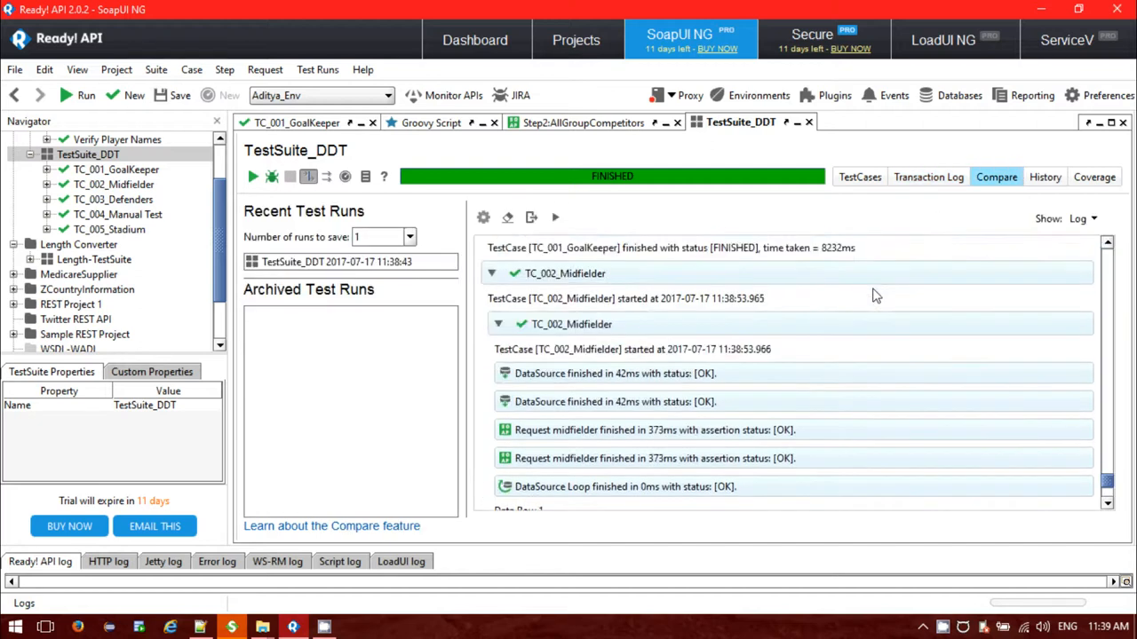
pyautogui.scroll(-3)
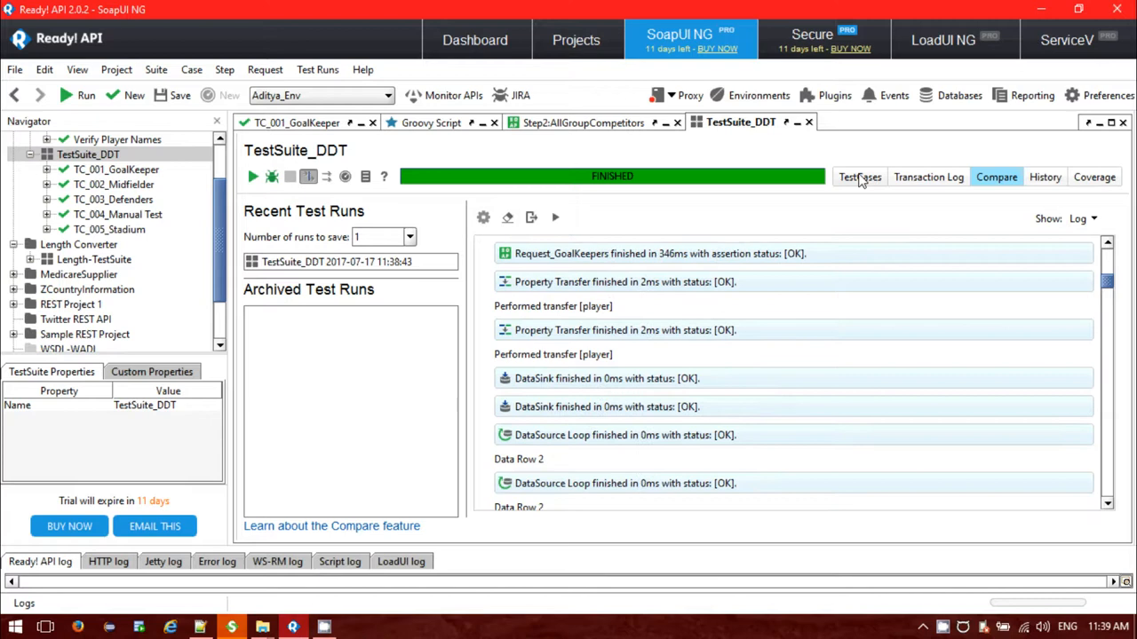
pyautogui.click(859, 178)
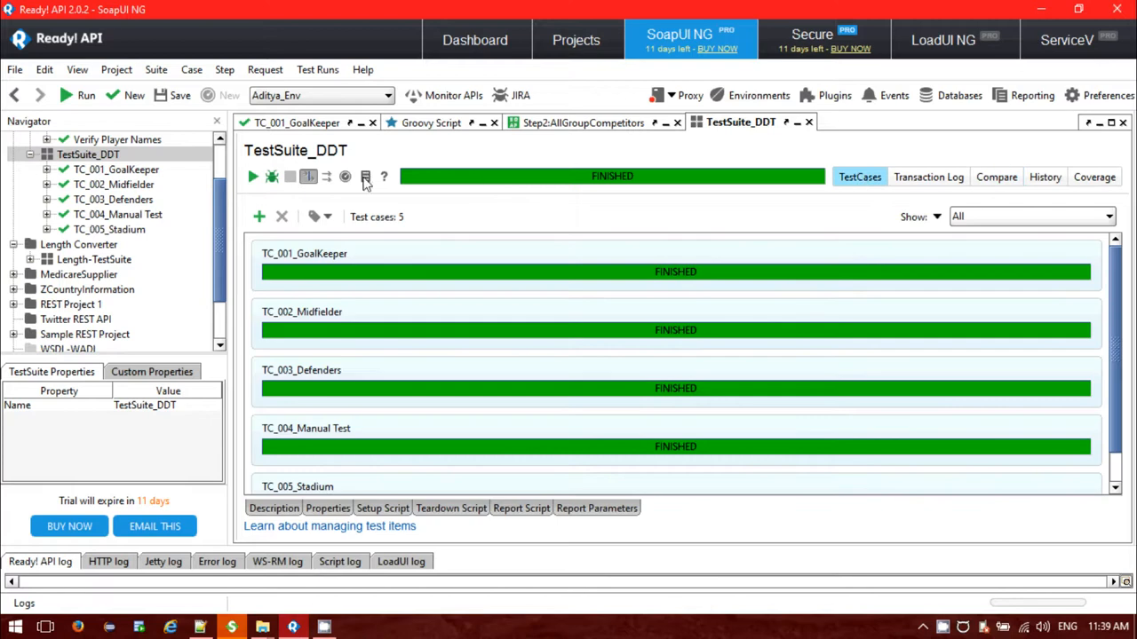
pyautogui.moveTo(374, 182)
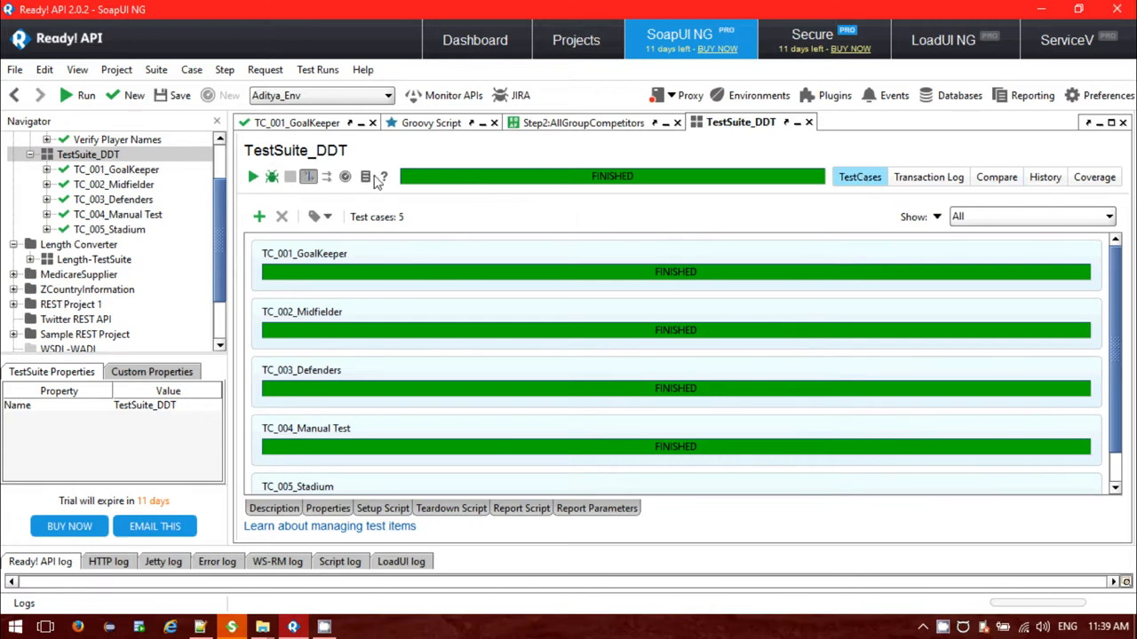
pyautogui.moveTo(366, 176)
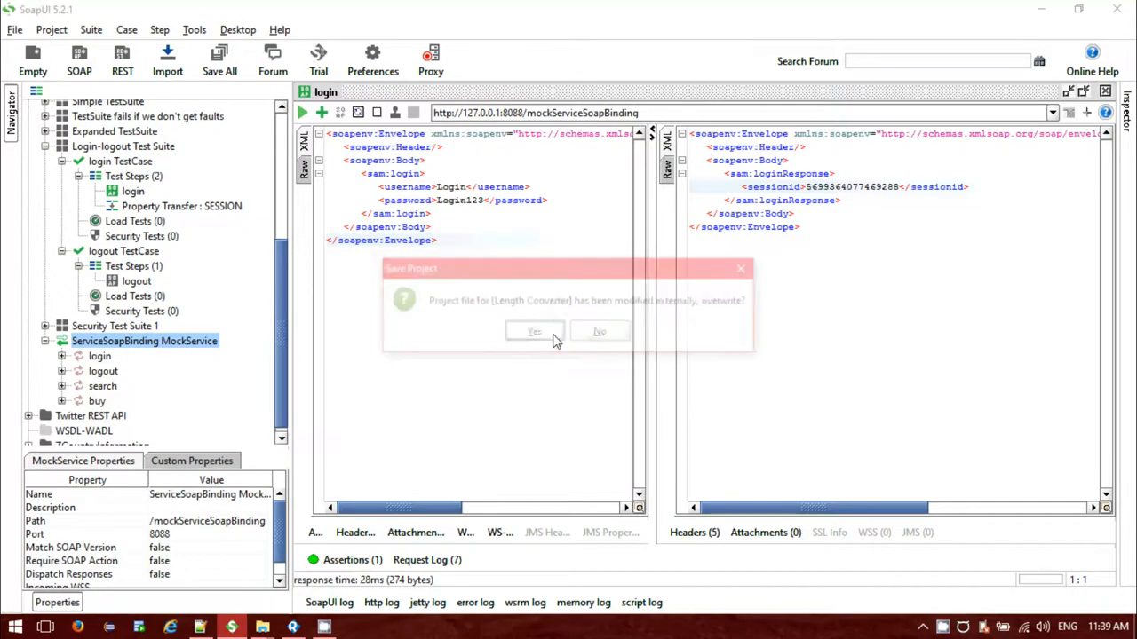
pyautogui.click(532, 332)
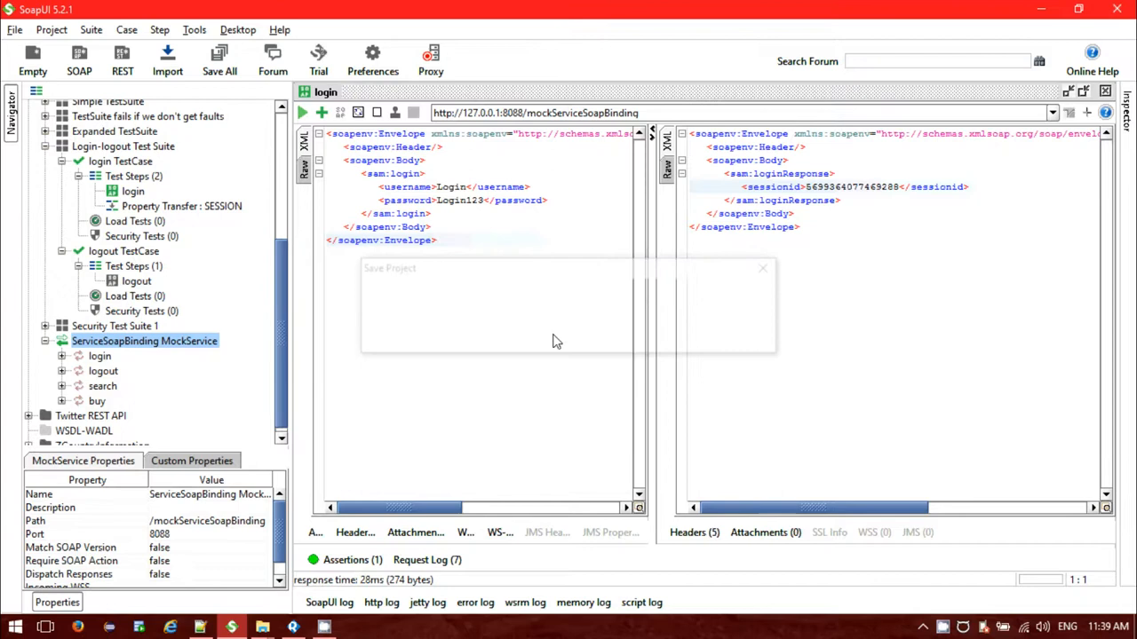
pyautogui.click(131, 192)
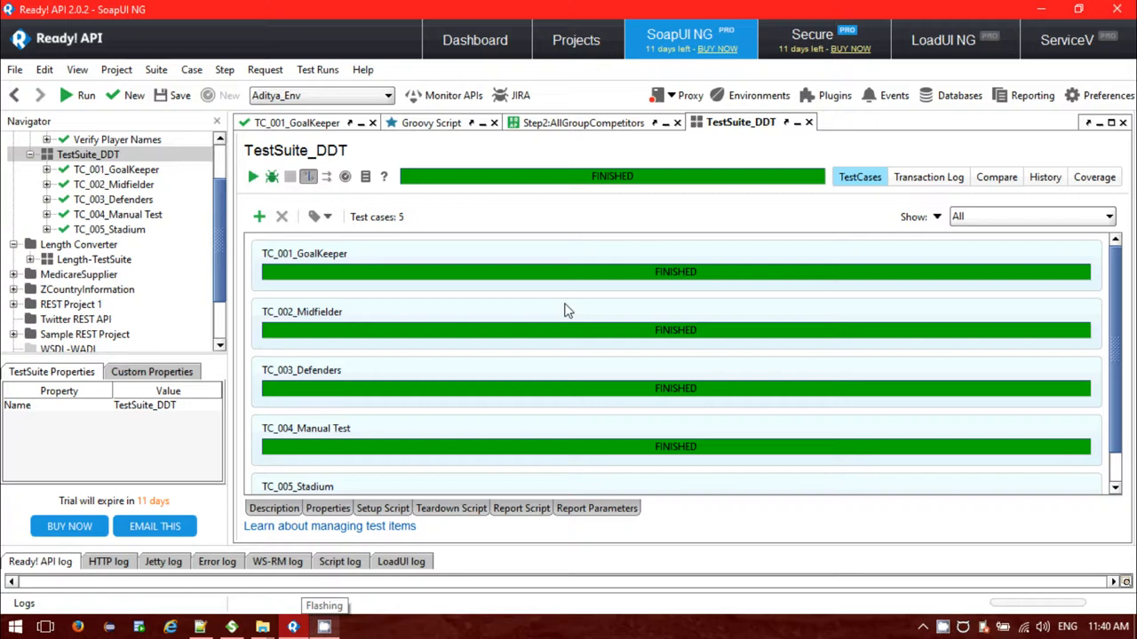
pyautogui.moveTo(366, 176)
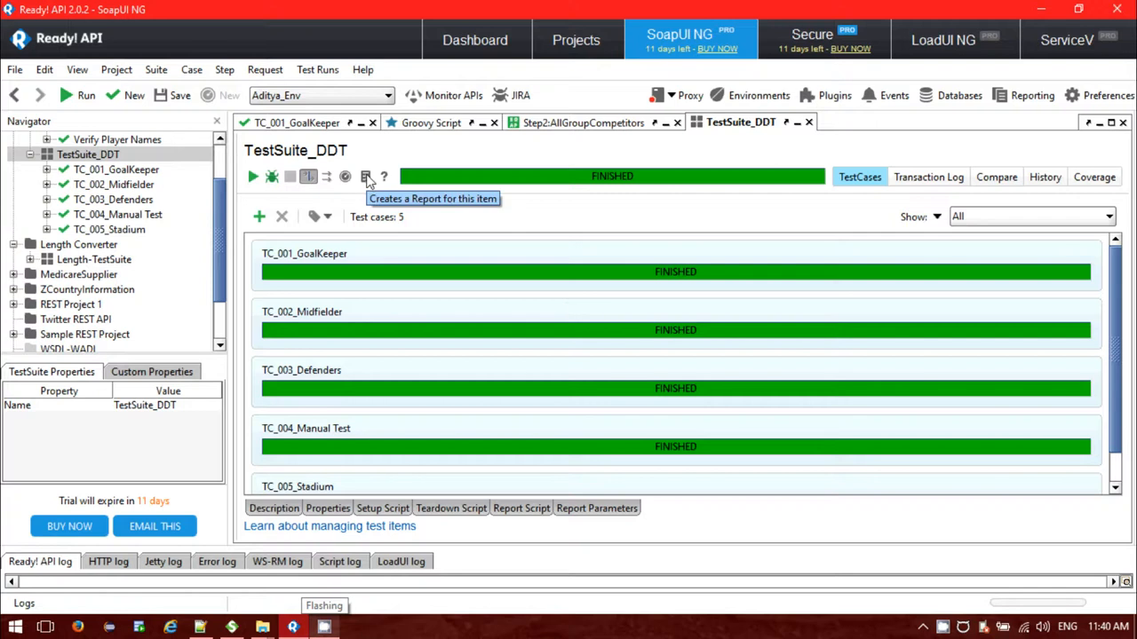
# Generate a single-page JUnit-Style HTML Report for TestSuite_DDT into the Properties files folder
pyautogui.click(366, 176)
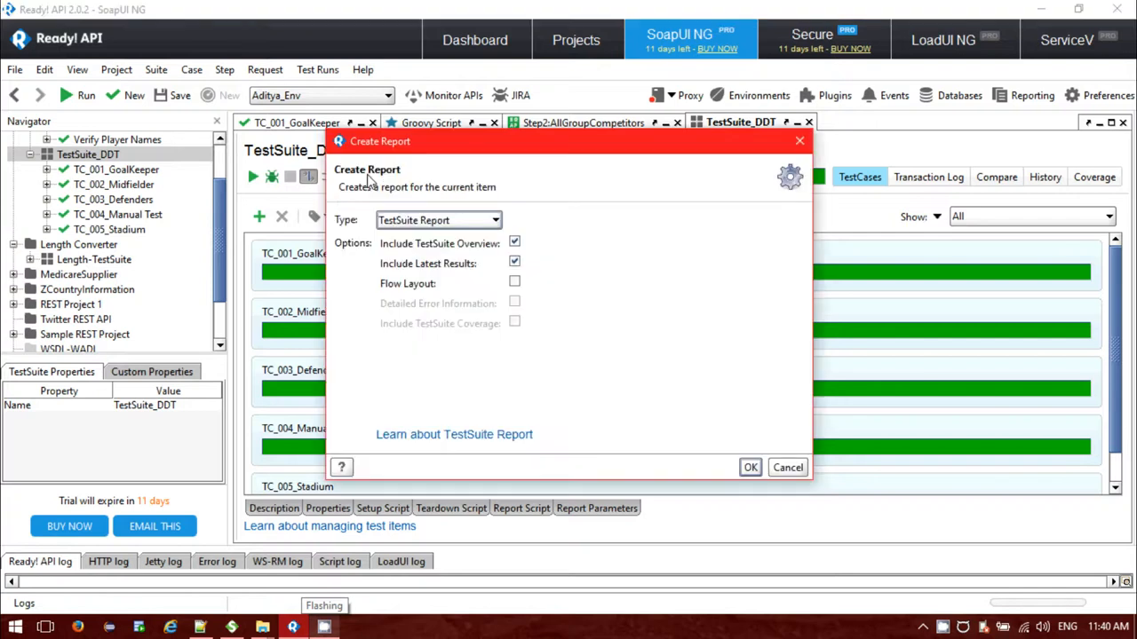
pyautogui.click(496, 220)
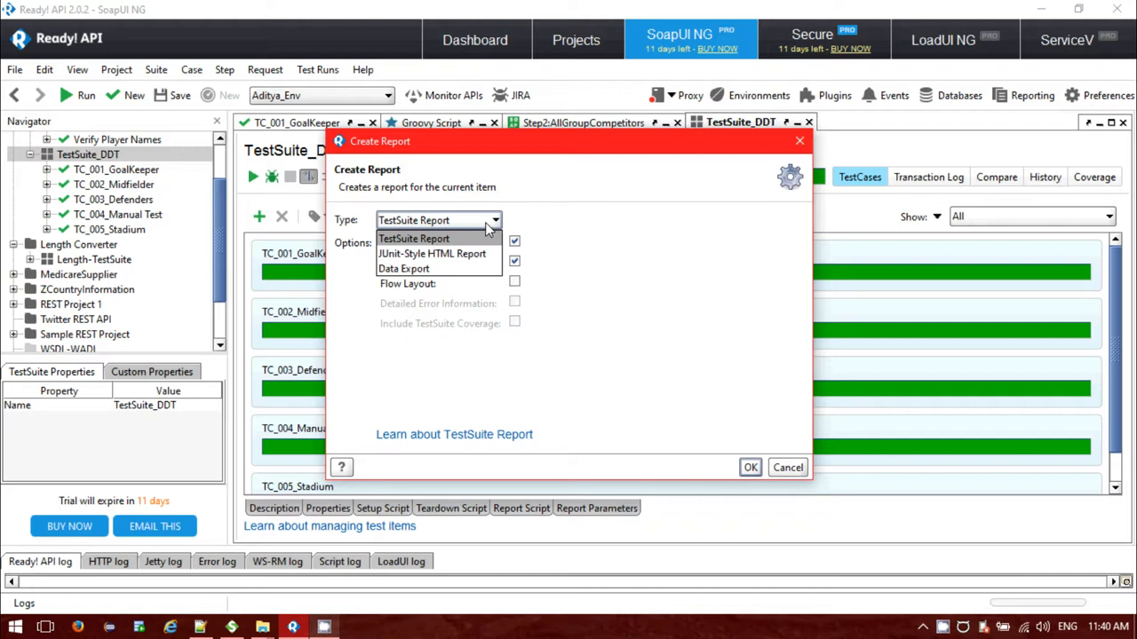
pyautogui.moveTo(433, 253)
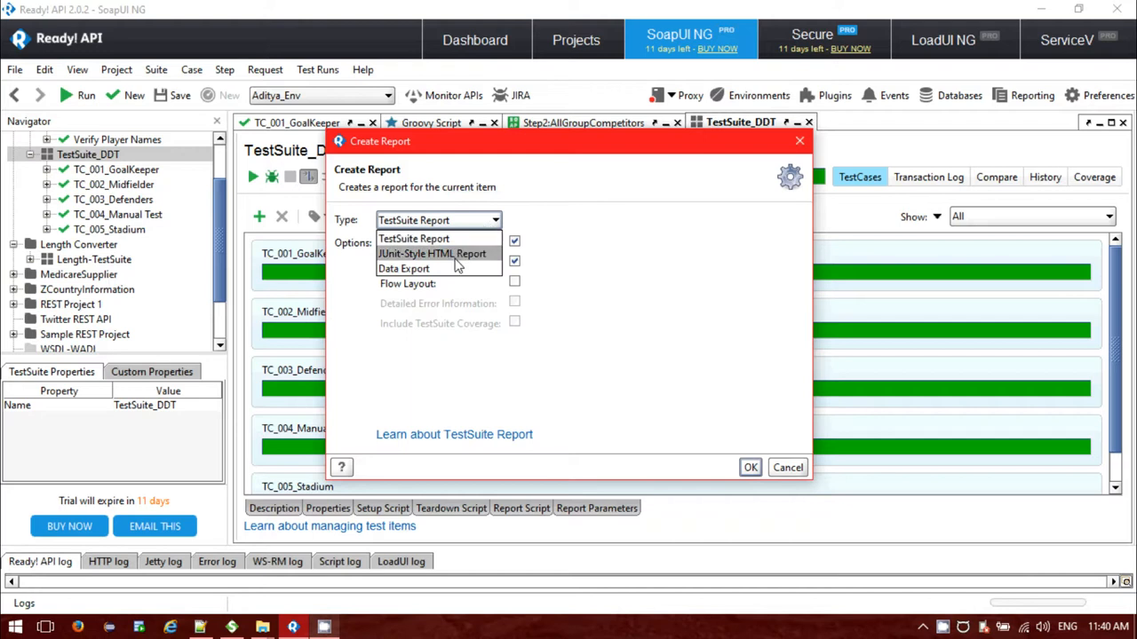
pyautogui.moveTo(448, 268)
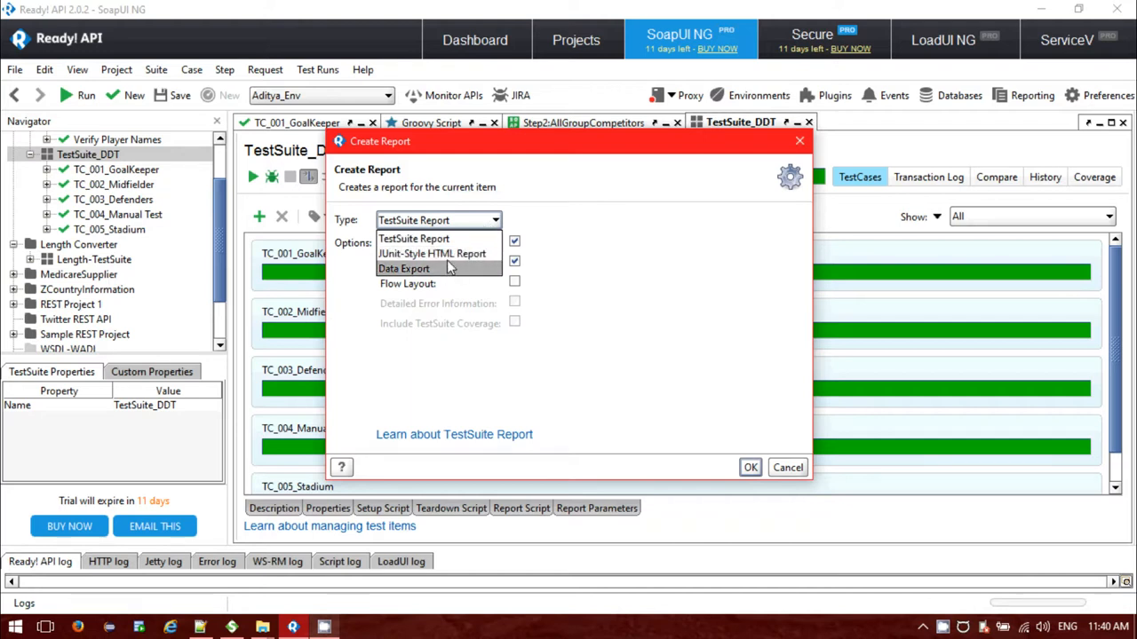
pyautogui.click(434, 252)
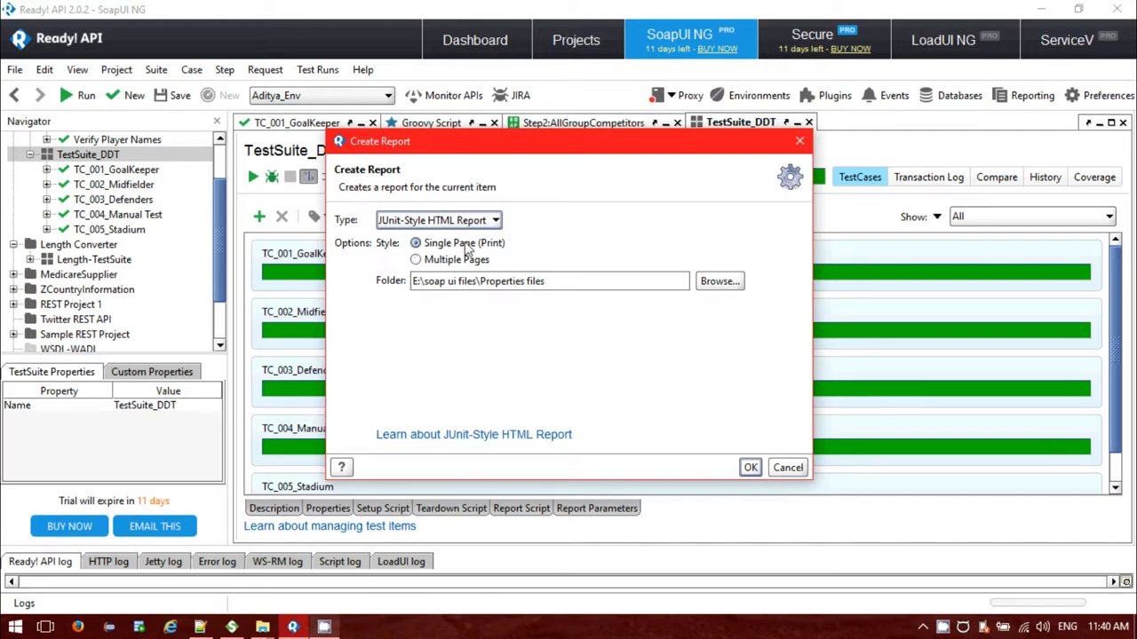
pyautogui.moveTo(650, 328)
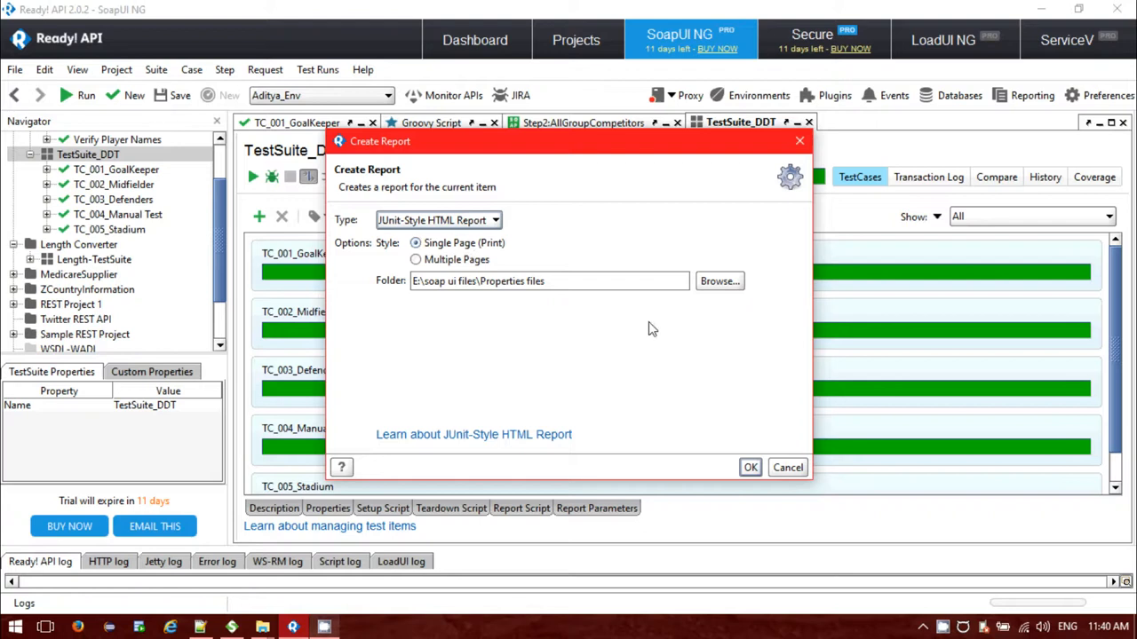
pyautogui.click(787, 467)
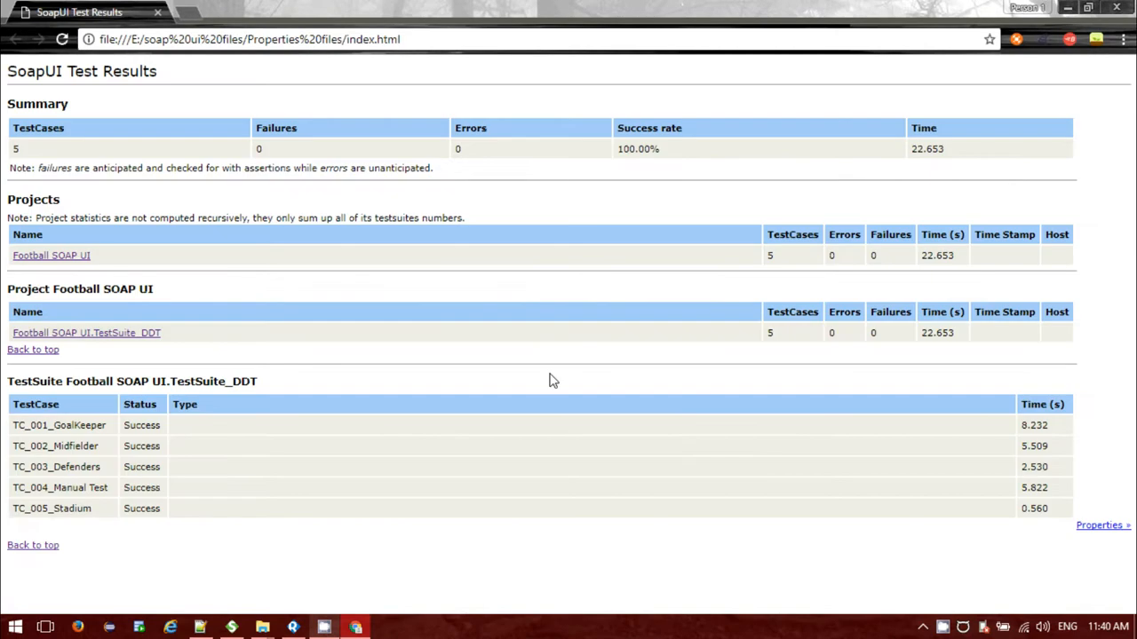
pyautogui.moveTo(231, 248)
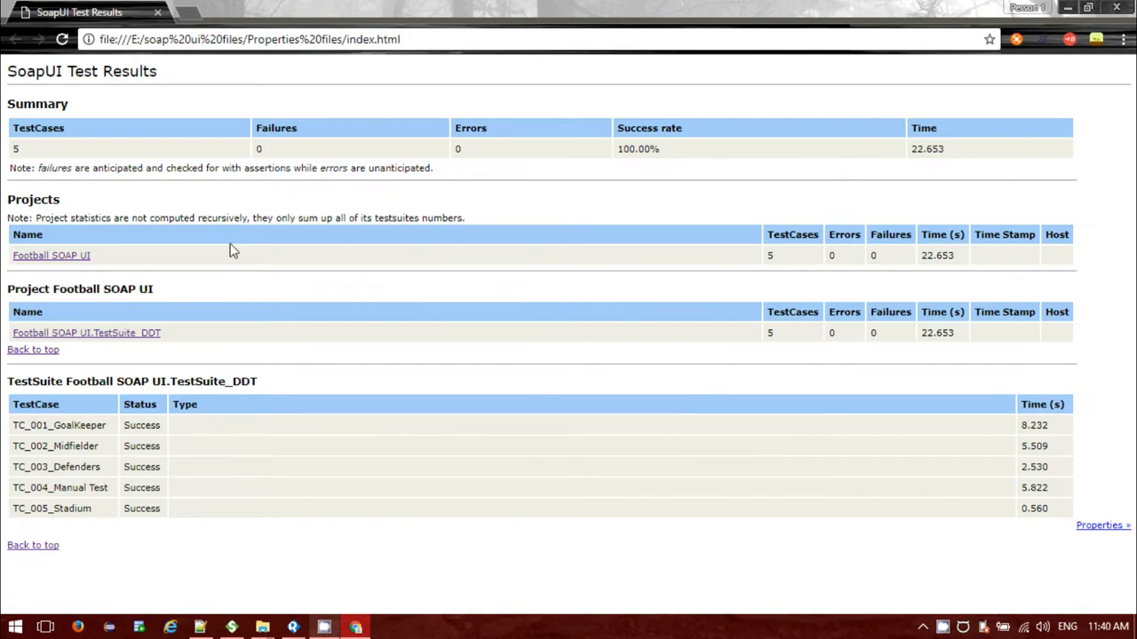
pyautogui.moveTo(85, 440)
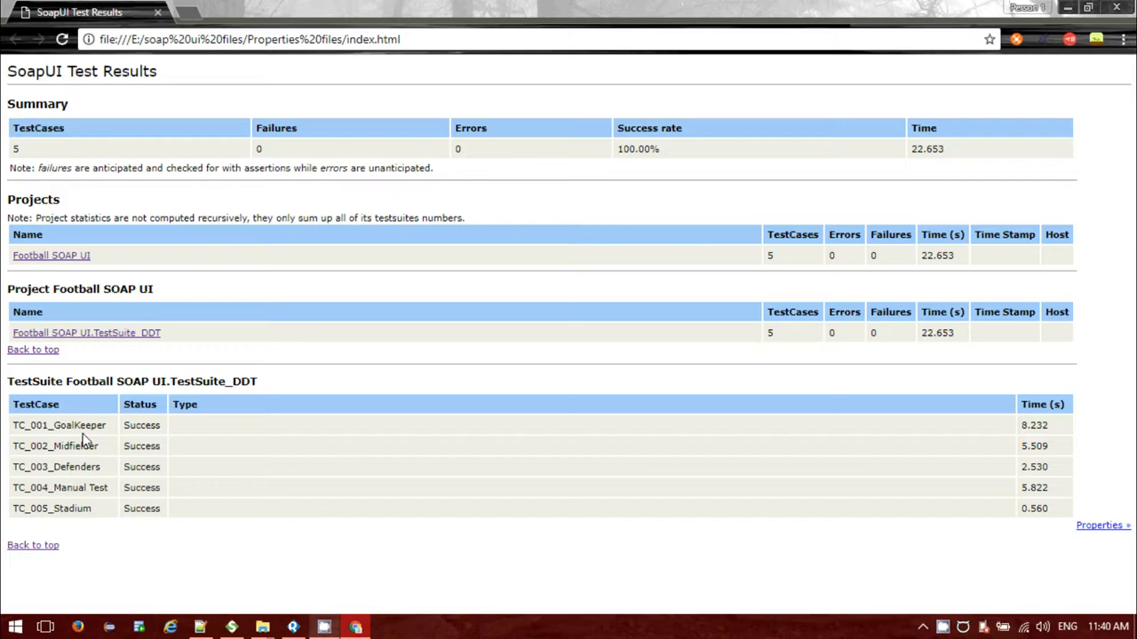
pyautogui.moveTo(87, 341)
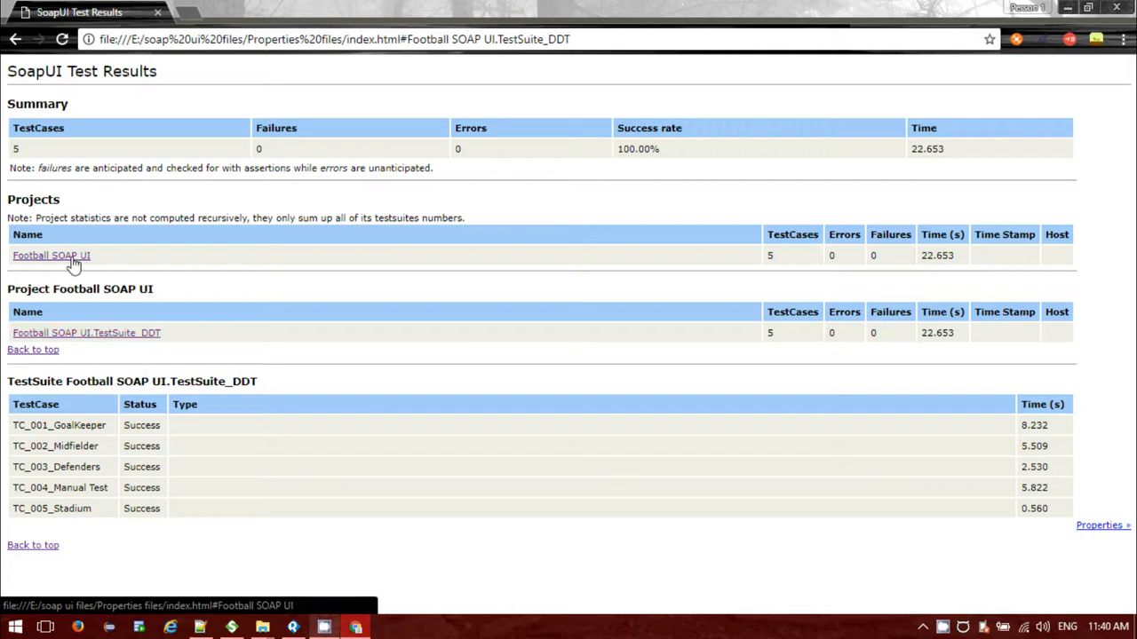
# In the index.html results, open the Football SOAP UI project details and its Properties window
pyautogui.click(50, 256)
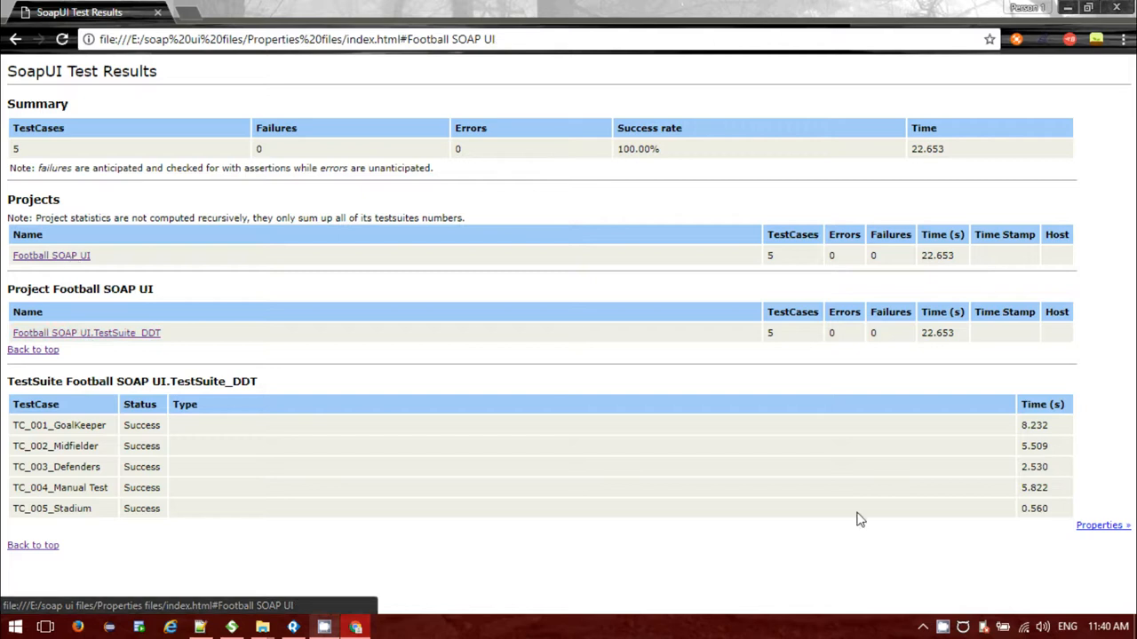
pyautogui.click(1101, 526)
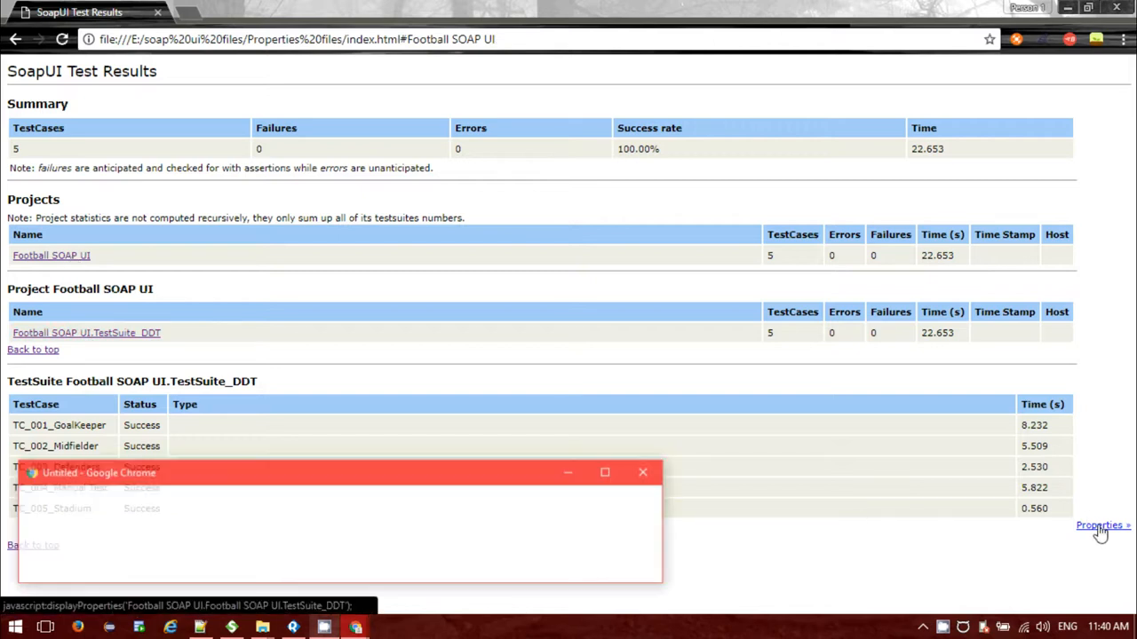
pyautogui.click(1101, 525)
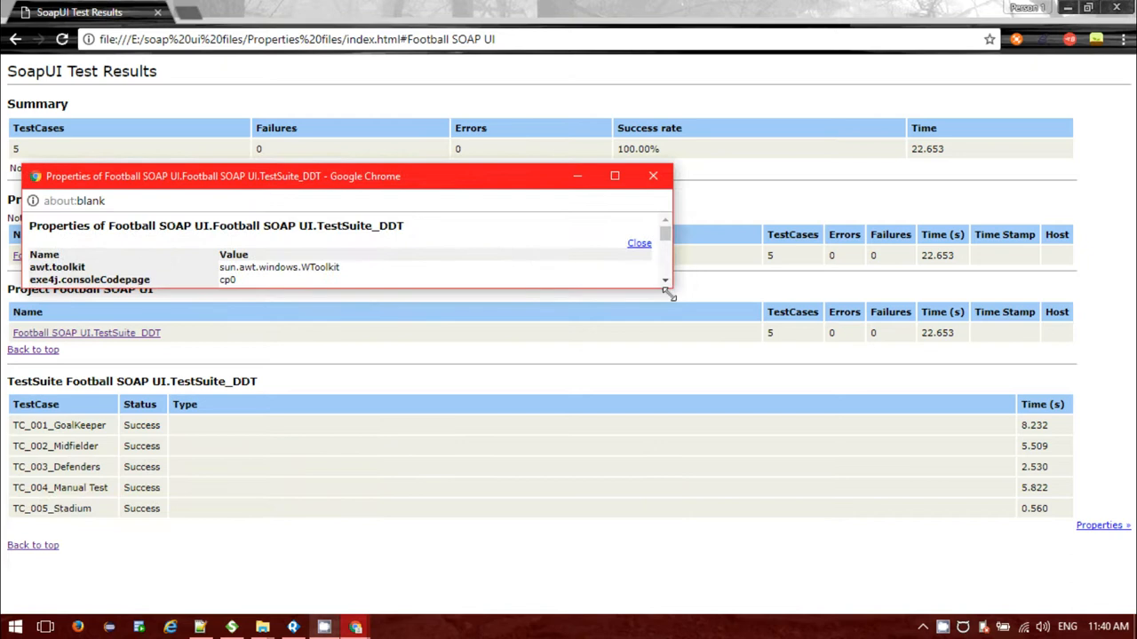
pyautogui.click(614, 175)
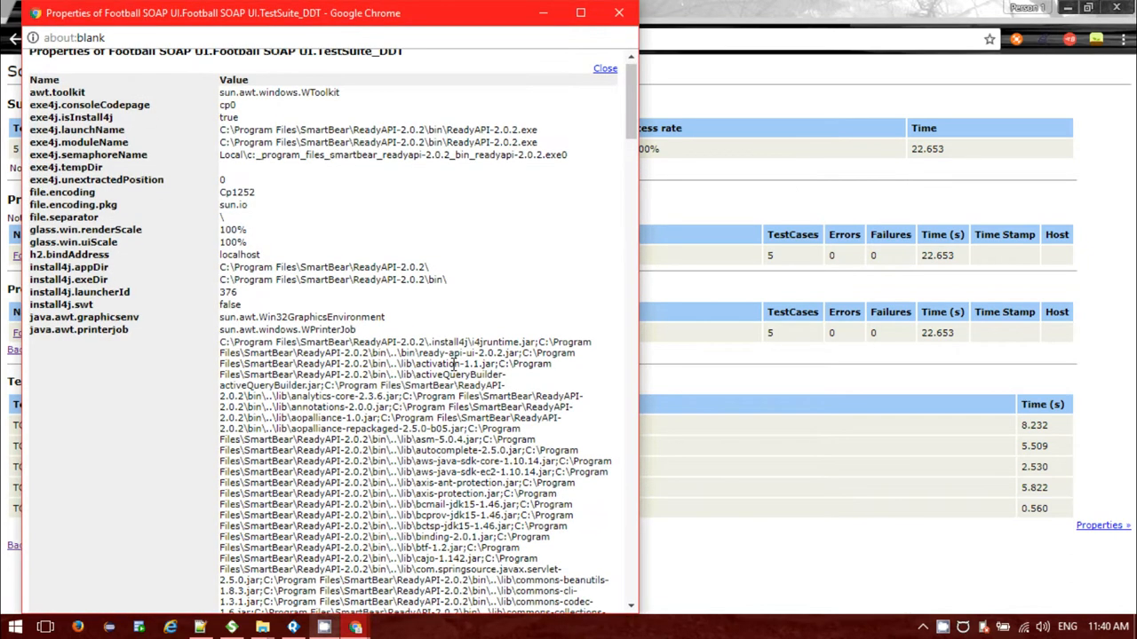
pyautogui.scroll(-3)
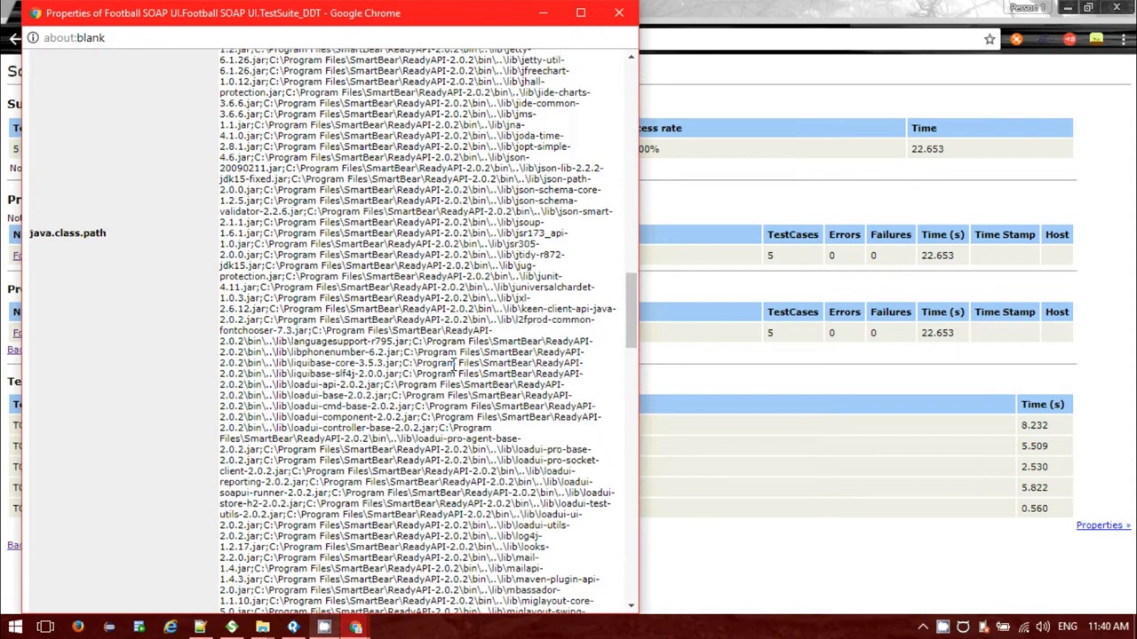
pyautogui.scroll(3)
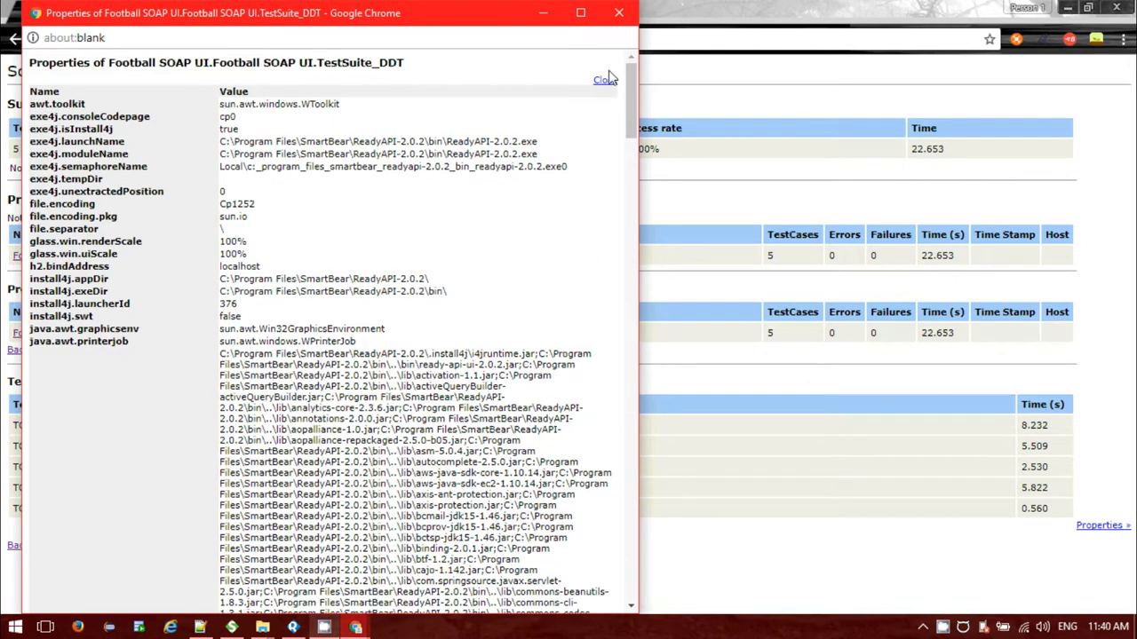
pyautogui.click(604, 79)
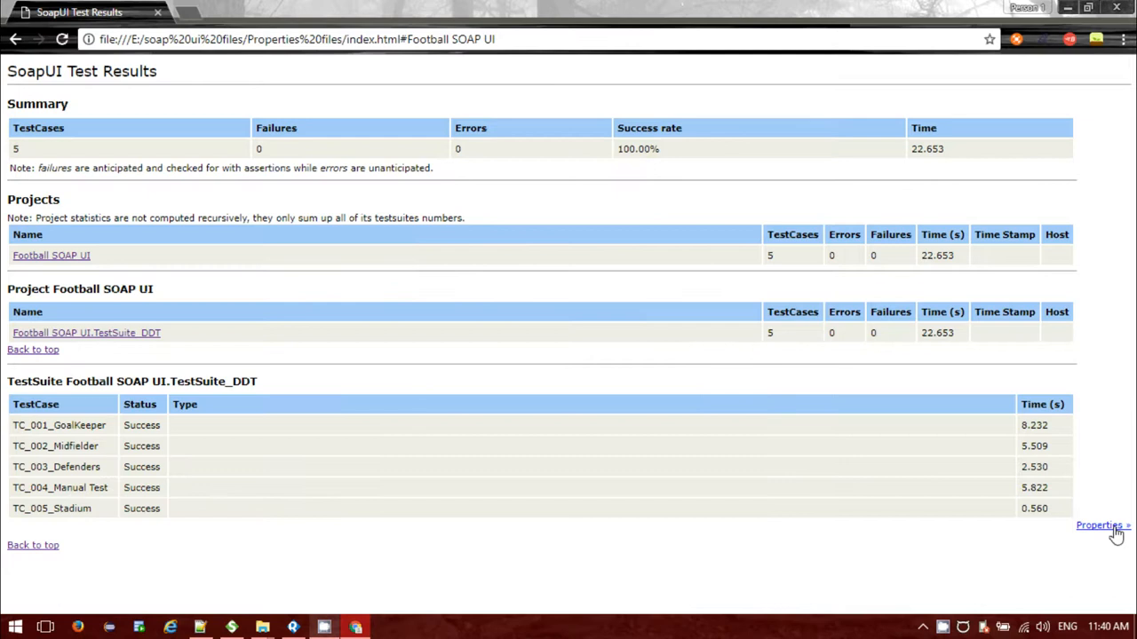
pyautogui.moveTo(85, 333)
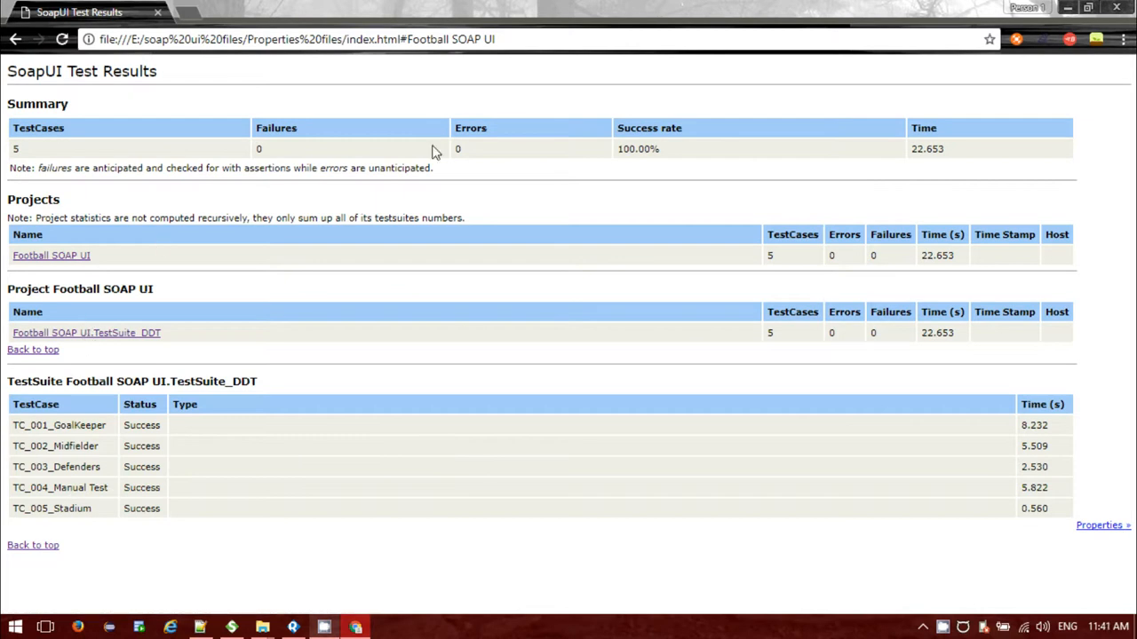
pyautogui.moveTo(678, 257)
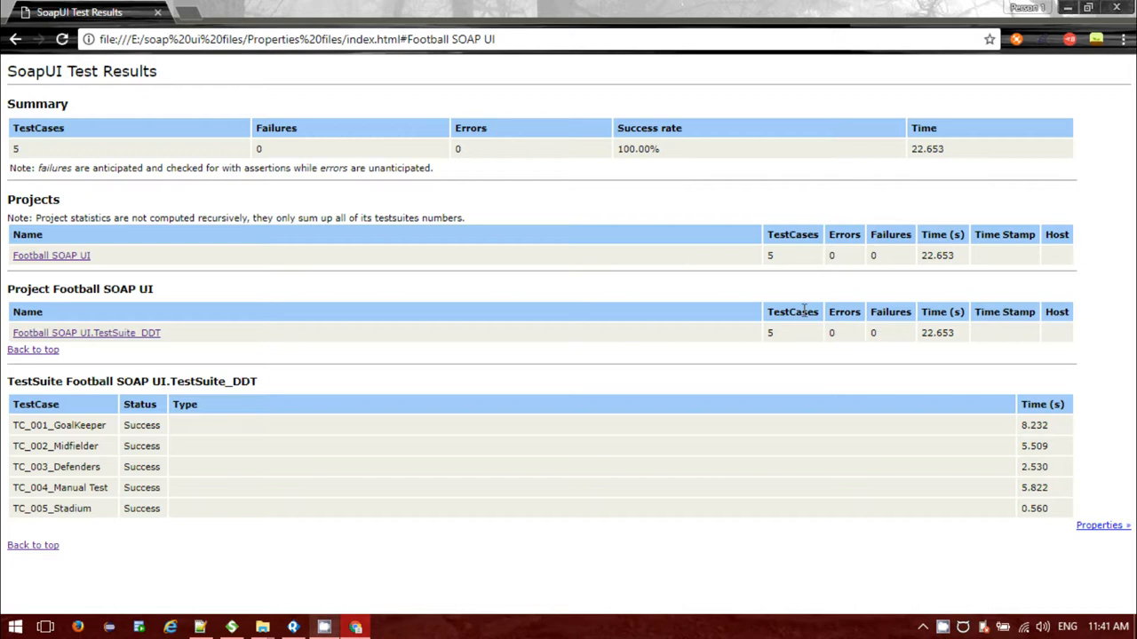
pyautogui.moveTo(922, 320)
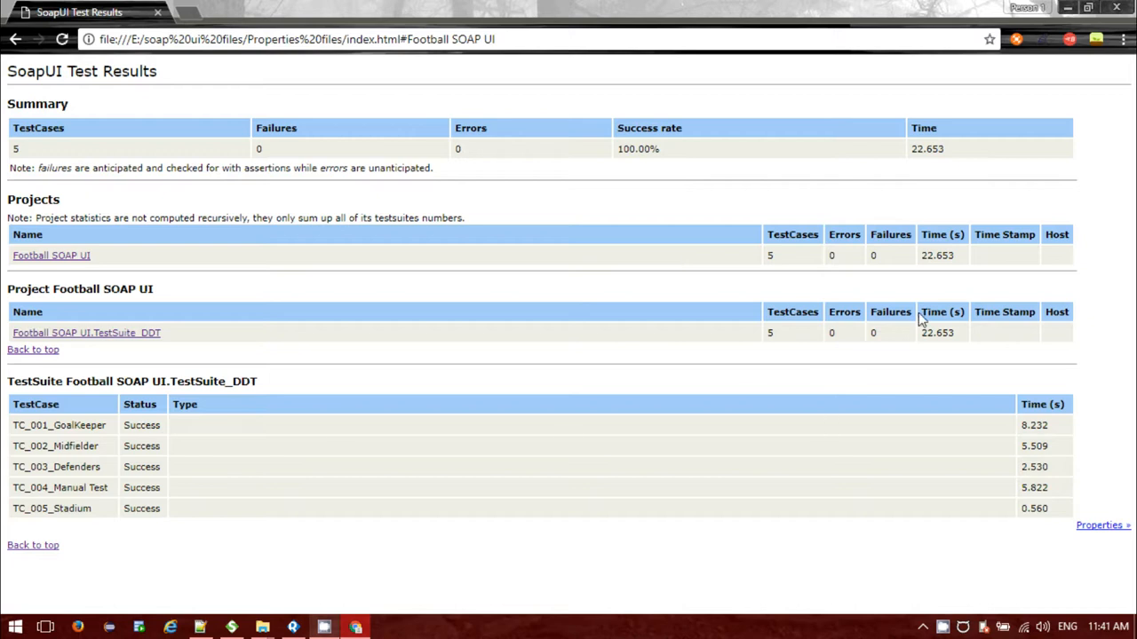
pyautogui.moveTo(767, 203)
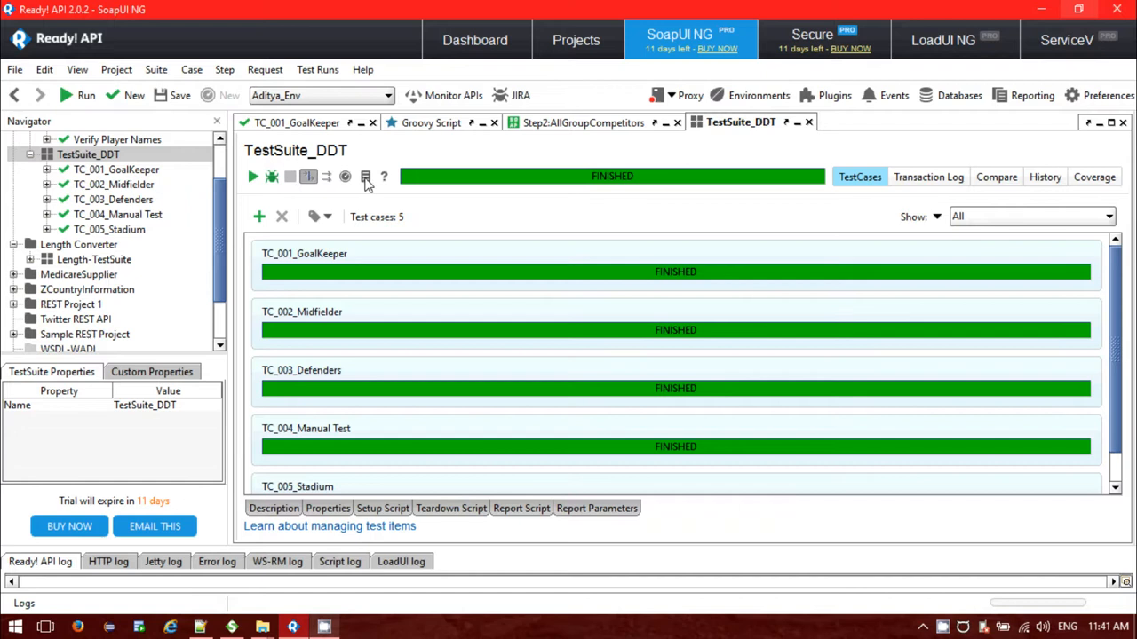
# Generate a TestSuite Report with Overview, Latest Results and Flow Layout included
pyautogui.click(366, 176)
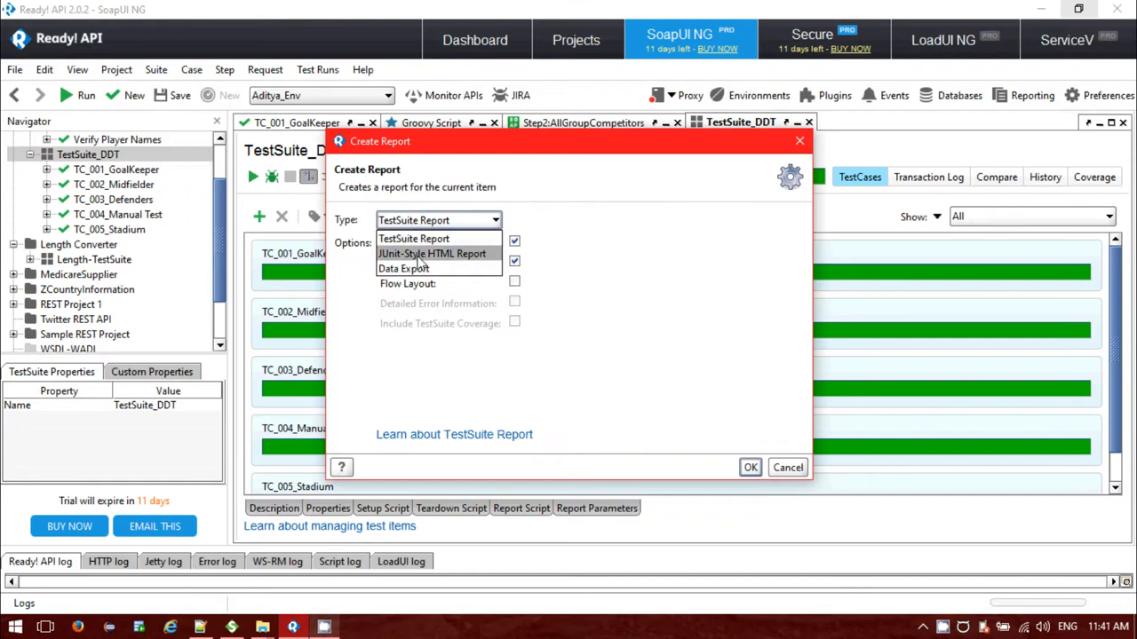
pyautogui.moveTo(412, 238)
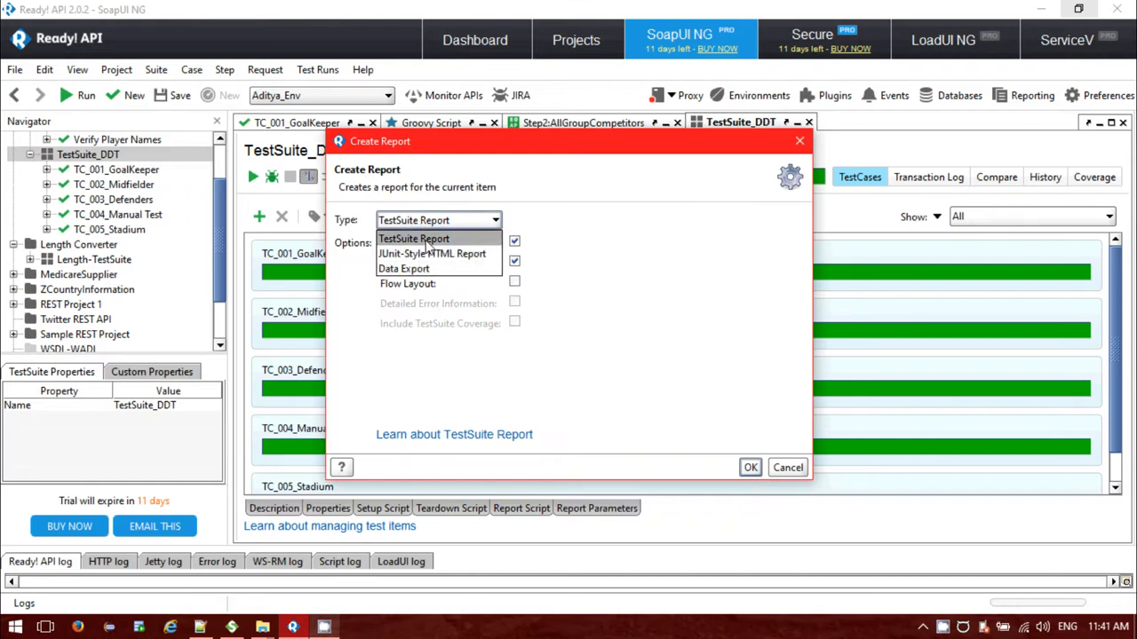
pyautogui.click(414, 238)
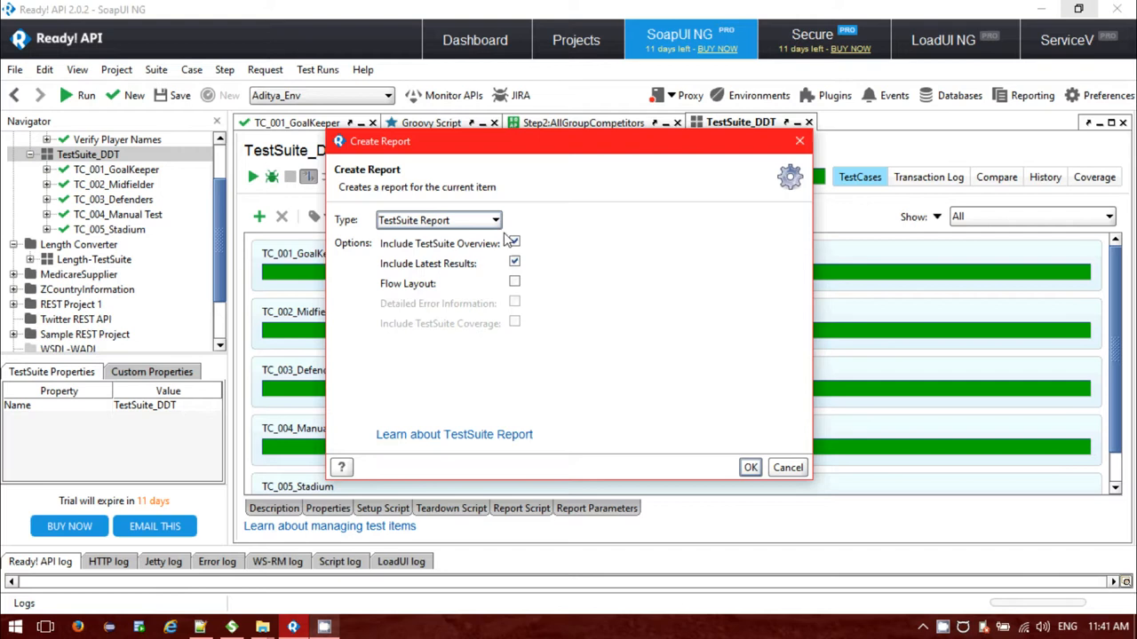
pyautogui.click(515, 242)
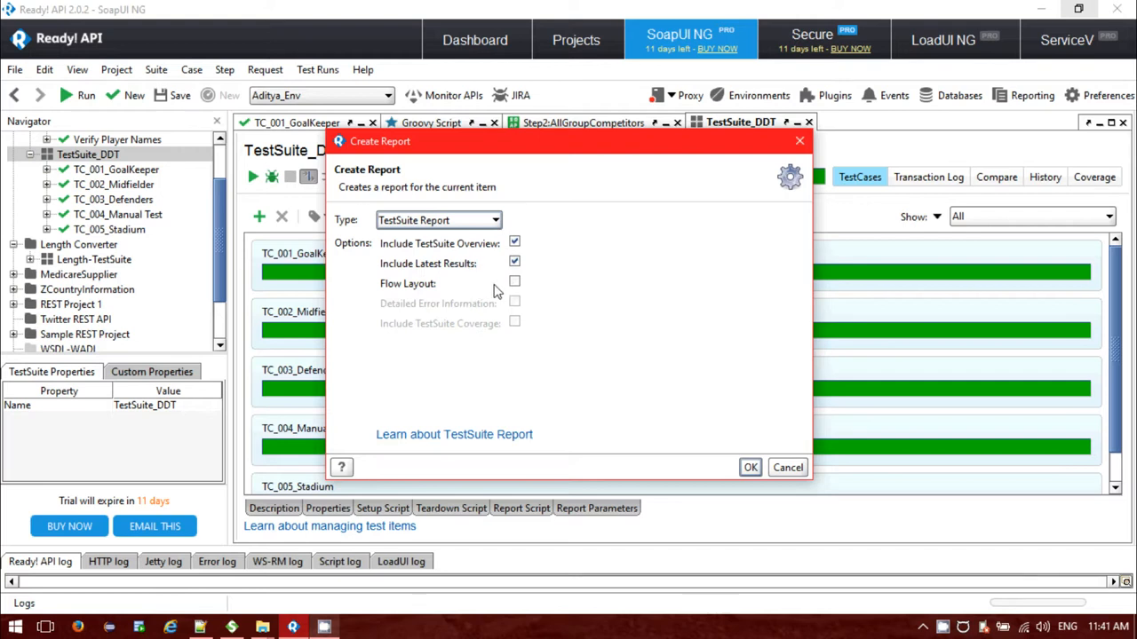
pyautogui.click(513, 281)
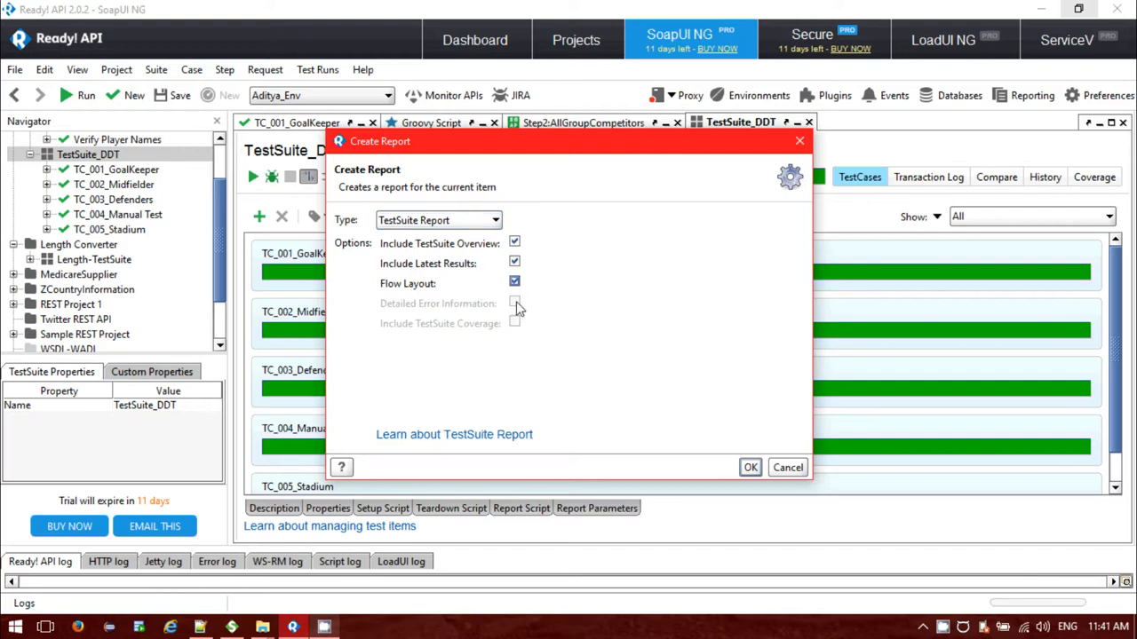
pyautogui.moveTo(780, 492)
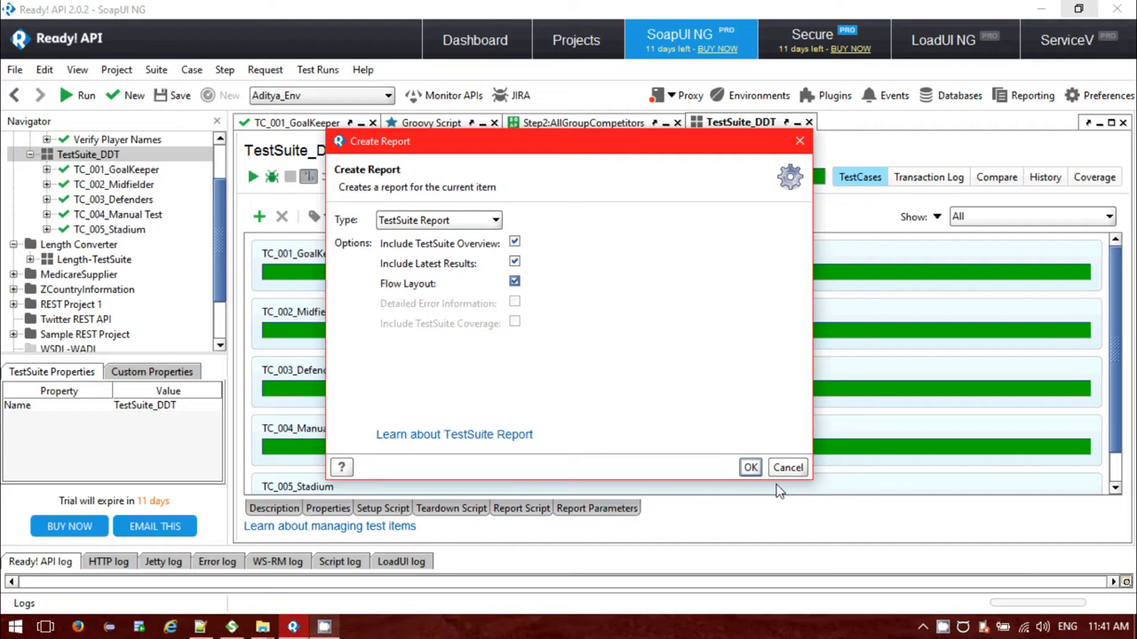
pyautogui.click(750, 467)
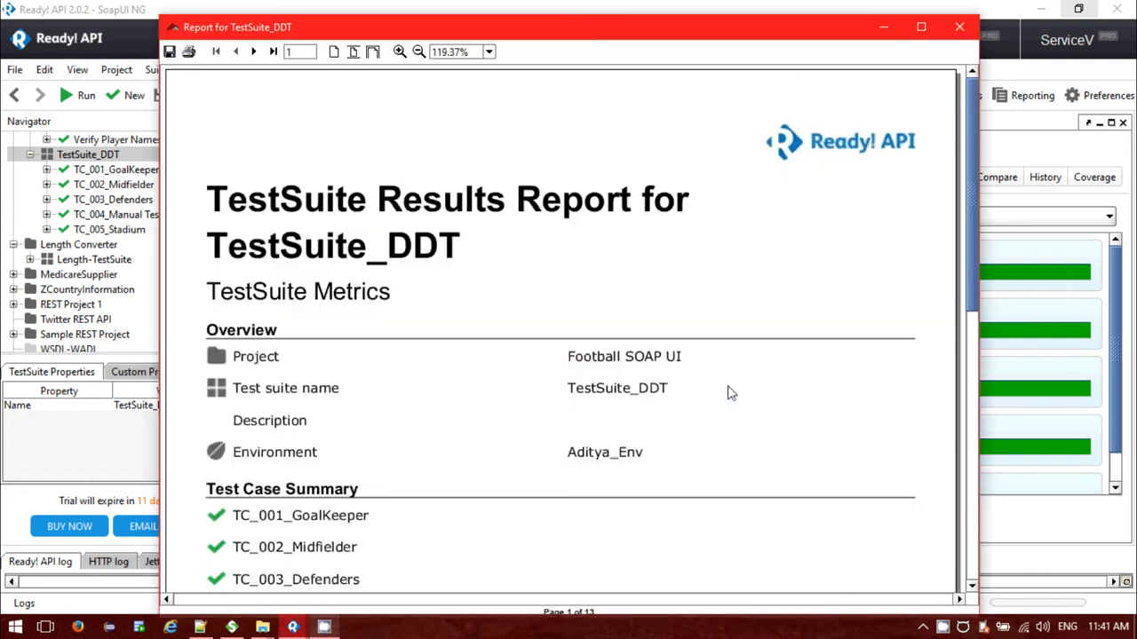
pyautogui.moveTo(323, 76)
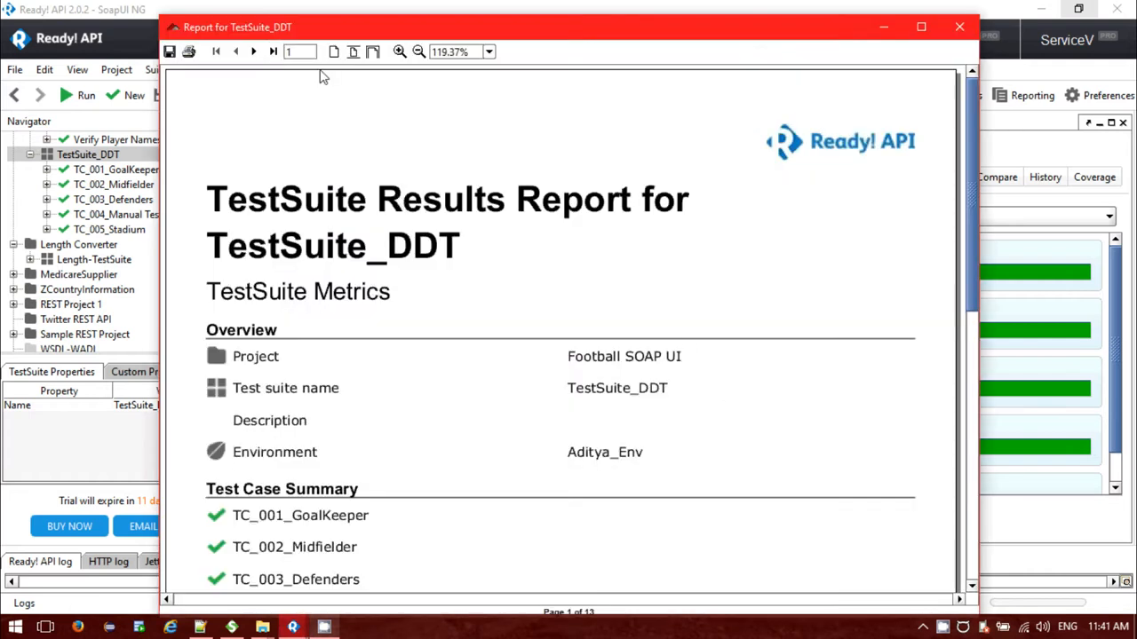
# Maximize the report viewer, zoom out to 50% then back to 75%, and view page 2
pyautogui.click(920, 26)
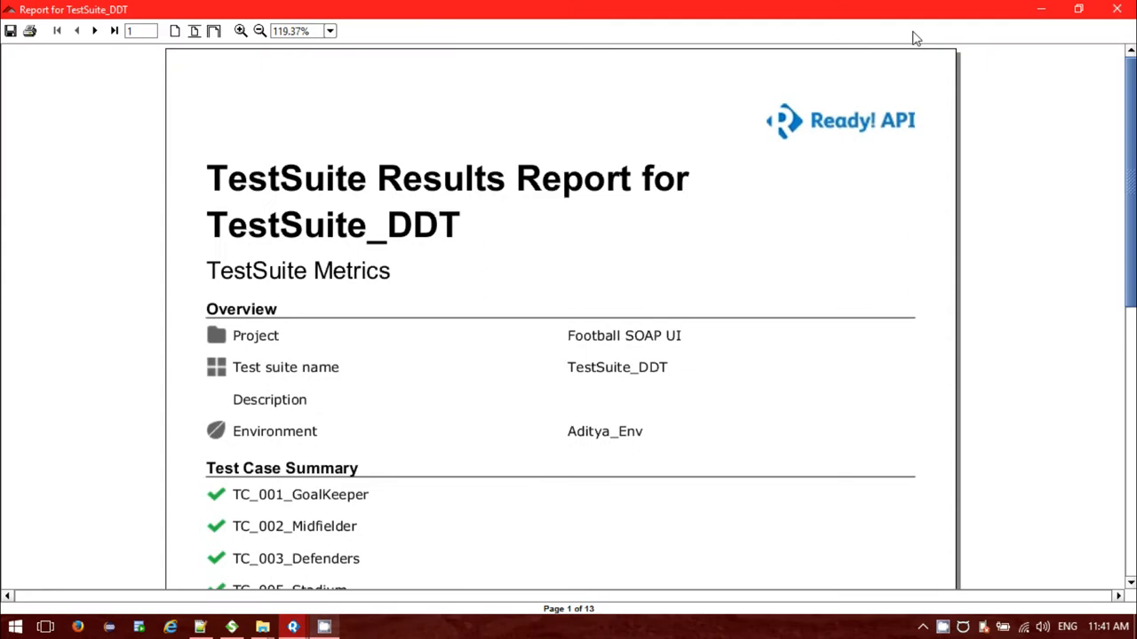
pyautogui.click(259, 30)
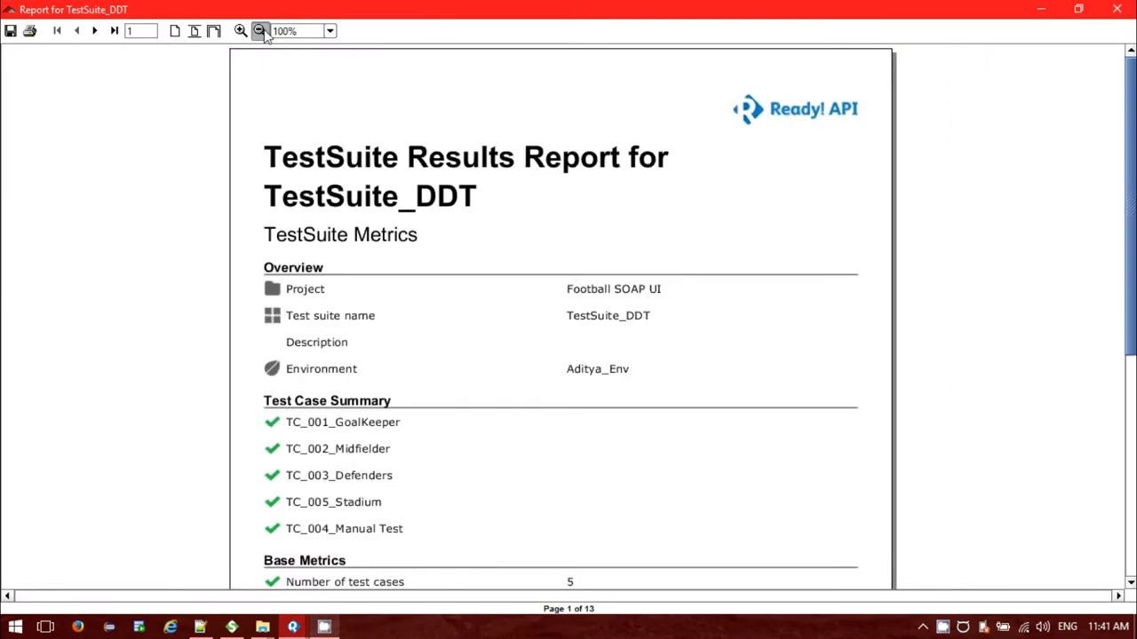
pyautogui.click(259, 30)
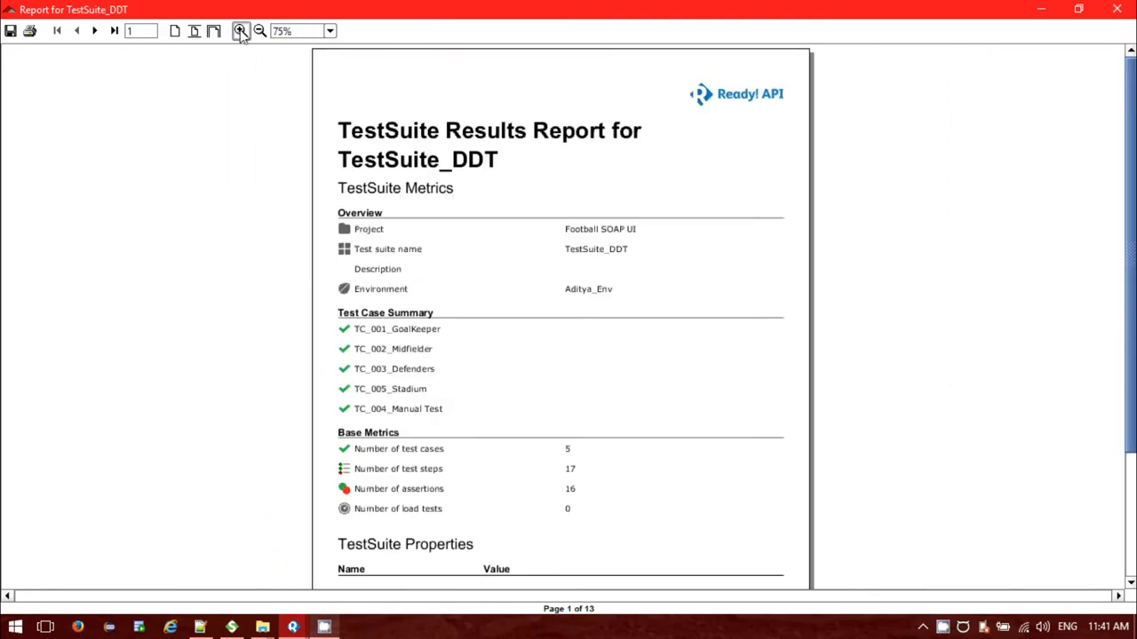
pyautogui.click(259, 30)
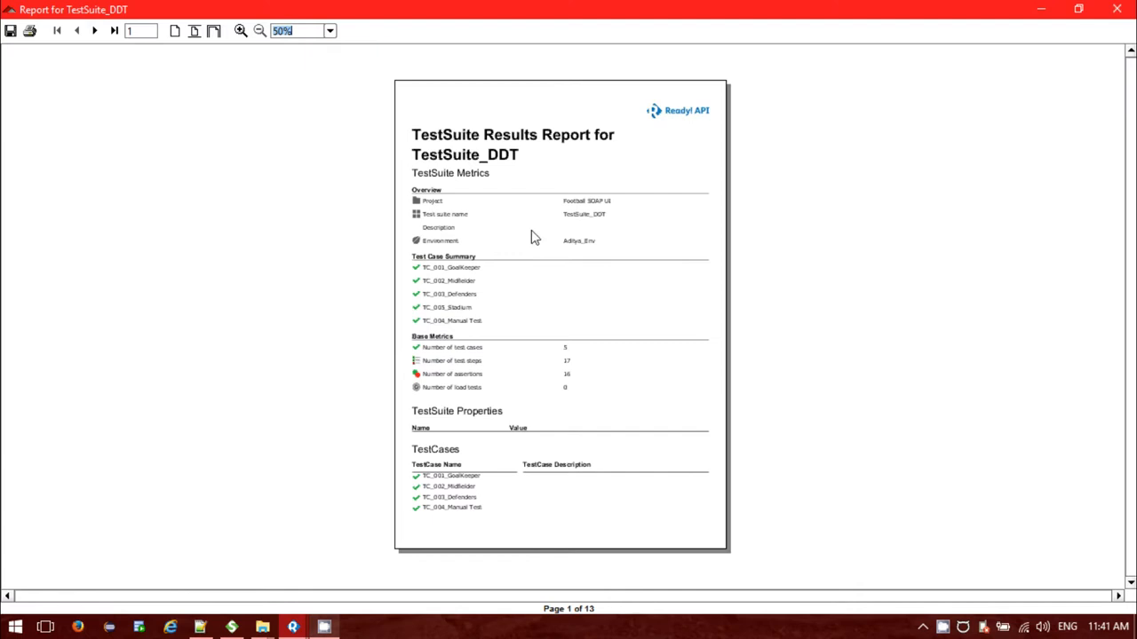
pyautogui.click(94, 30)
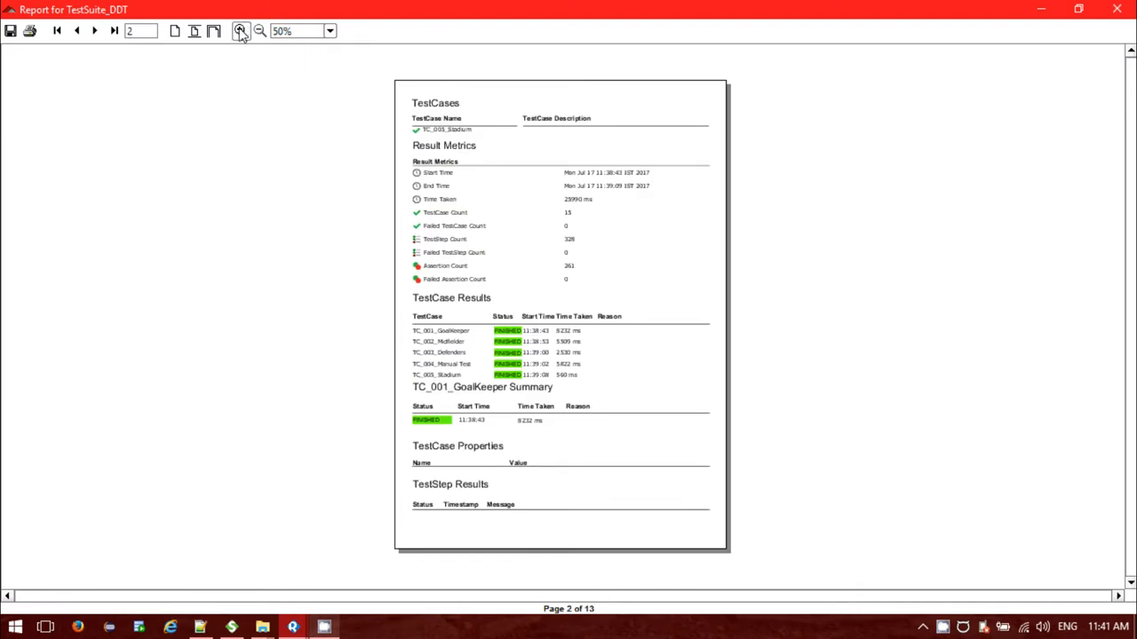
pyautogui.click(241, 30)
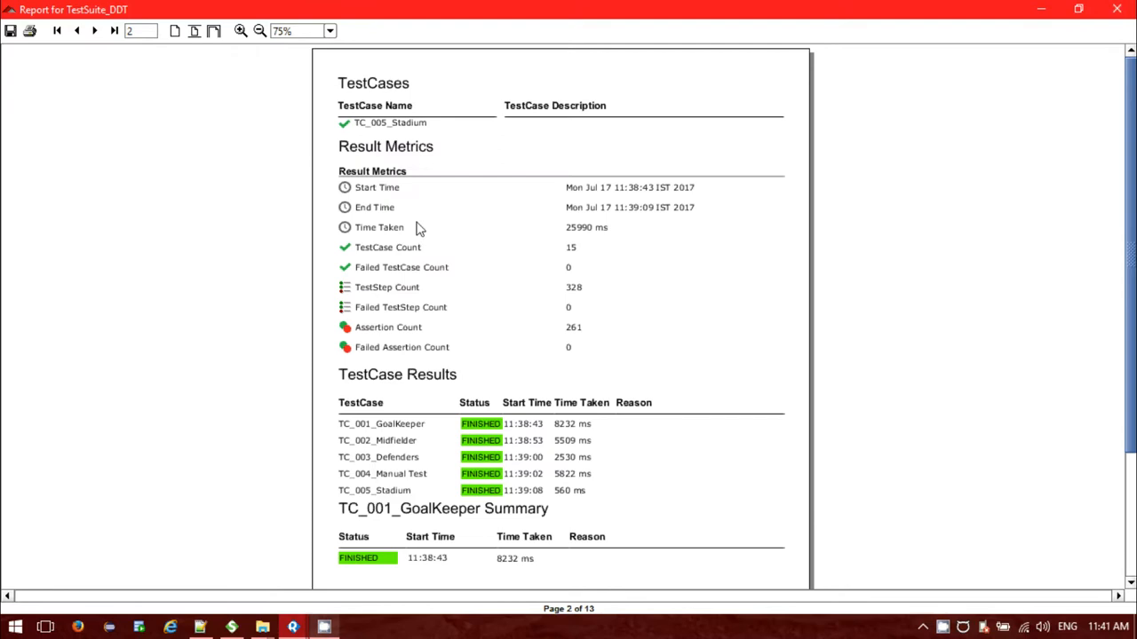
pyautogui.moveTo(435, 235)
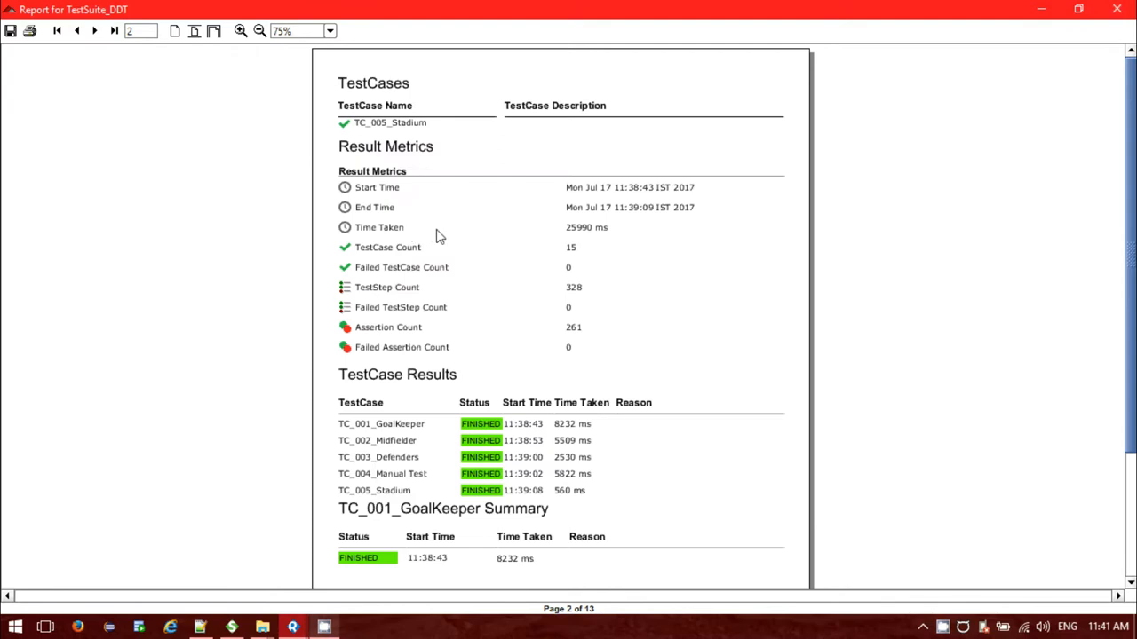
pyautogui.scroll(-3)
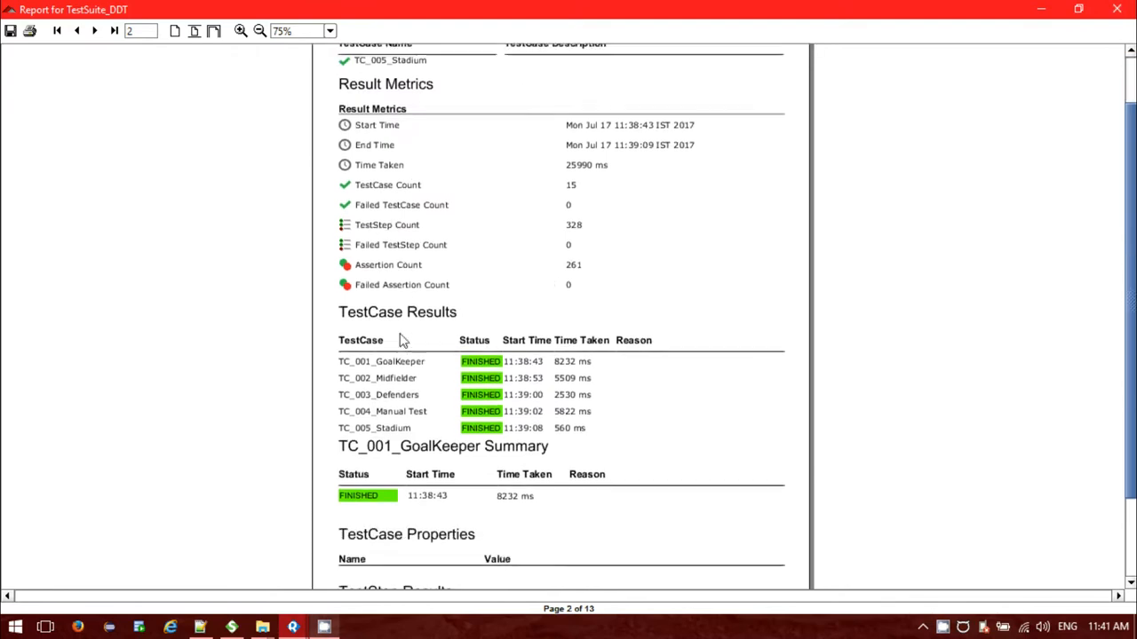
pyautogui.scroll(-3)
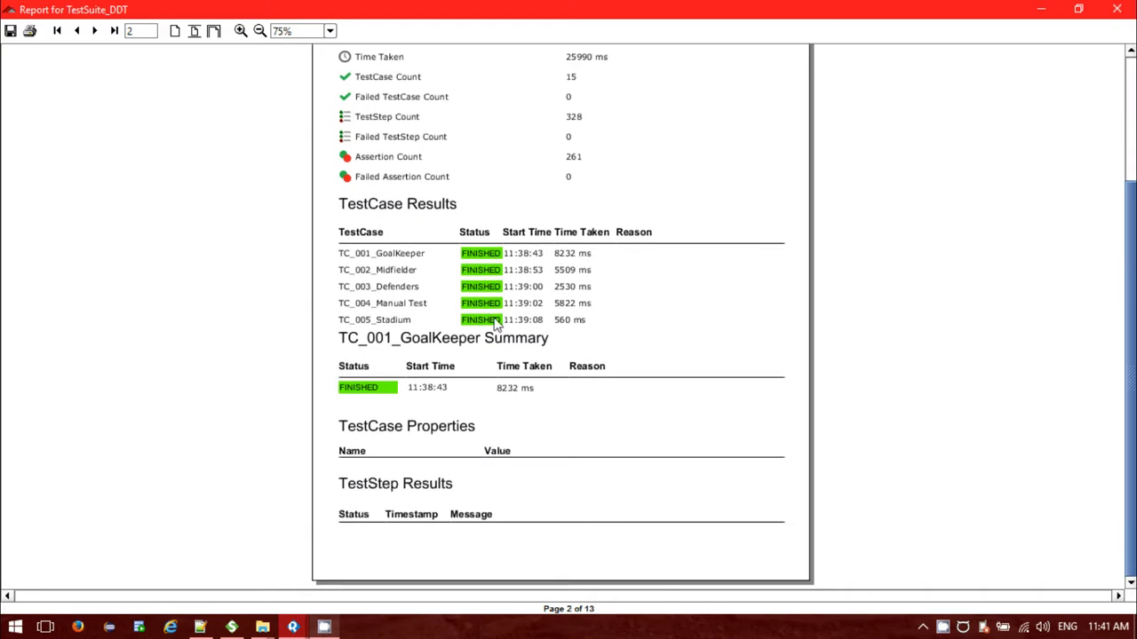
# Page forward through the report to page 13 and close the viewer
pyautogui.click(94, 30)
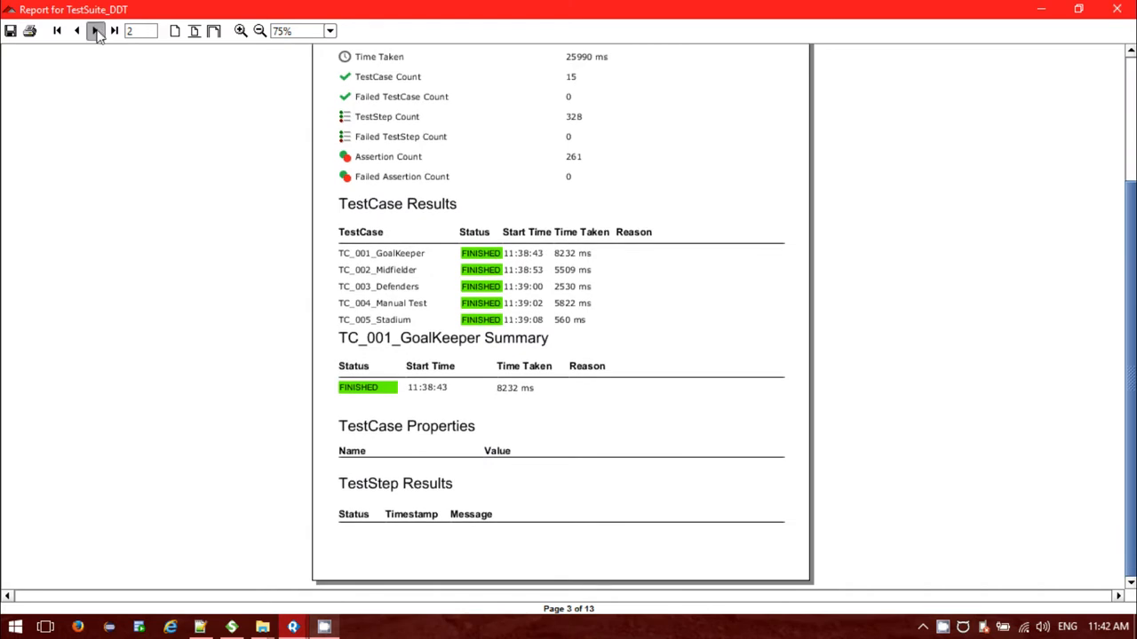
pyautogui.click(96, 30)
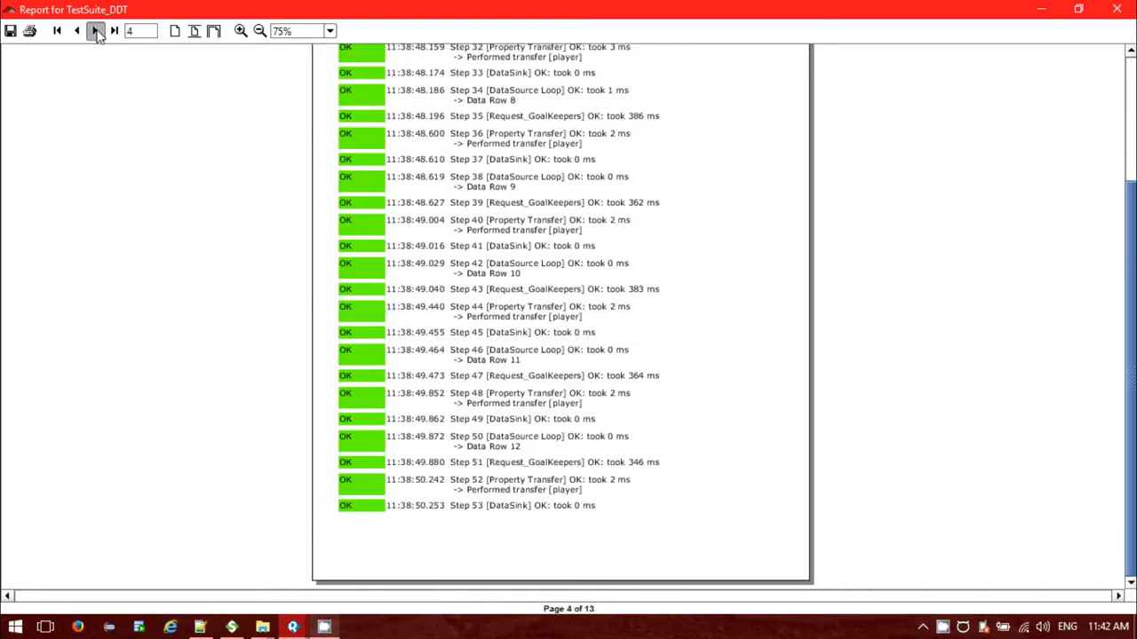
pyautogui.click(96, 31)
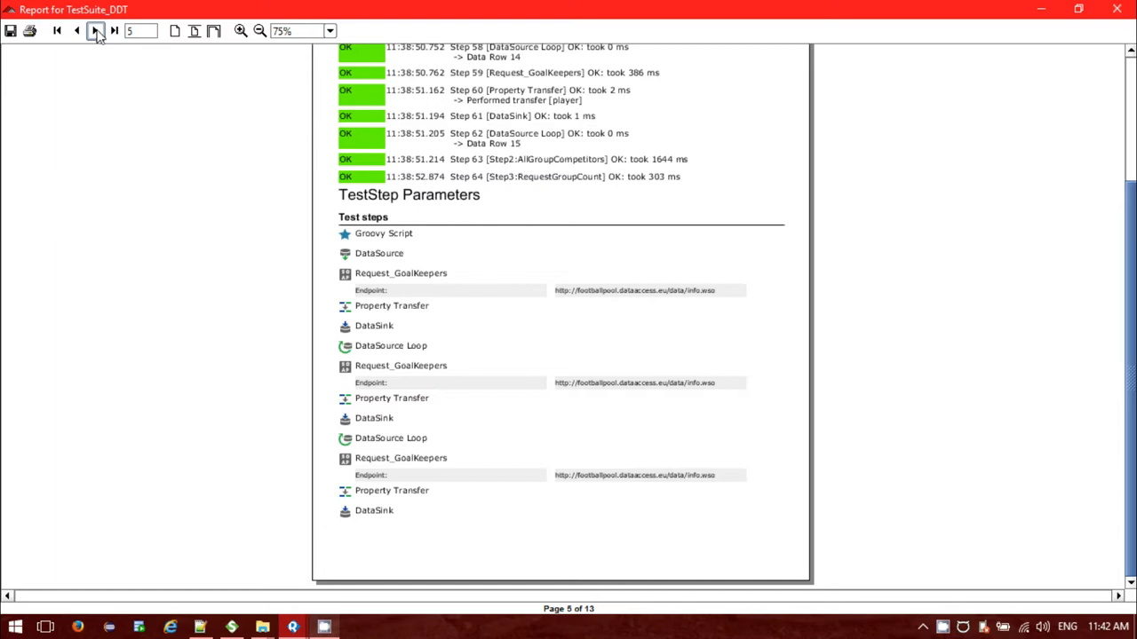
pyautogui.click(96, 30)
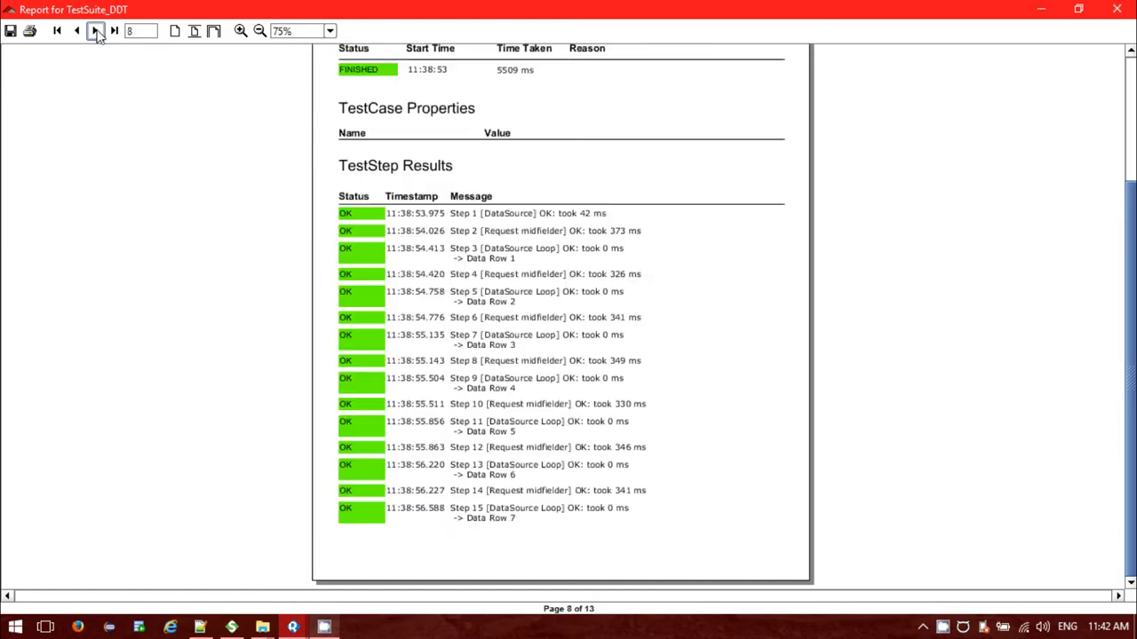
pyautogui.click(96, 30)
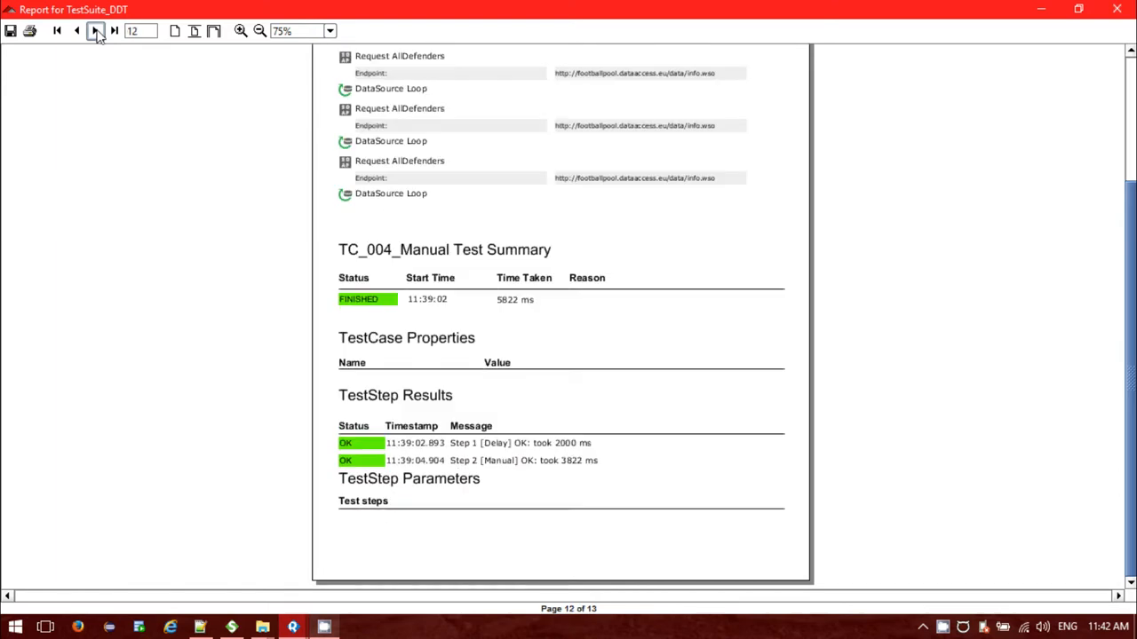
pyautogui.click(96, 31)
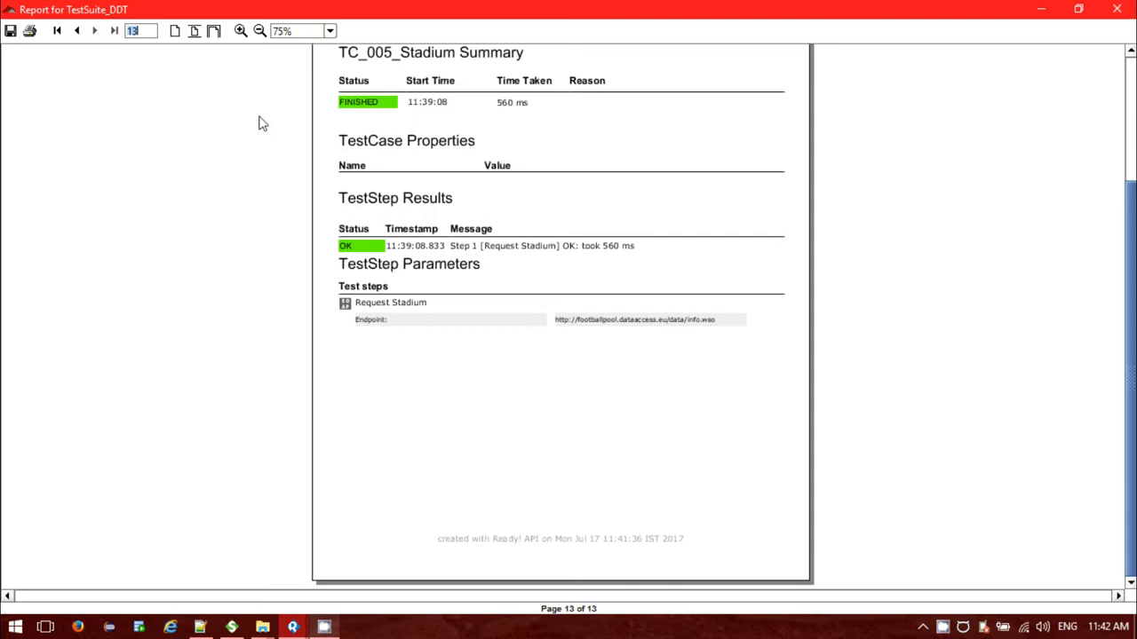
pyautogui.scroll(3)
pyautogui.write('1')
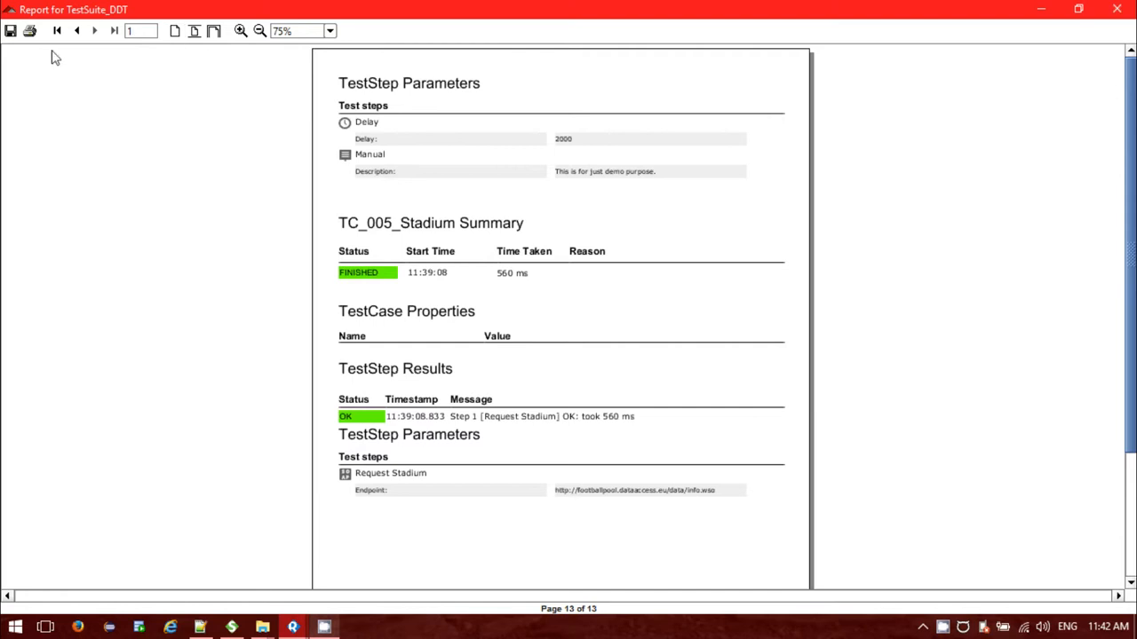
pyautogui.click(57, 30)
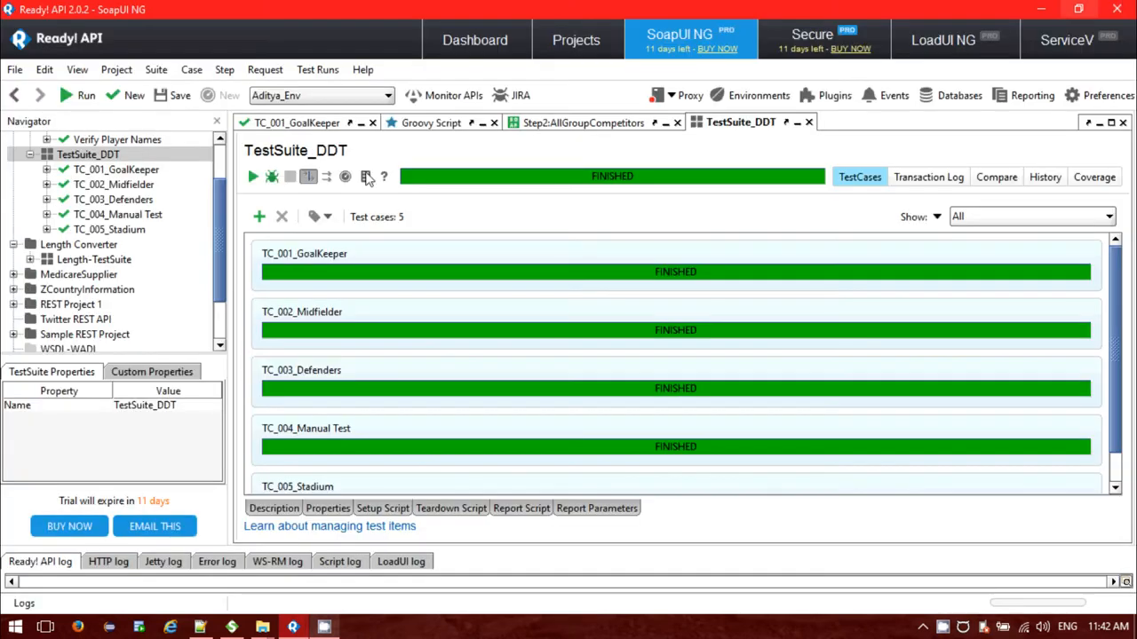
# Set up a Data Export report with all four data sets, check the Format choices, then close the dialog
pyautogui.click(366, 175)
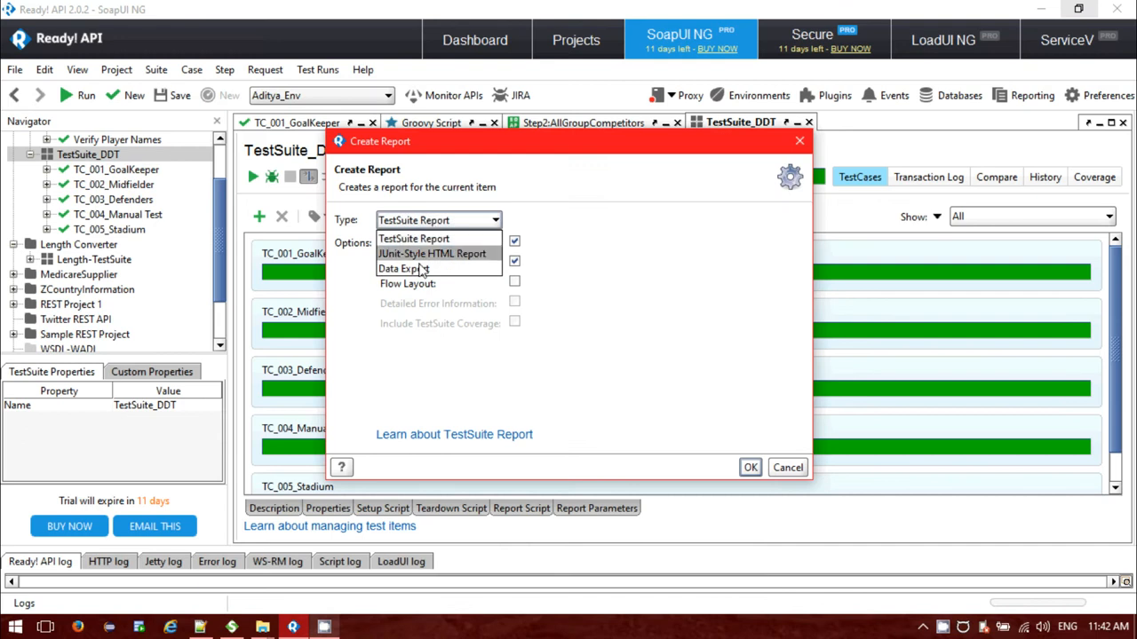
pyautogui.click(406, 268)
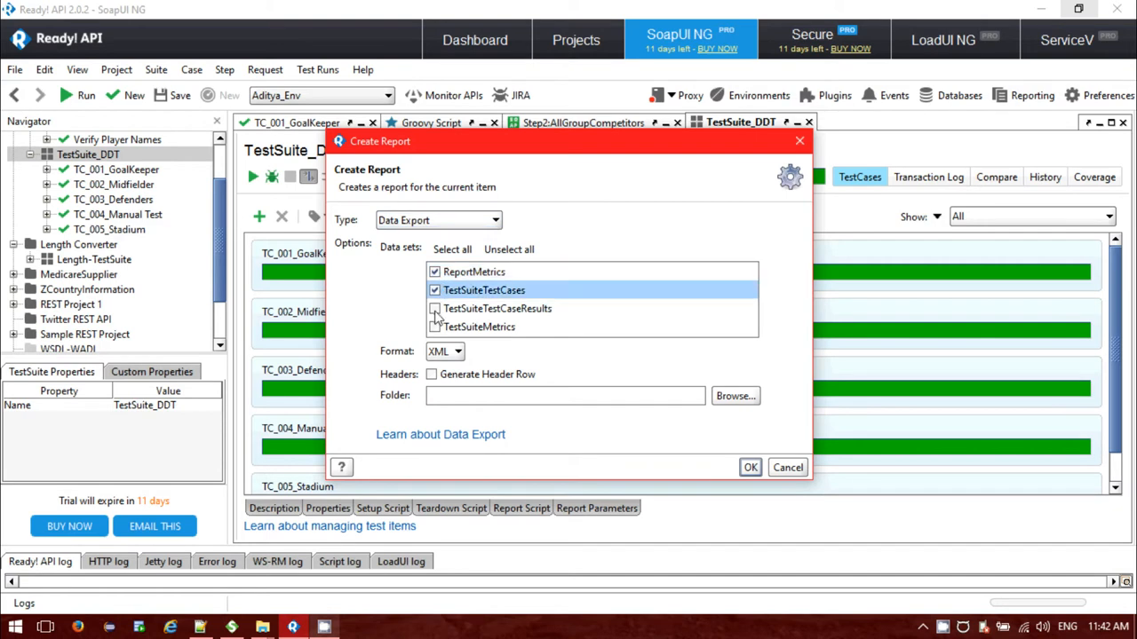
pyautogui.click(434, 326)
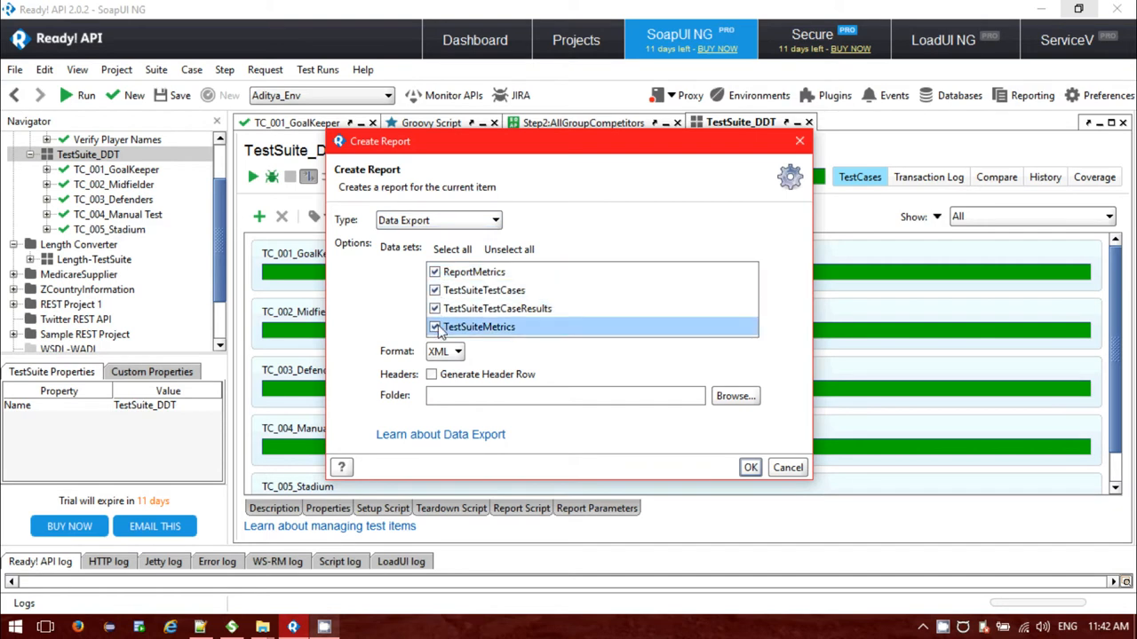
pyautogui.click(459, 351)
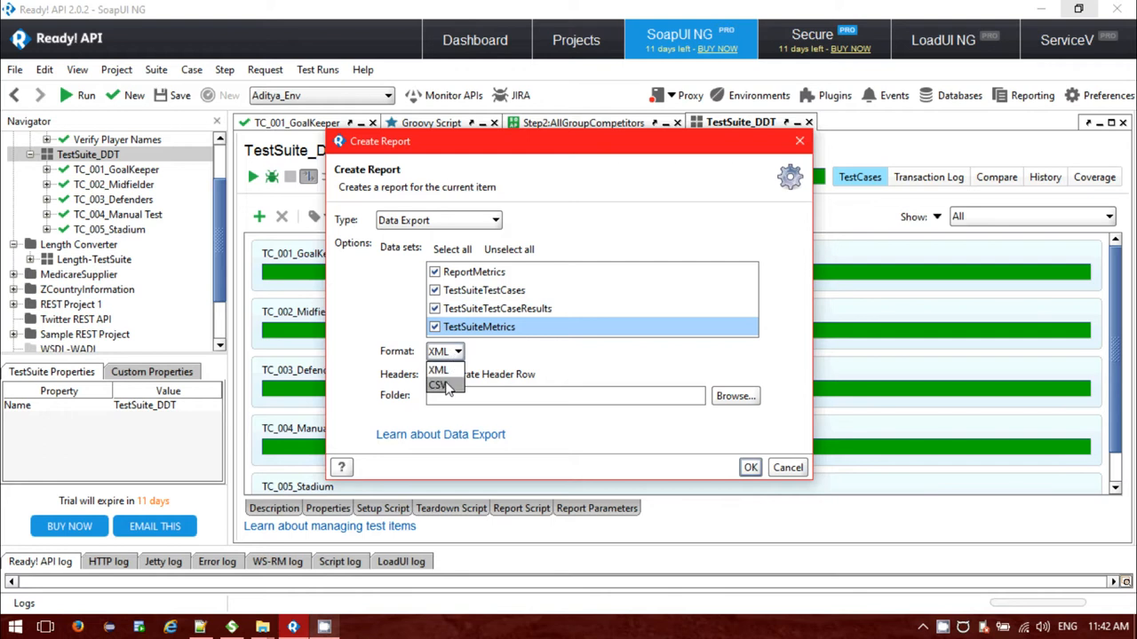
pyautogui.click(437, 352)
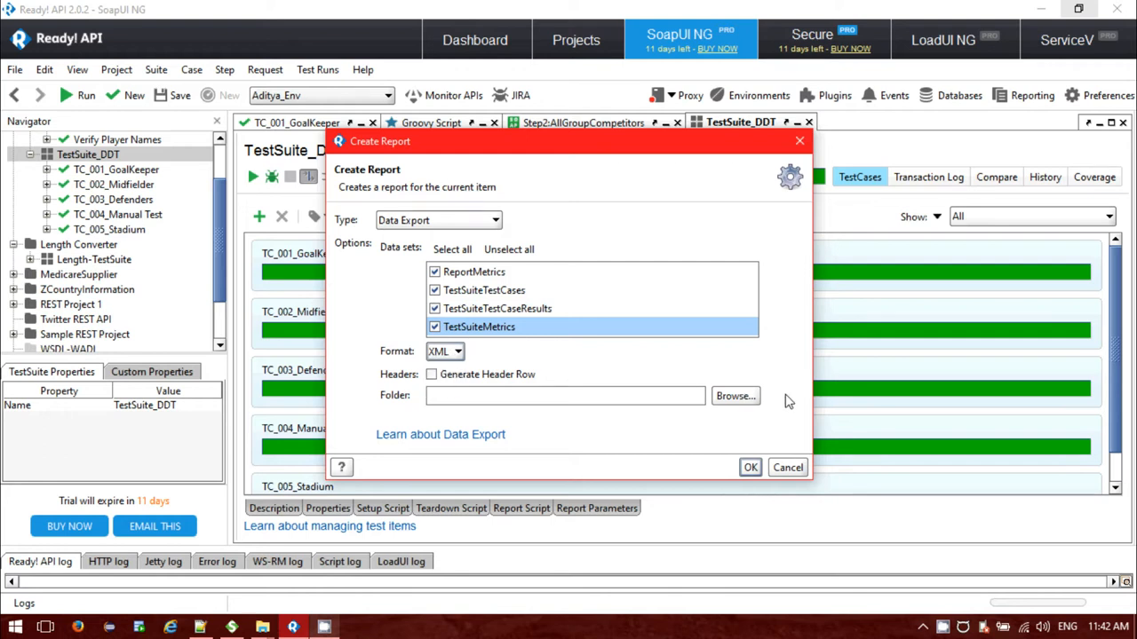
pyautogui.click(787, 467)
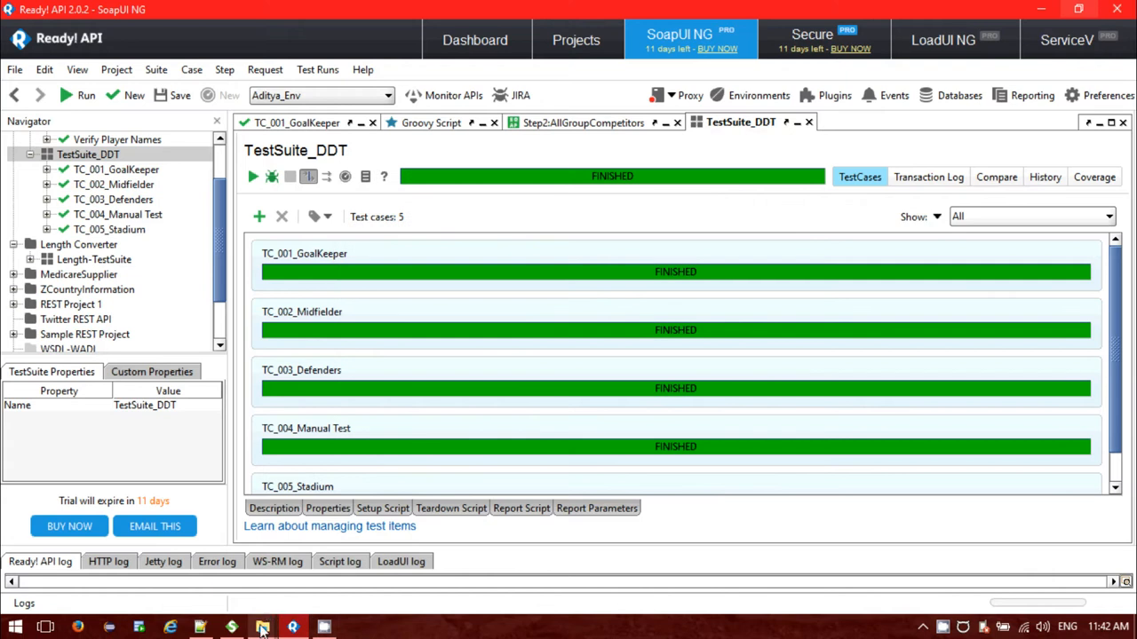
pyautogui.moveTo(261, 629)
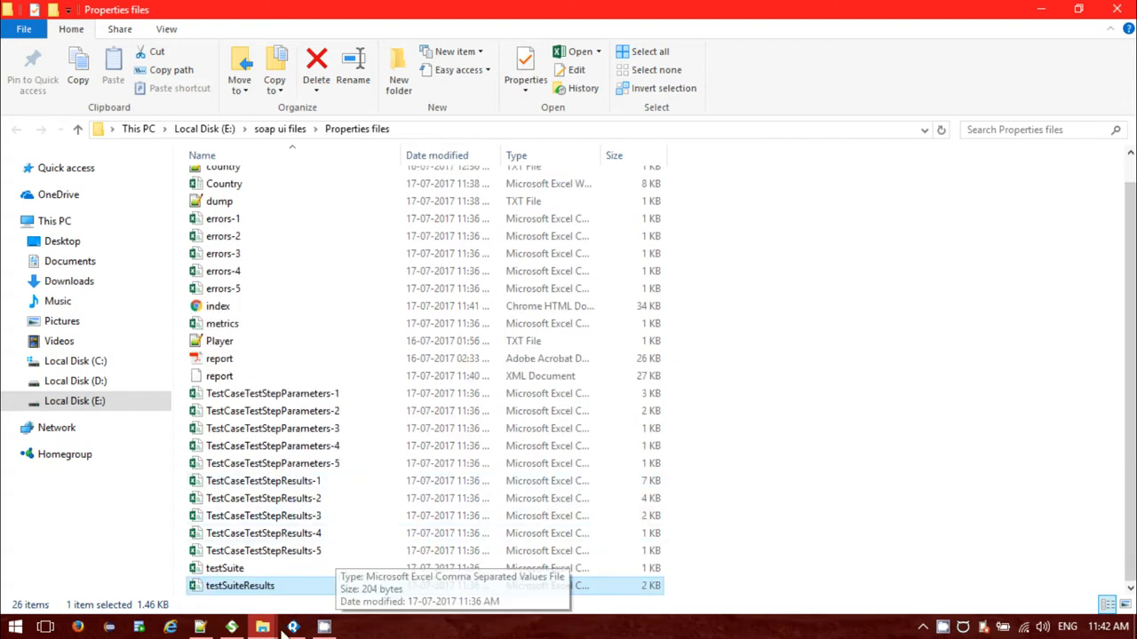
# Browse E:\soap ui files\Properties files in File Explorer to see the exported report and CSV files
pyautogui.click(293, 629)
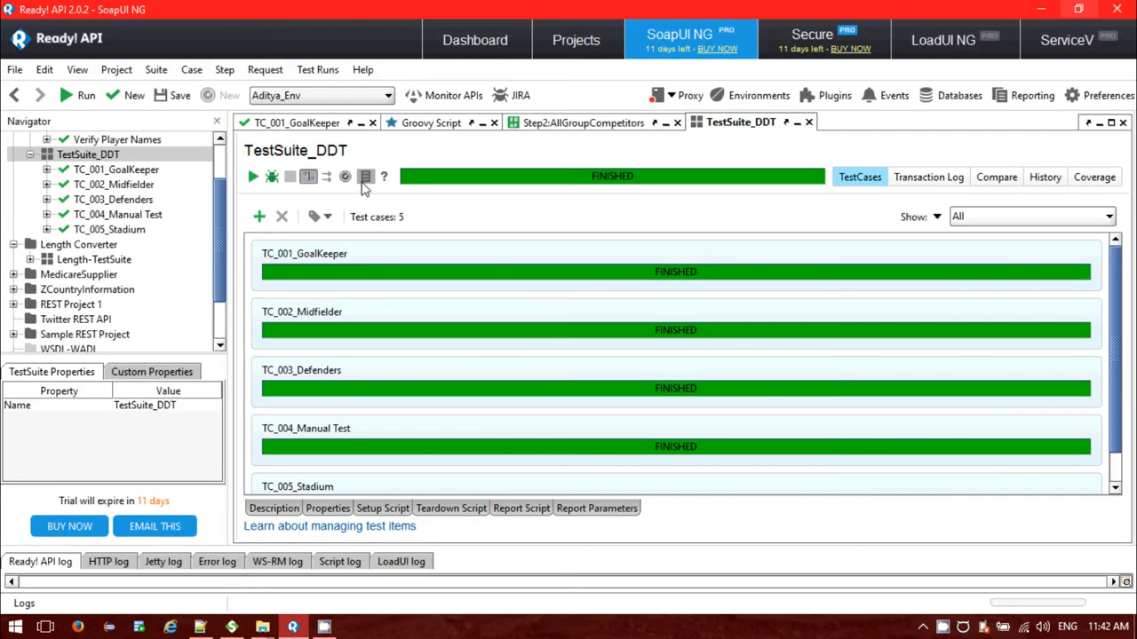
pyautogui.click(366, 176)
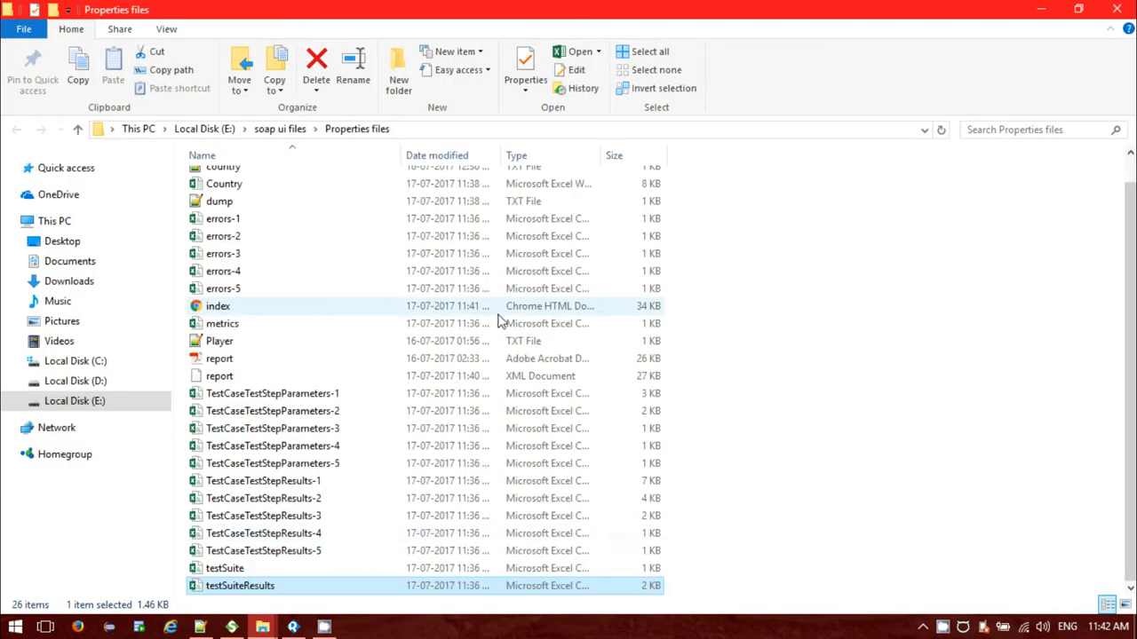
pyautogui.scroll(3)
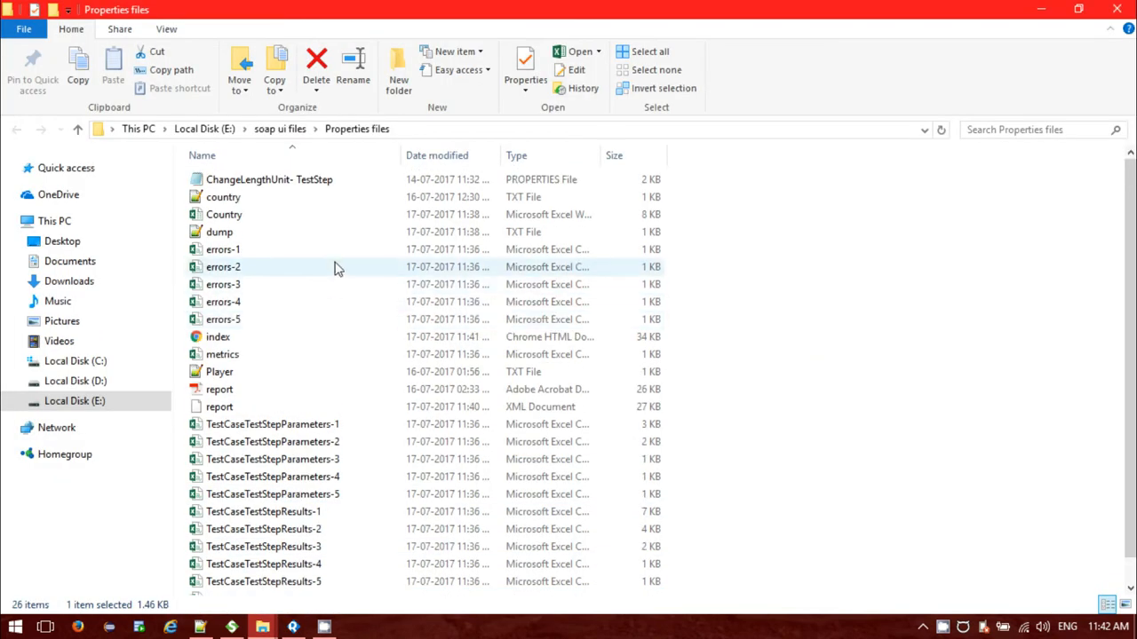
pyautogui.scroll(-3)
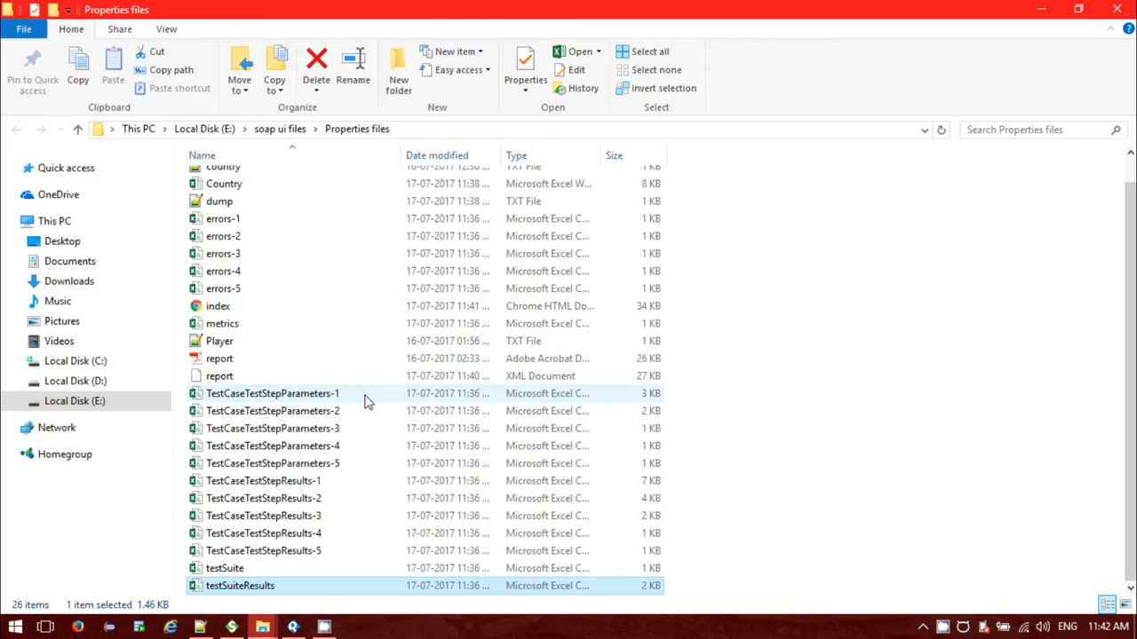
pyautogui.click(274, 411)
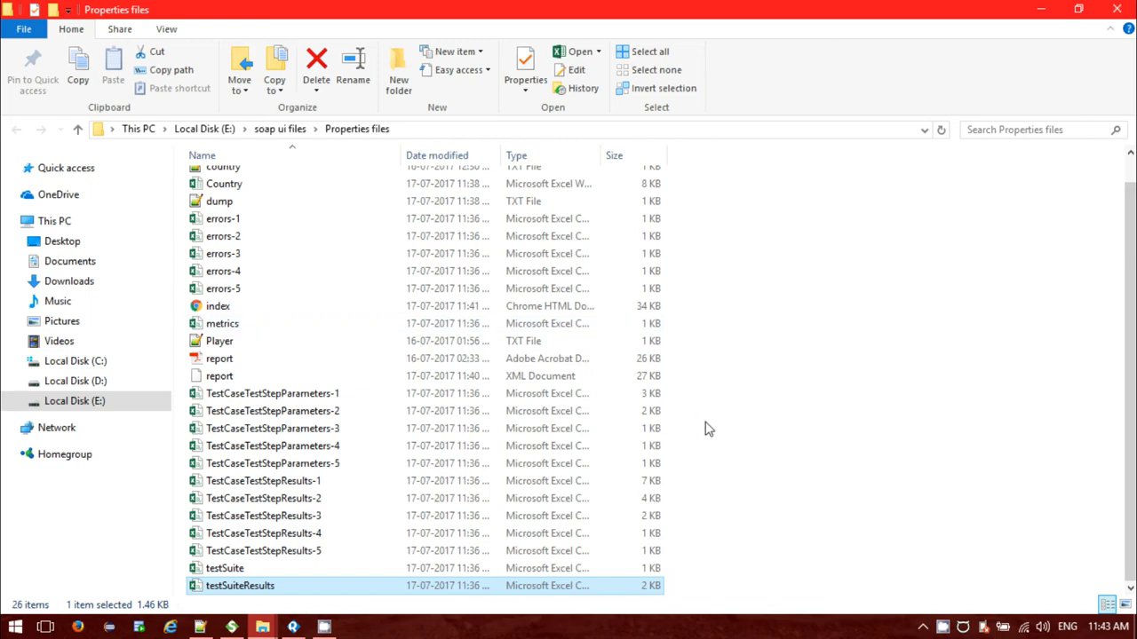
pyautogui.scroll(3)
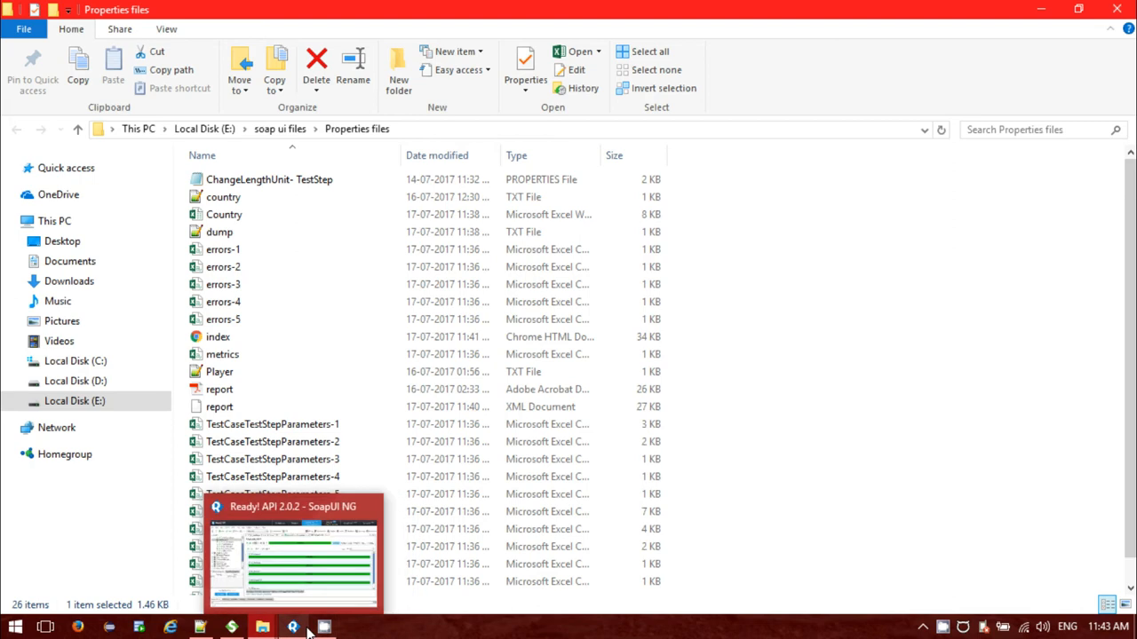
# Return to Ready! API, keep TestSuite Report as the type, and dismiss the Create Report dialog
pyautogui.click(293, 627)
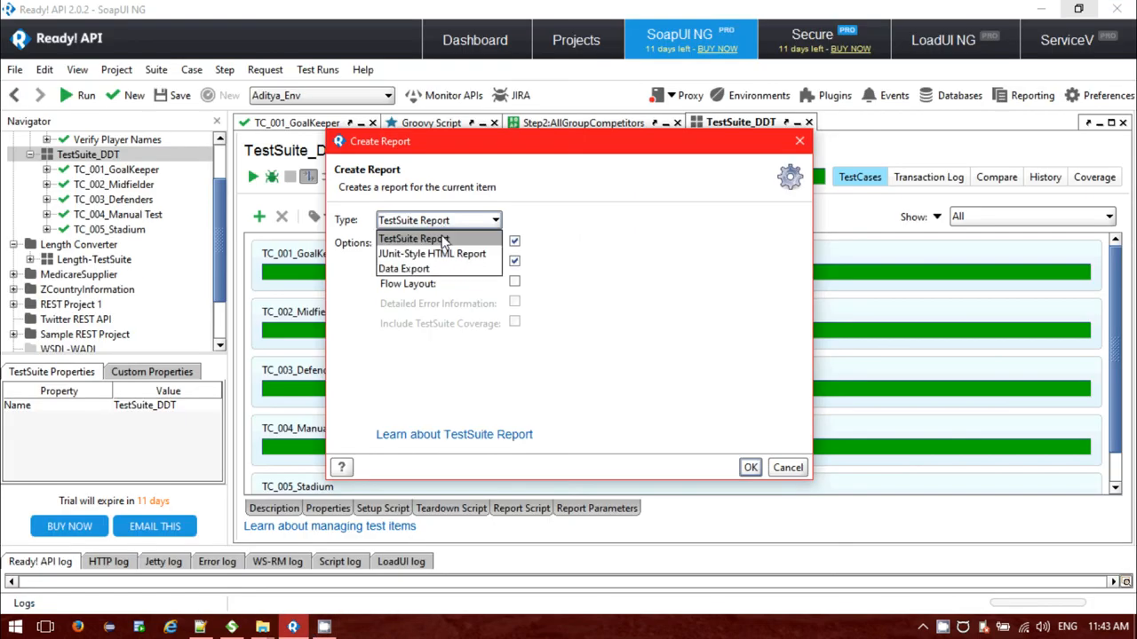
pyautogui.moveTo(435, 281)
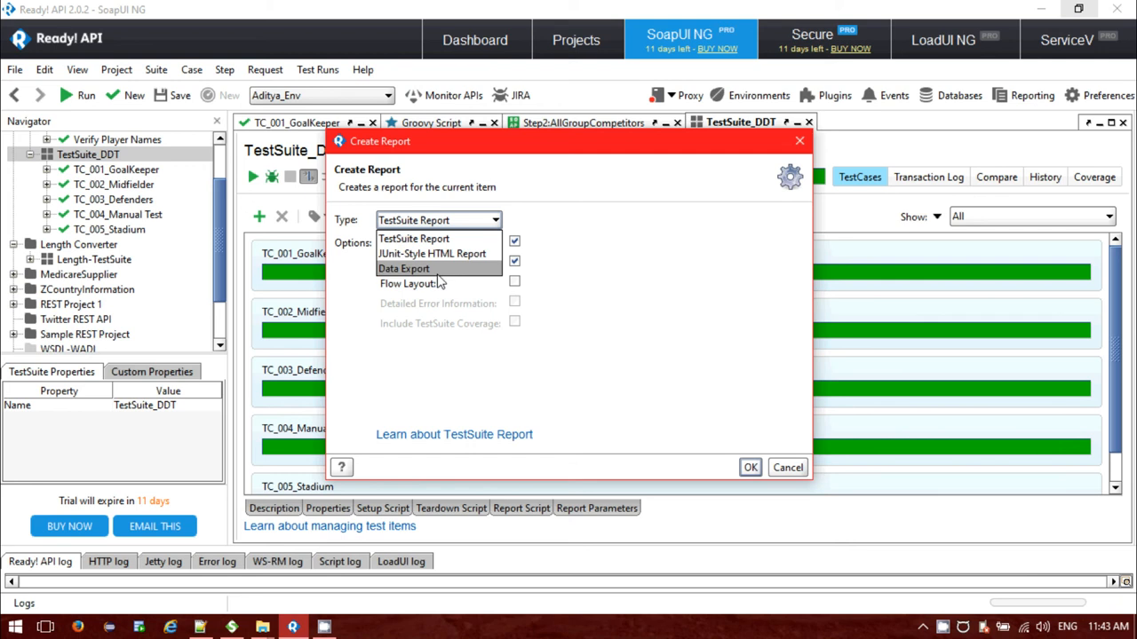
pyautogui.click(414, 238)
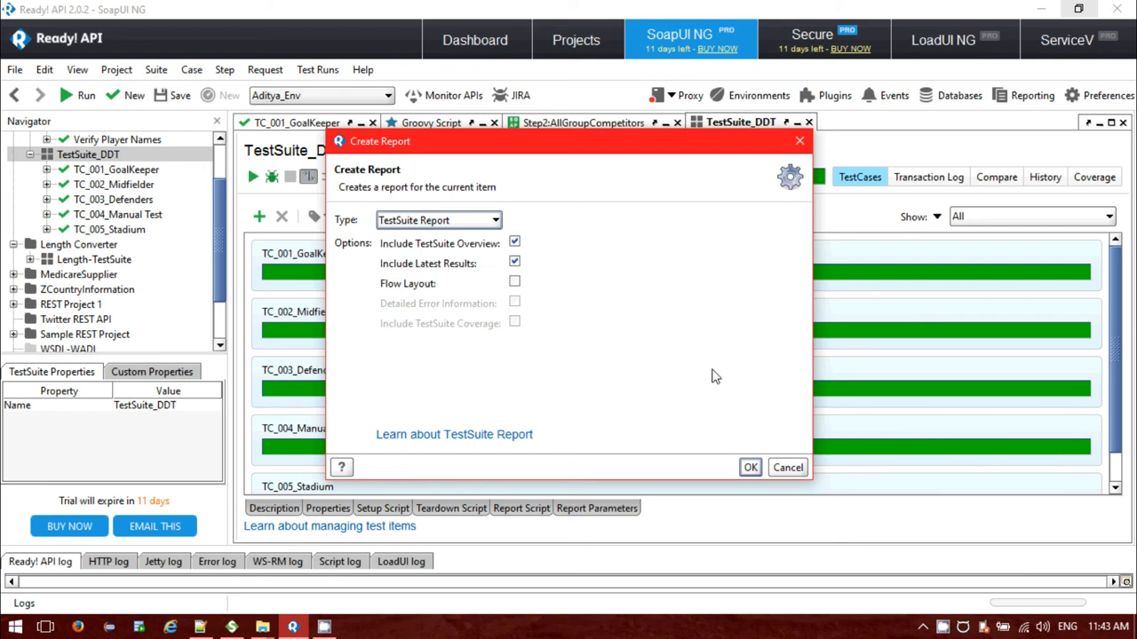
pyautogui.click(787, 467)
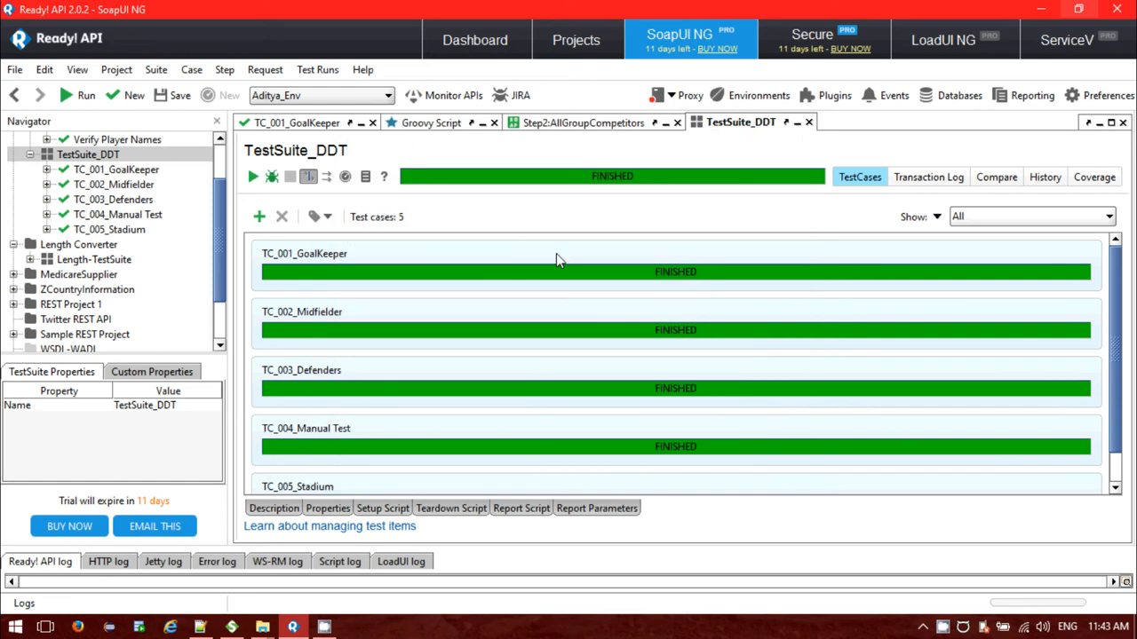
pyautogui.moveTo(471, 282)
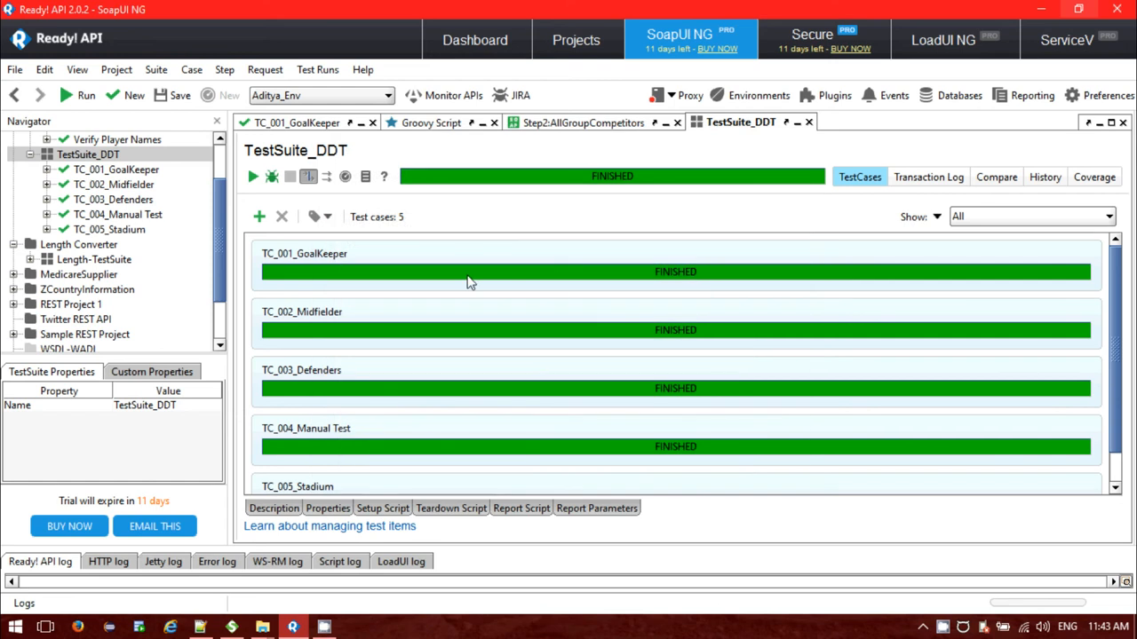
pyautogui.moveTo(444, 362)
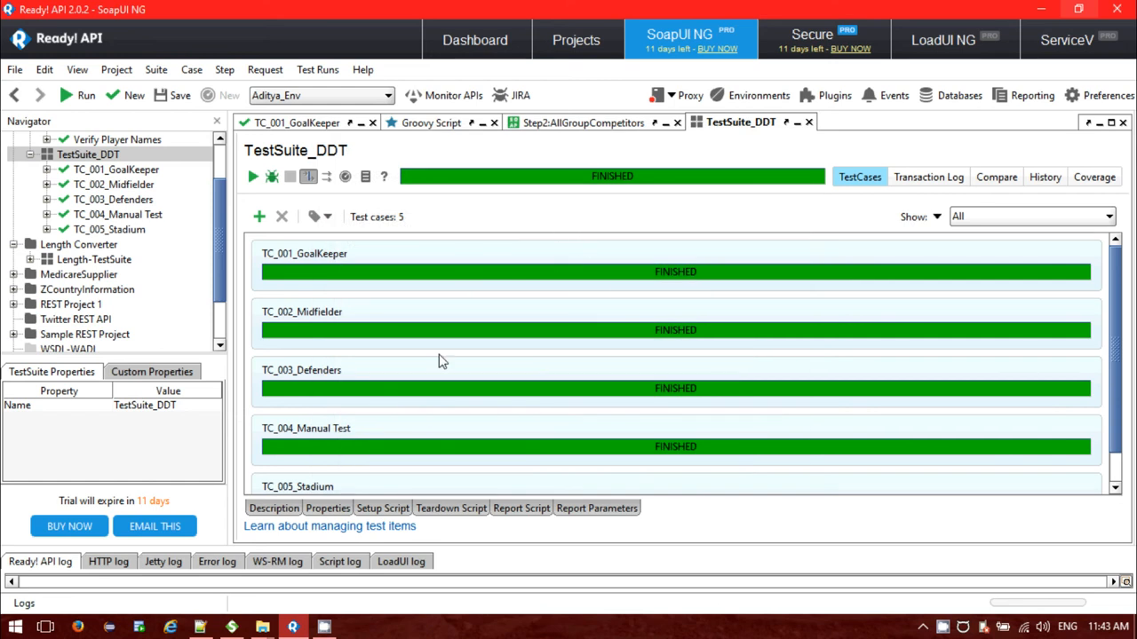
pyautogui.moveTo(447, 216)
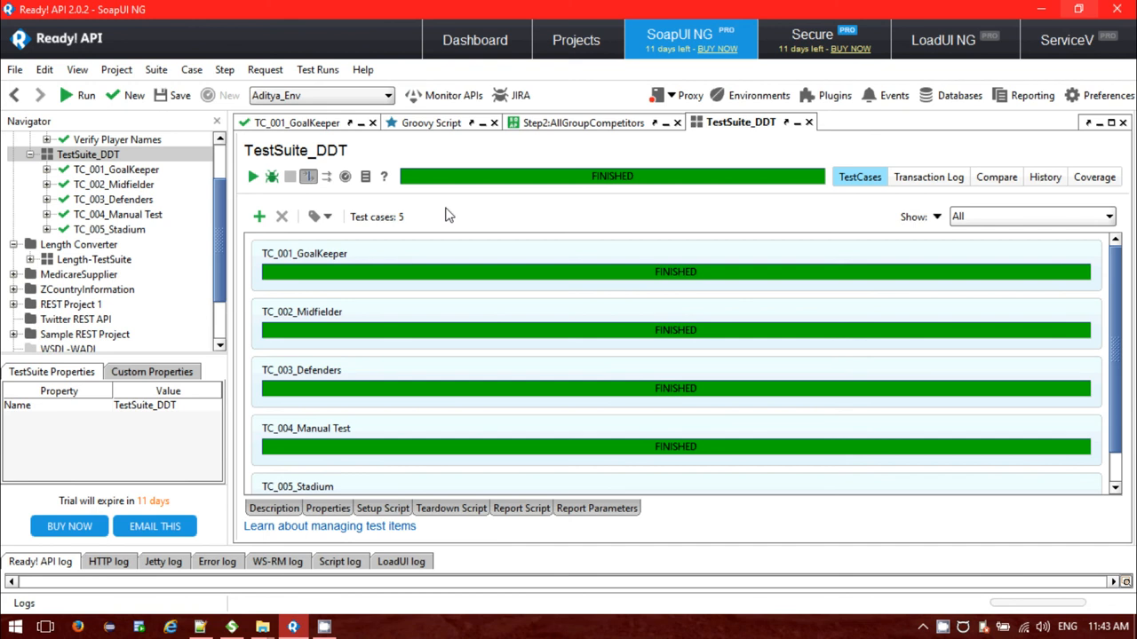
pyautogui.moveTo(487, 202)
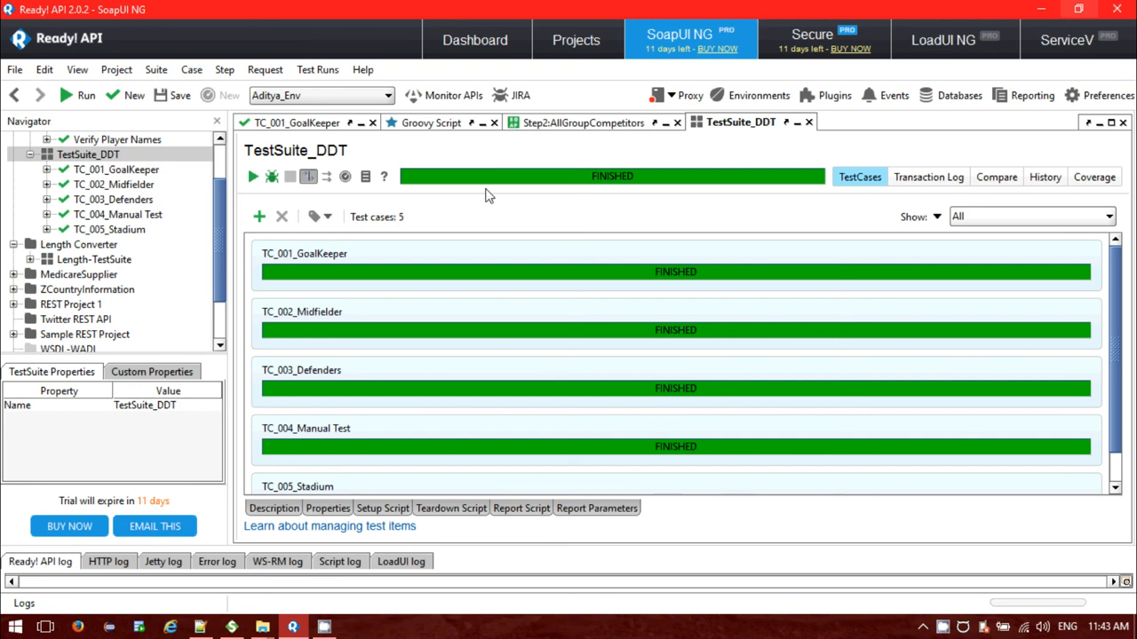
pyautogui.moveTo(558, 540)
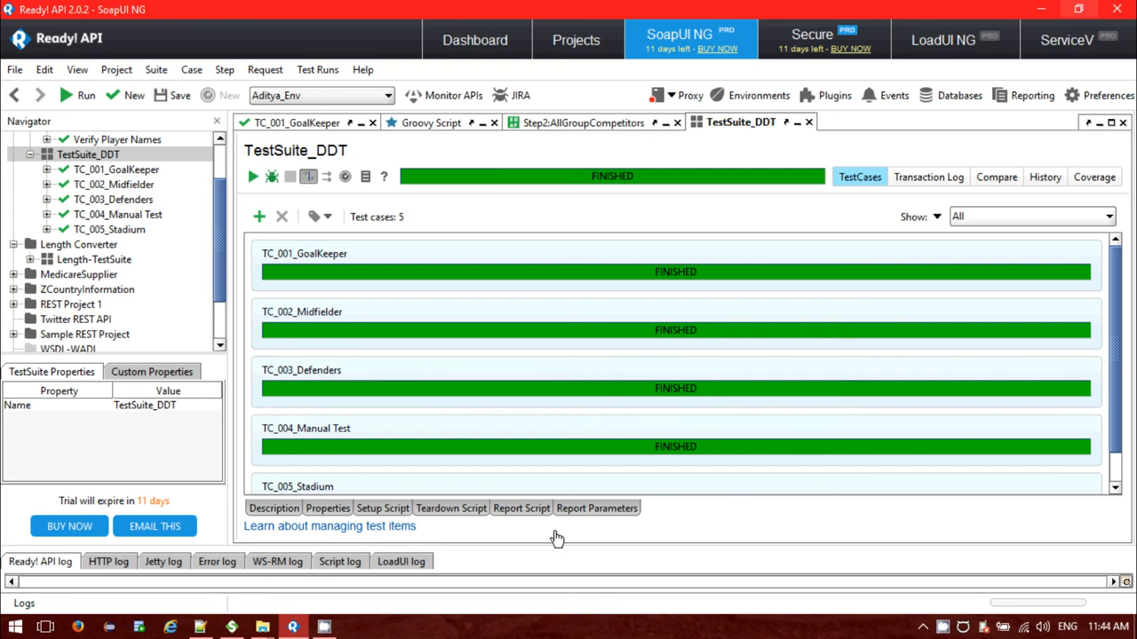